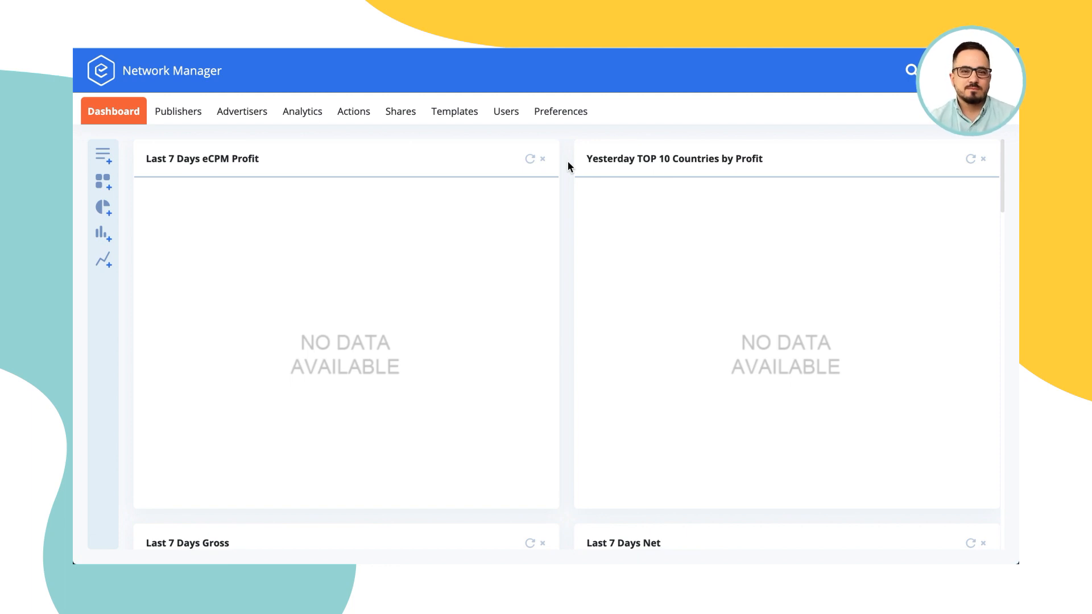
Go from Publishers to Advertisers and expand test demosession to its test campaign and banner.
{"action": "left_click", "coordinate": [177, 112]}
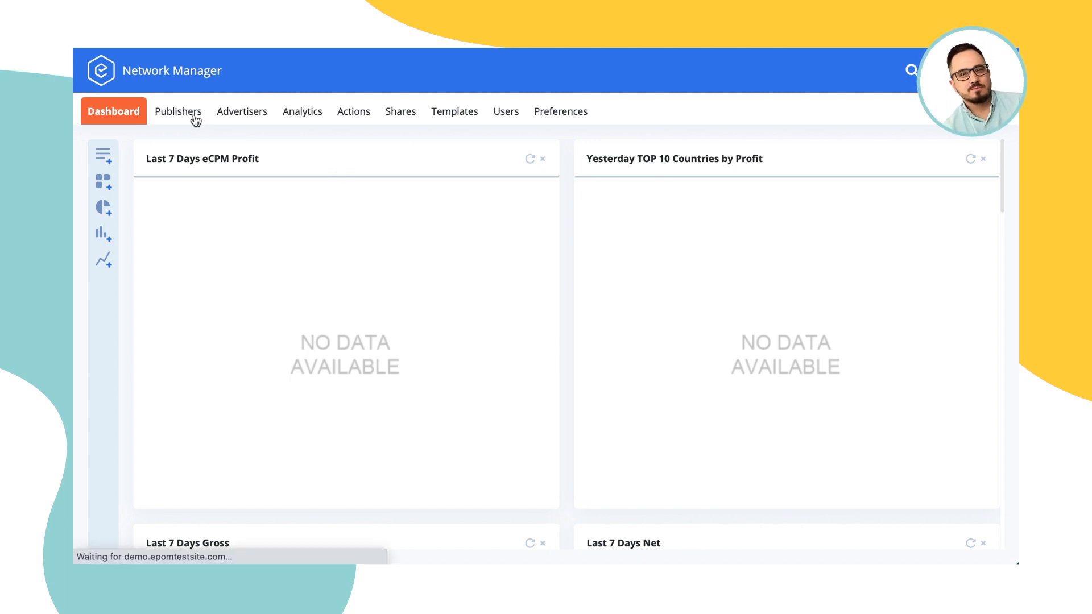
{"action": "left_click", "coordinate": [177, 111]}
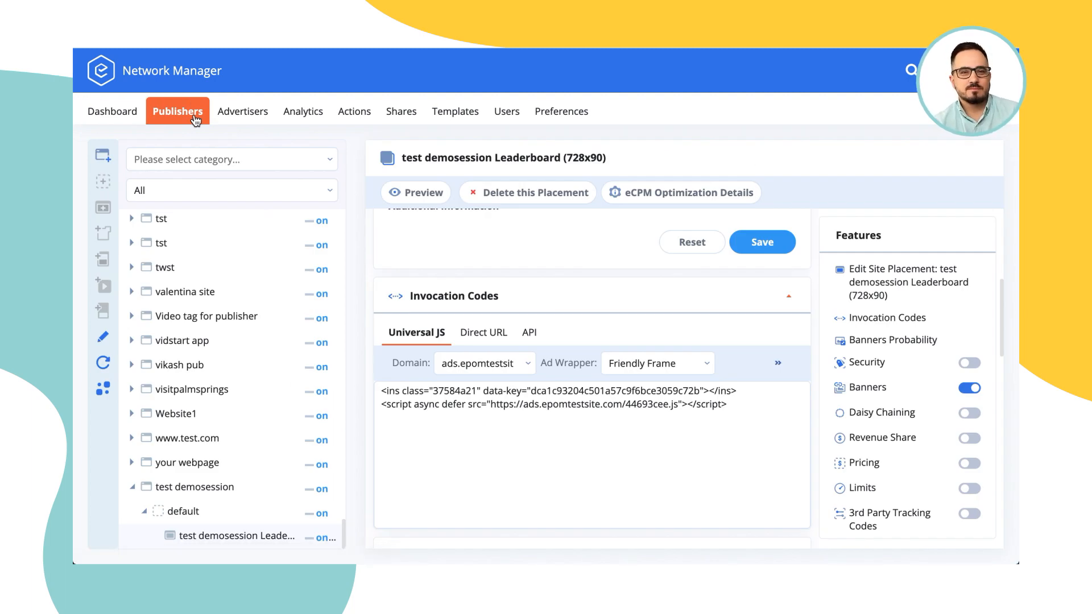
{"action": "mouse_move", "coordinate": [271, 99]}
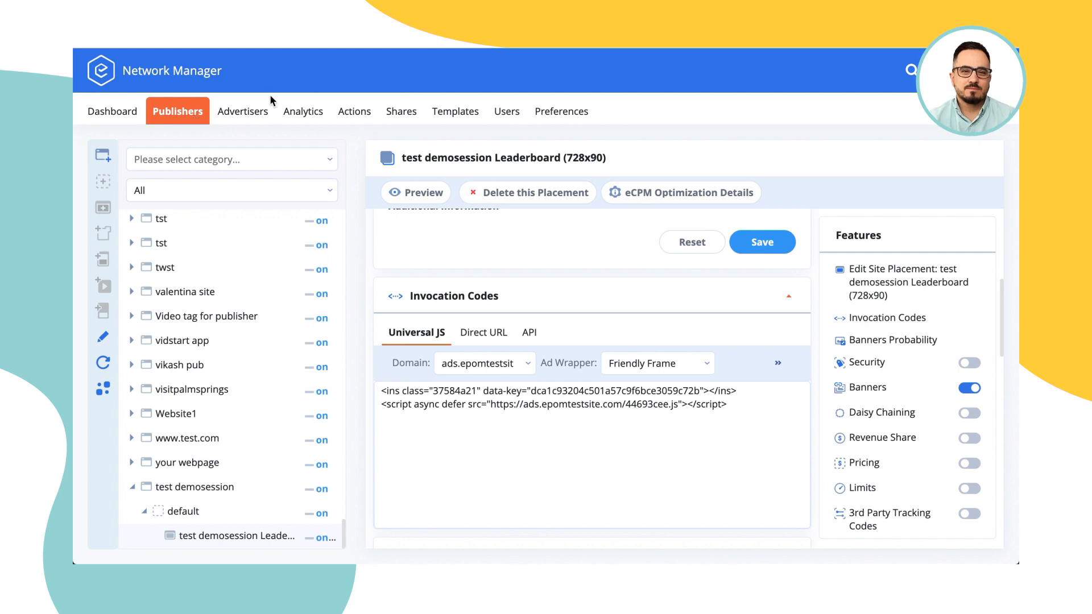
{"action": "left_click", "coordinate": [242, 111]}
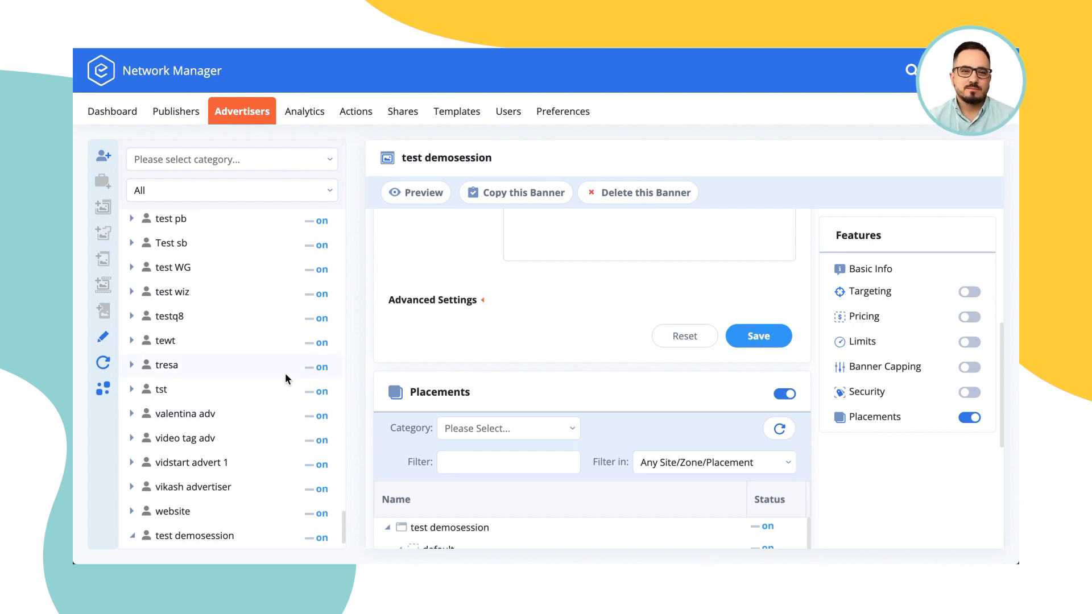
{"action": "left_click", "coordinate": [131, 536]}
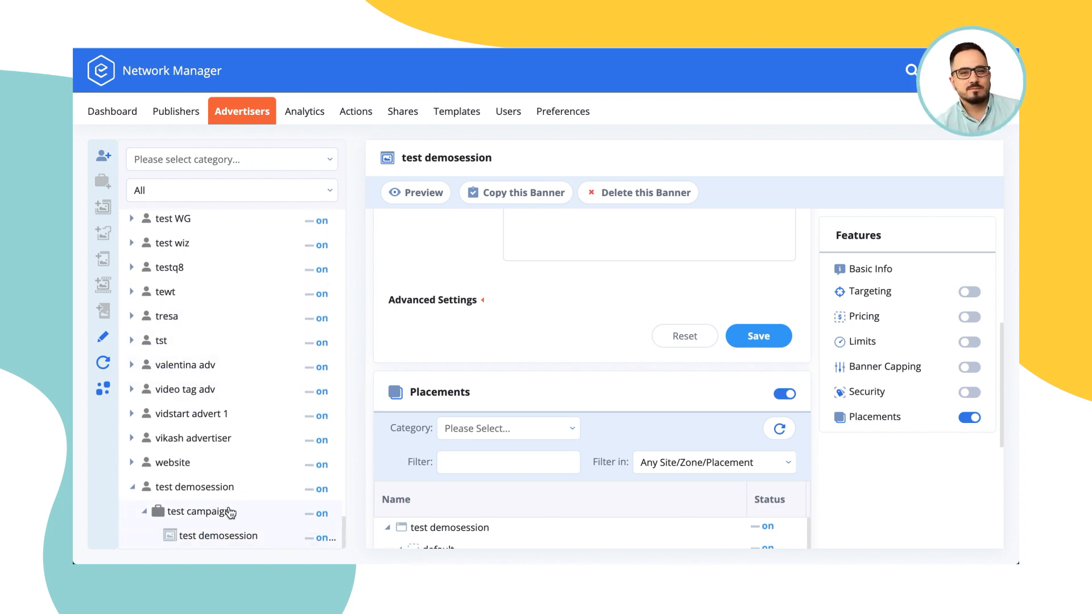
Select test campaign, switch Targeting on, and show the Country targeting options.
{"action": "left_click", "coordinate": [199, 512]}
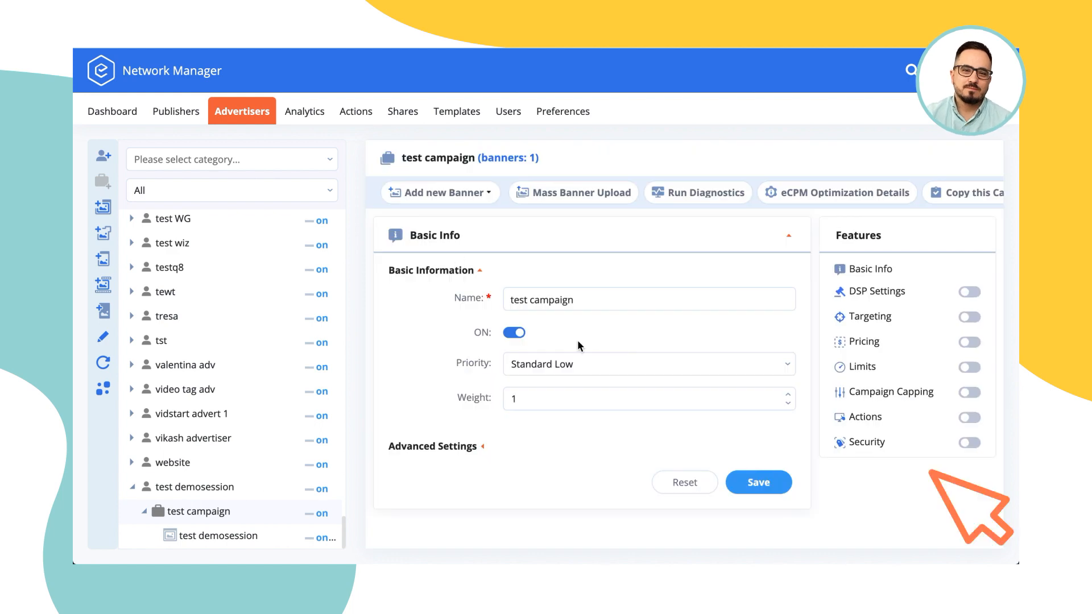
{"action": "mouse_move", "coordinate": [828, 358]}
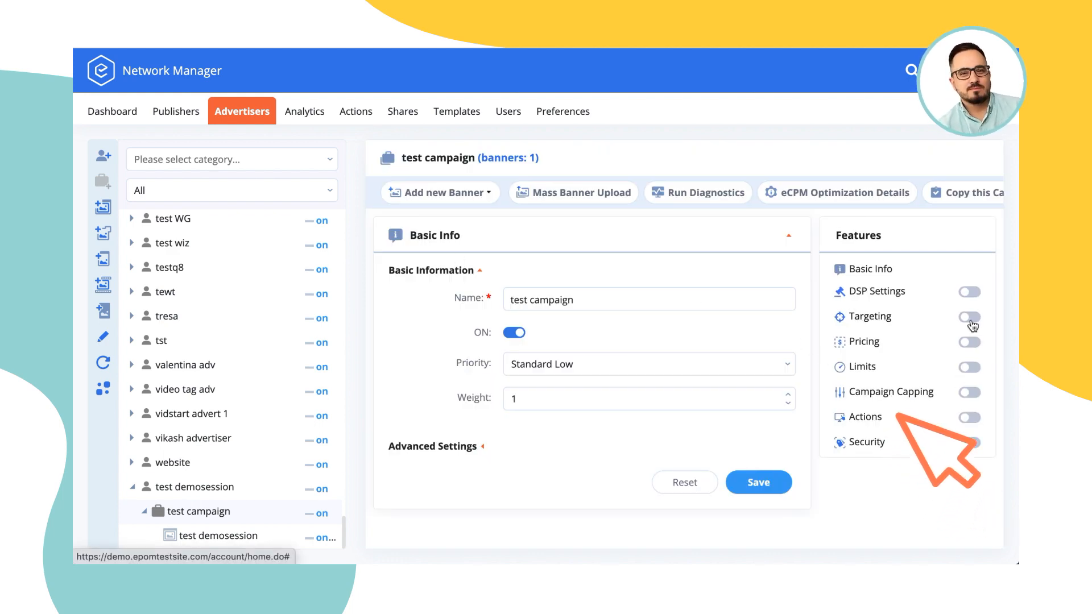
{"action": "left_click", "coordinate": [968, 316]}
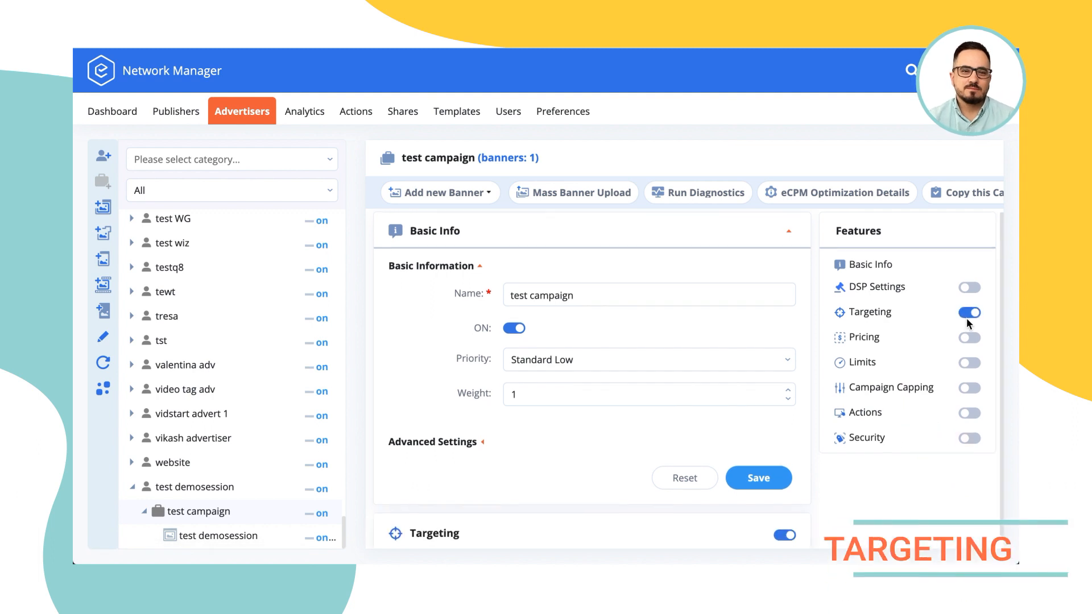
{"action": "left_click", "coordinate": [870, 316]}
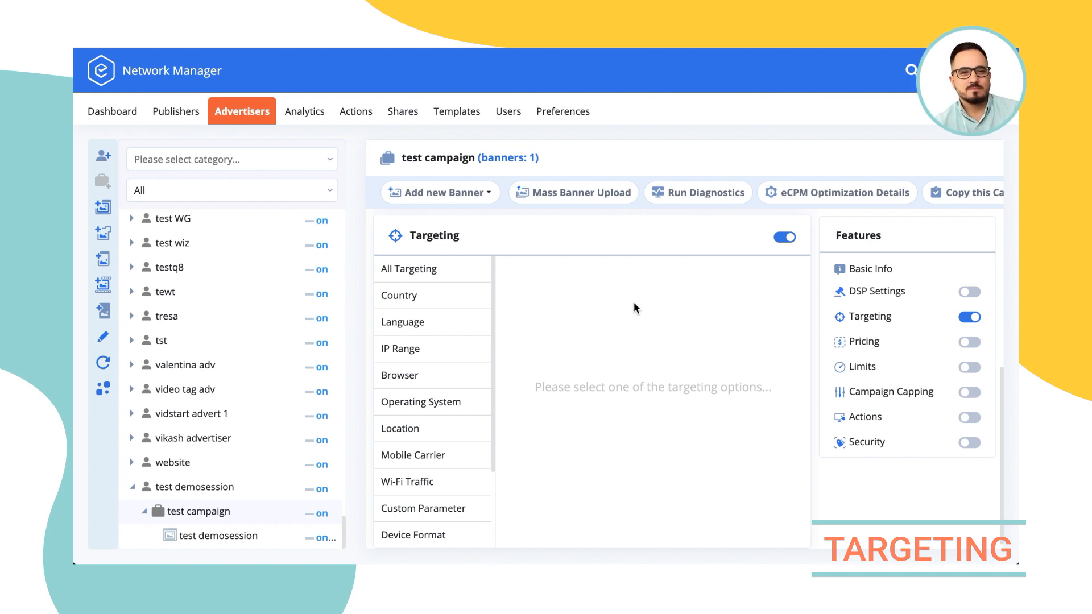
{"action": "left_click", "coordinate": [399, 295]}
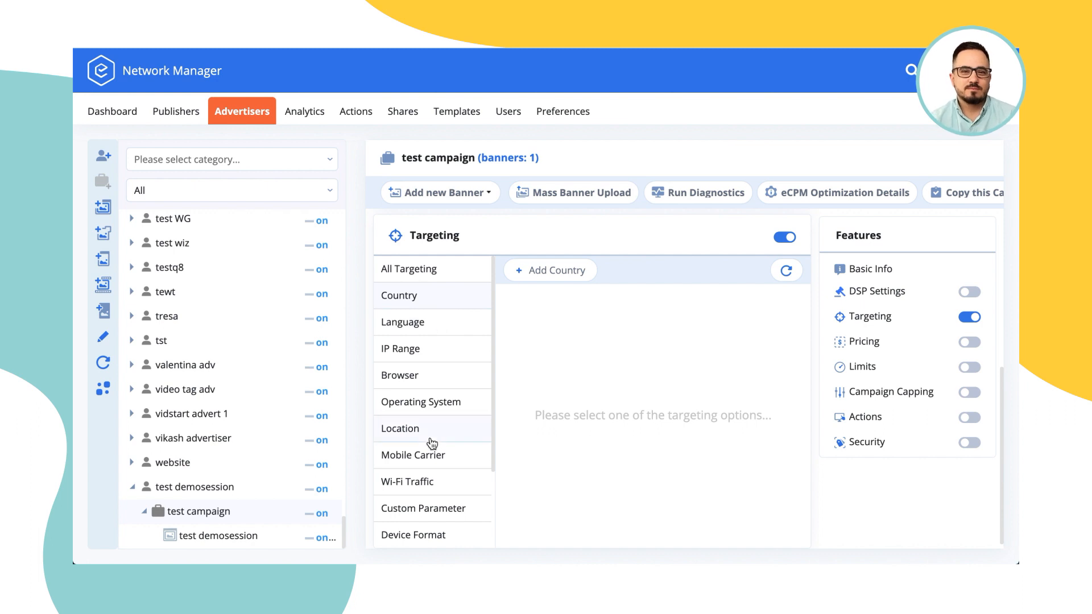
{"action": "mouse_move", "coordinate": [550, 271]}
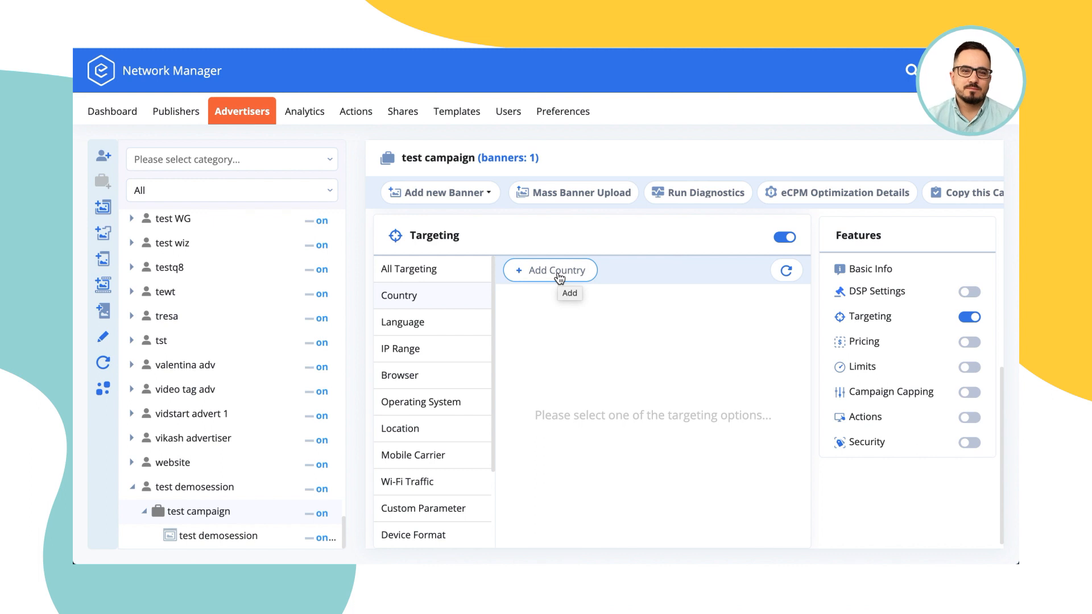
{"action": "mouse_move", "coordinate": [526, 289]}
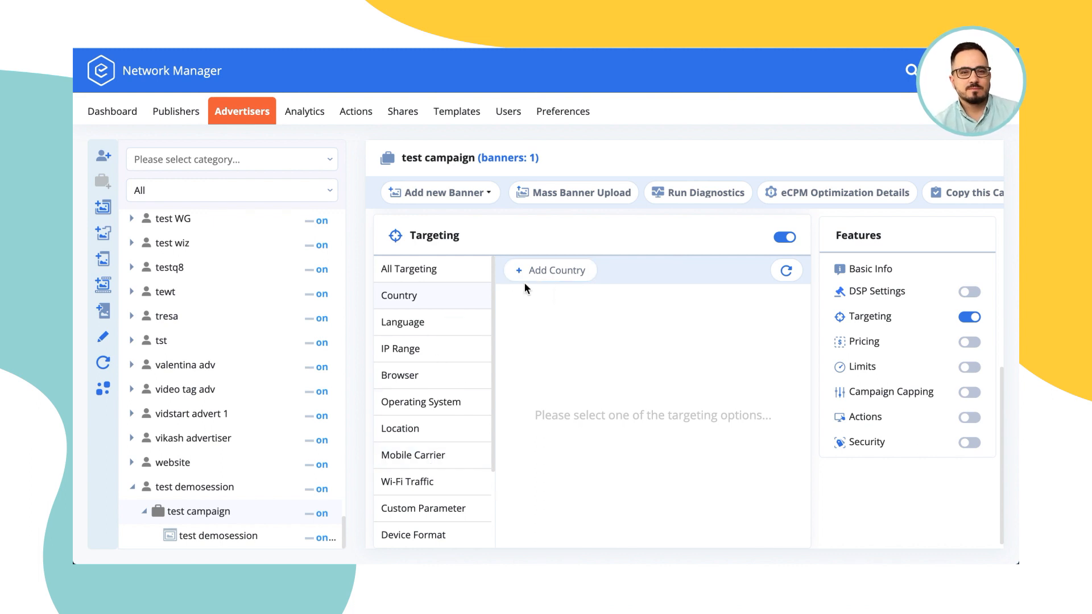
Exclude Algeria from country targeting, then remove that exclusion and confirm clearing it.
{"action": "left_click", "coordinate": [550, 270]}
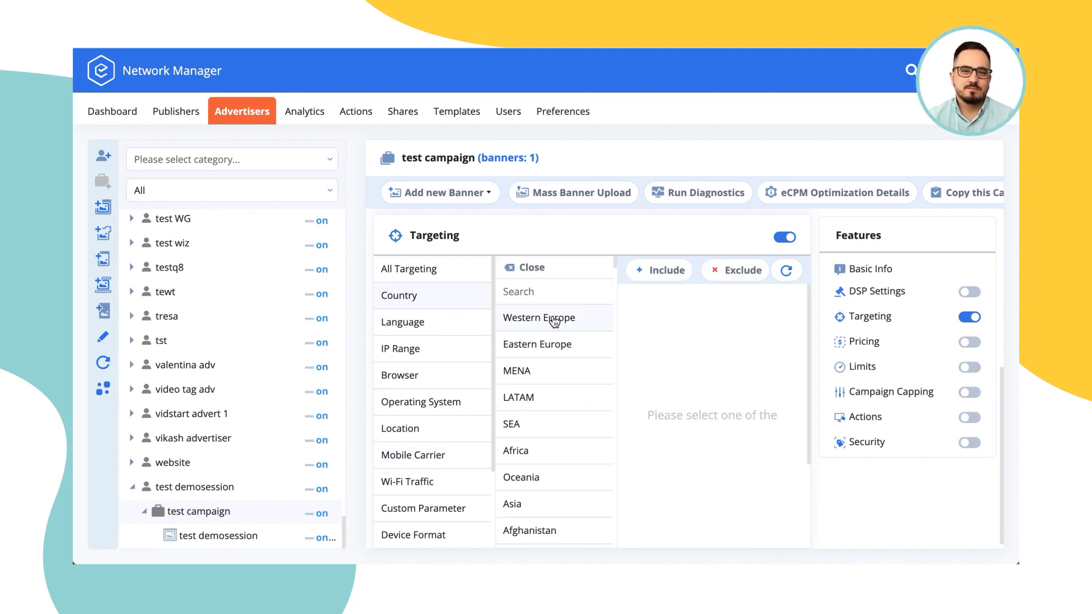
{"action": "mouse_move", "coordinate": [542, 444]}
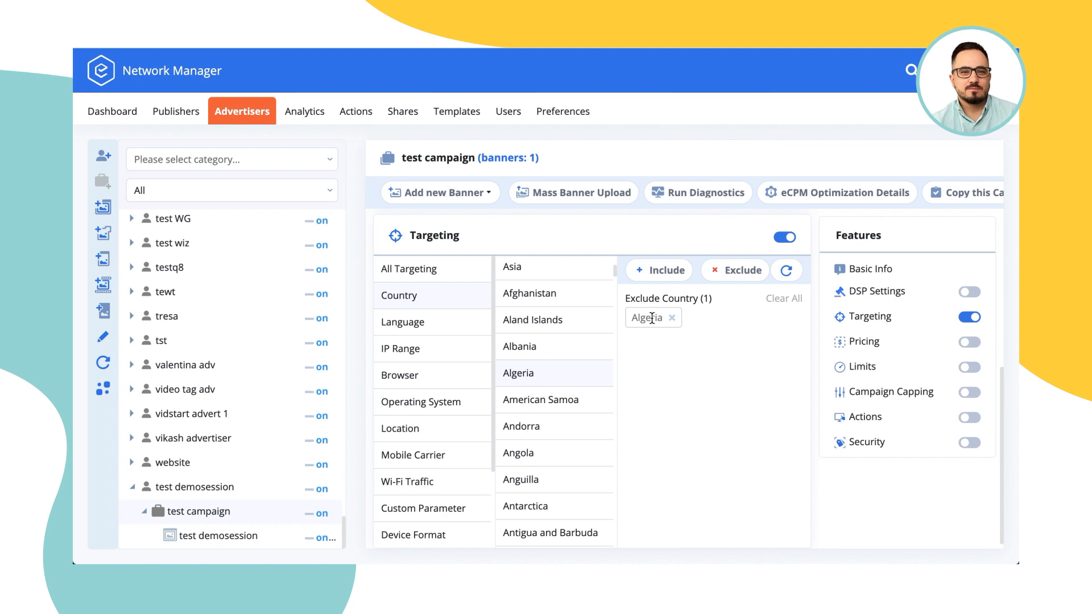
{"action": "mouse_move", "coordinate": [659, 353]}
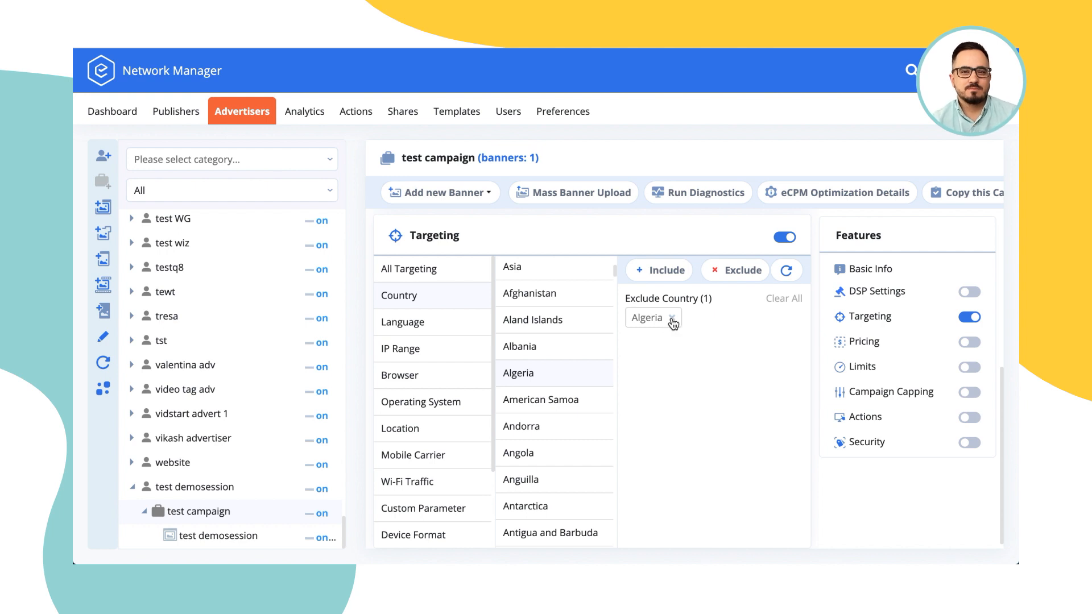
{"action": "left_click", "coordinate": [783, 298]}
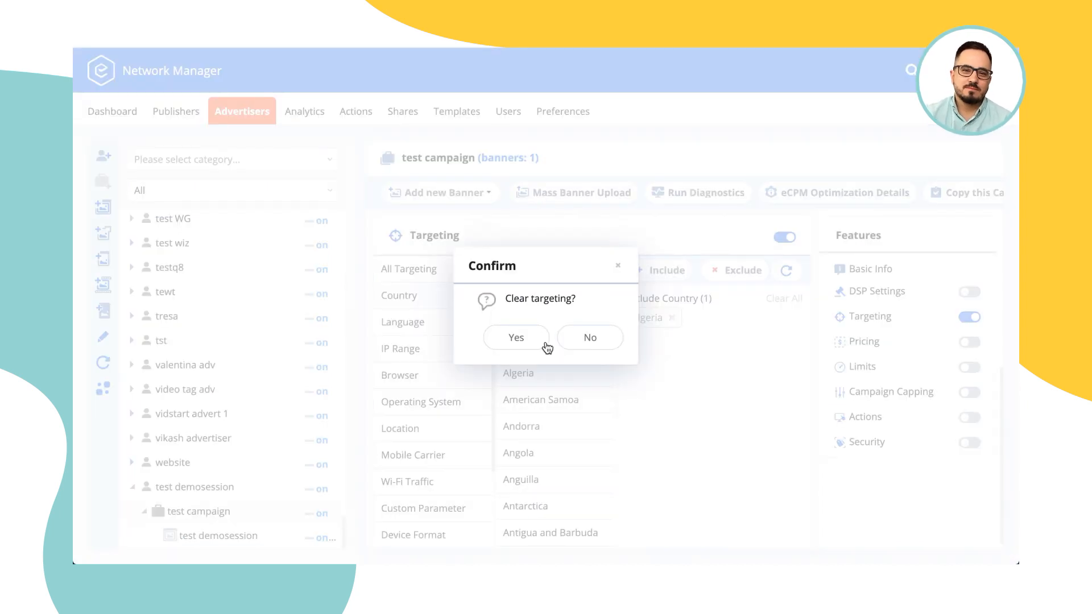
{"action": "left_click", "coordinate": [516, 337]}
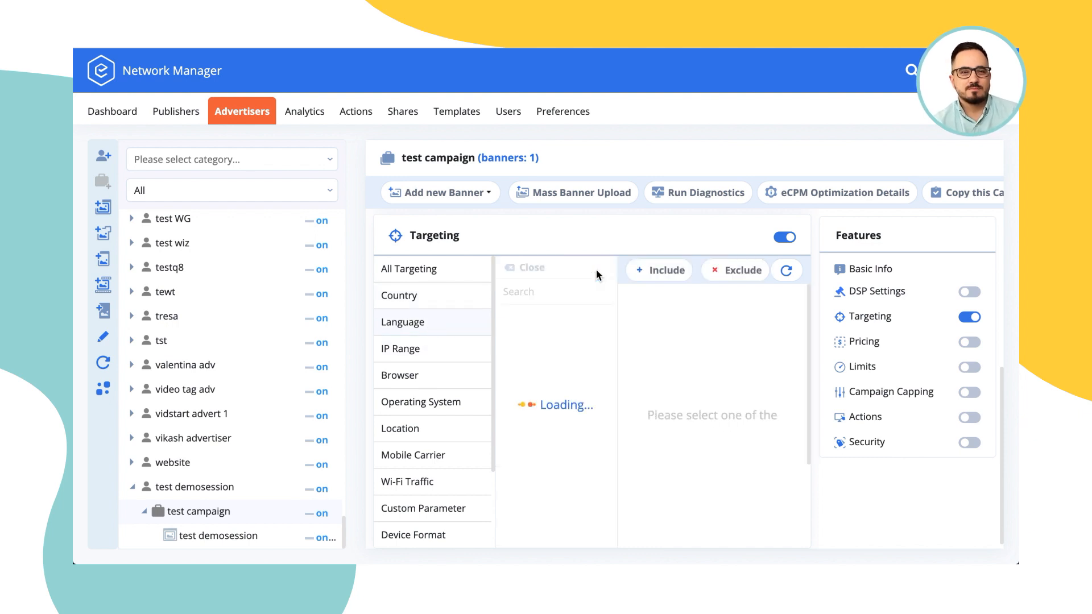
Explore IP range and browser targeting, choosing an 'at or above' version comparison.
{"action": "left_click", "coordinate": [401, 349]}
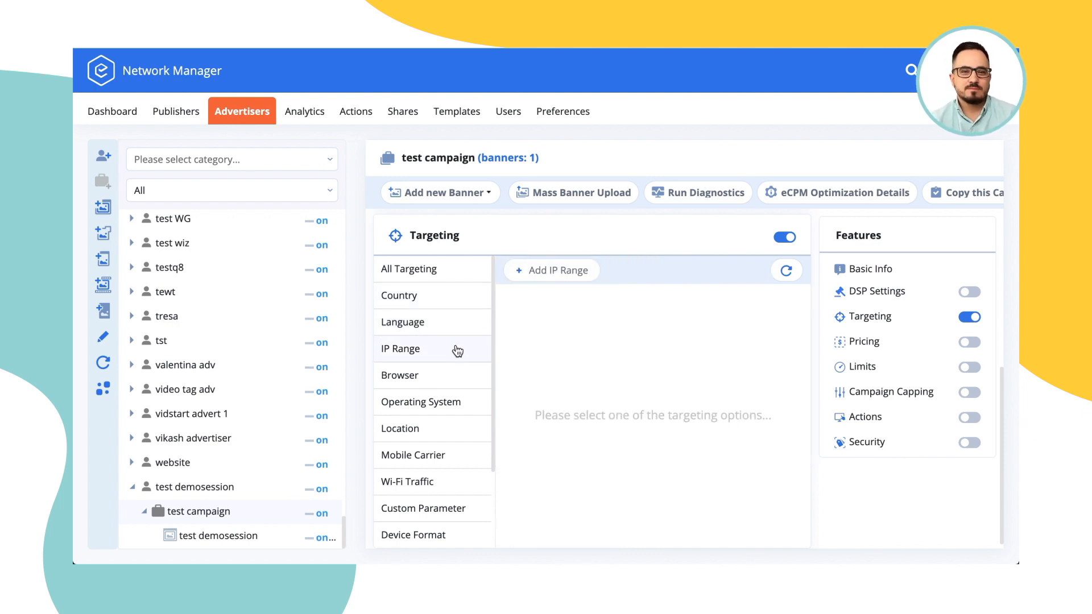
{"action": "left_click", "coordinate": [551, 270]}
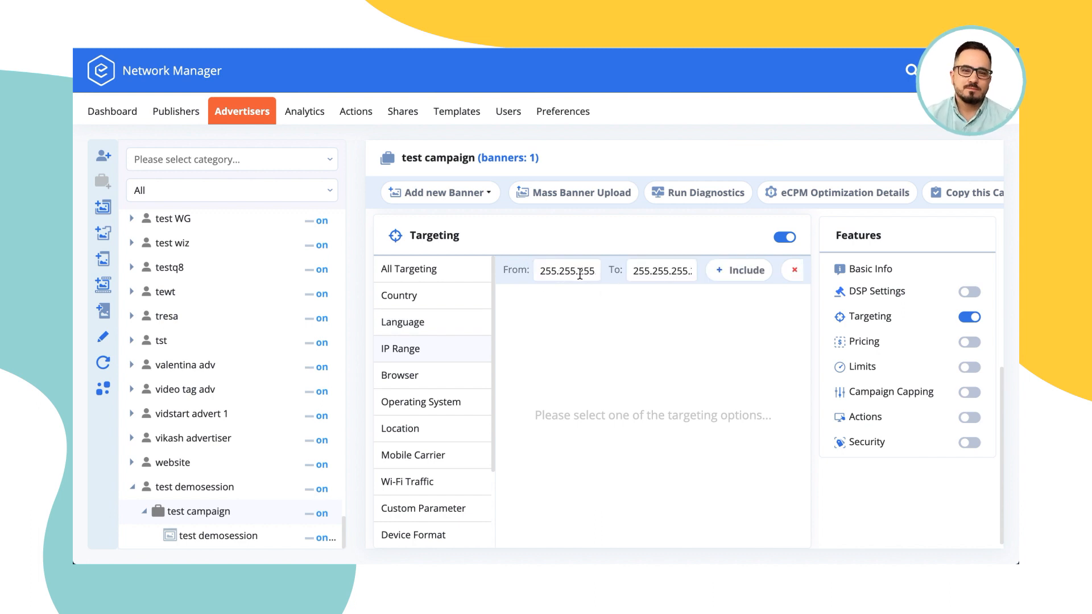
{"action": "mouse_move", "coordinate": [431, 376]}
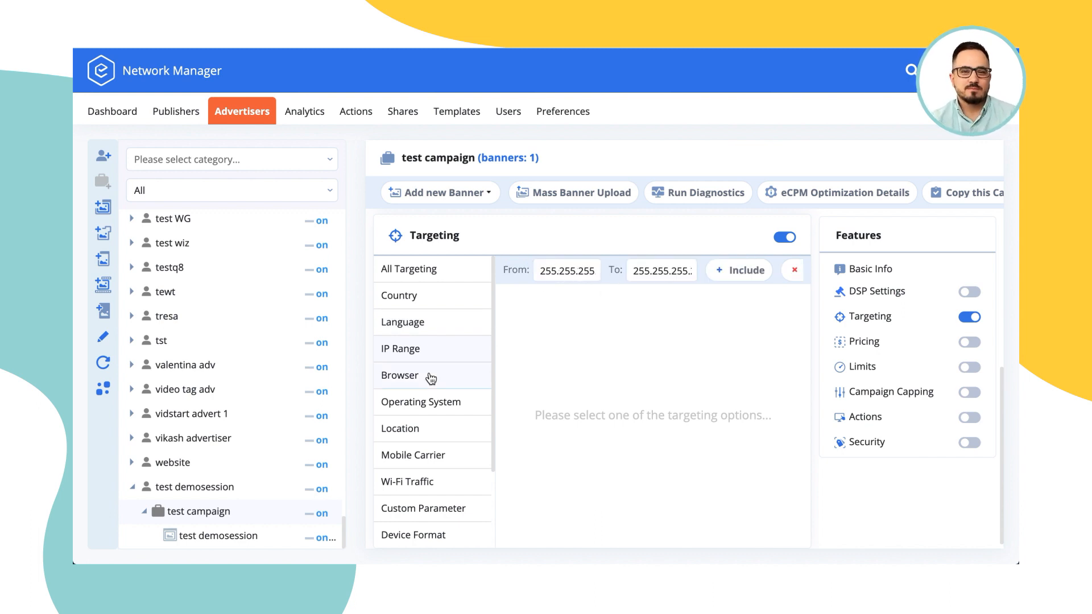
{"action": "left_click", "coordinate": [401, 376]}
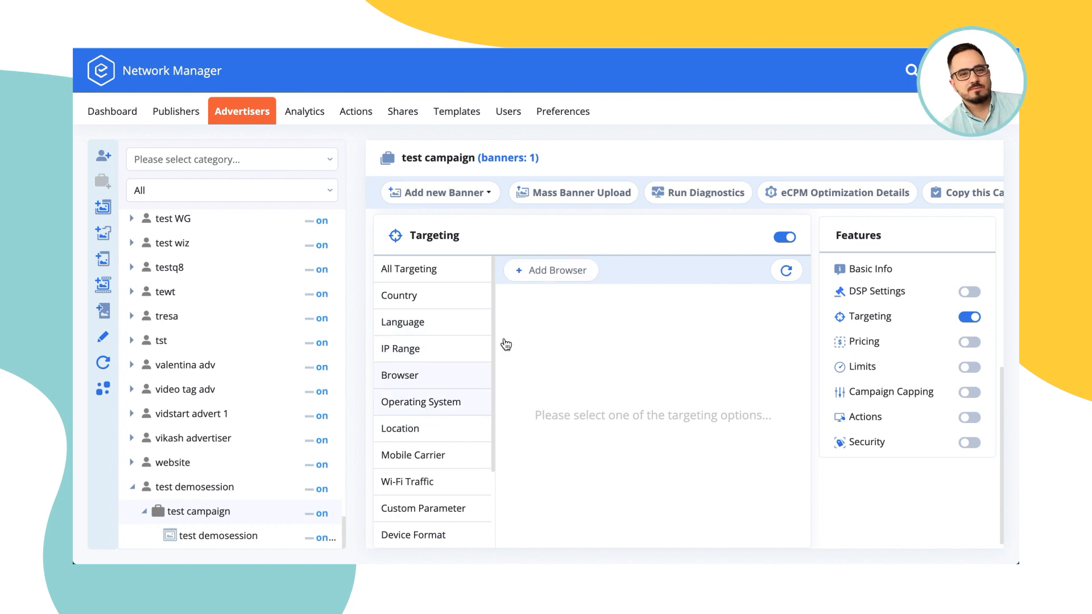
{"action": "left_click", "coordinate": [550, 271]}
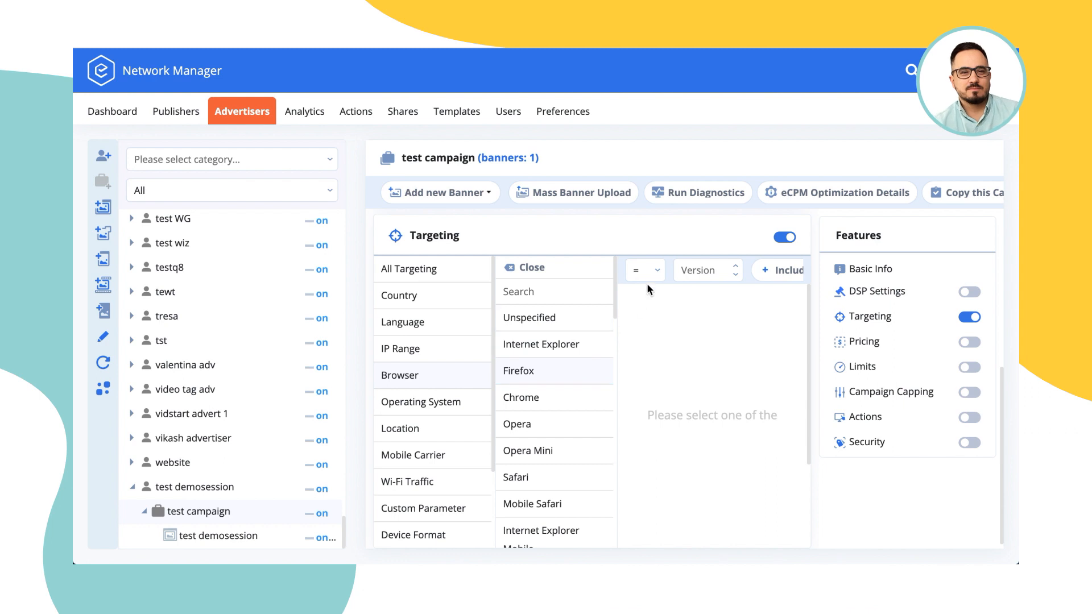
{"action": "left_click", "coordinate": [642, 271]}
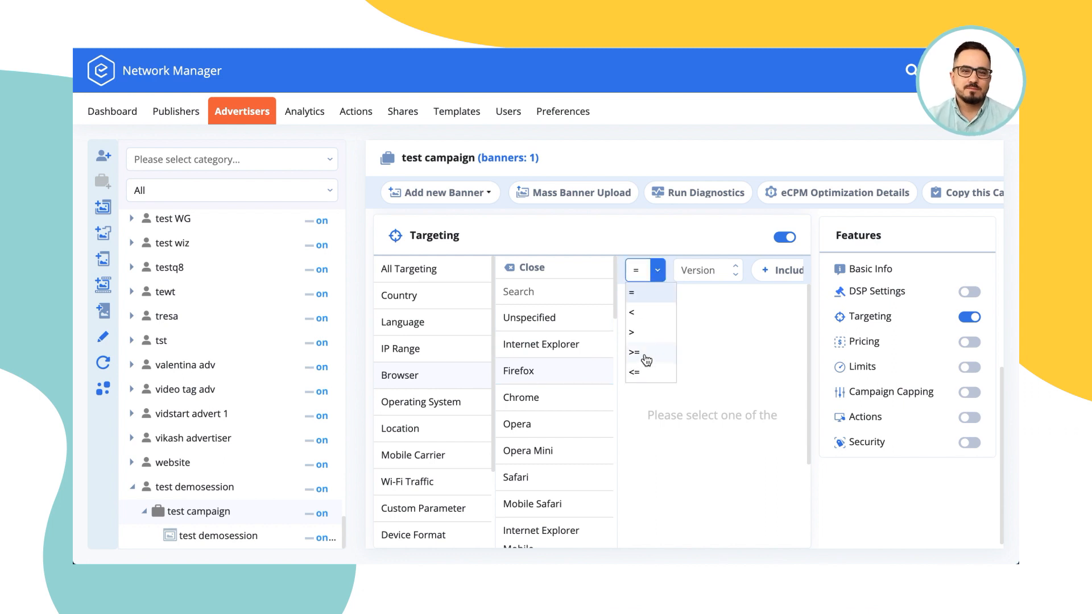
{"action": "left_click", "coordinate": [631, 351]}
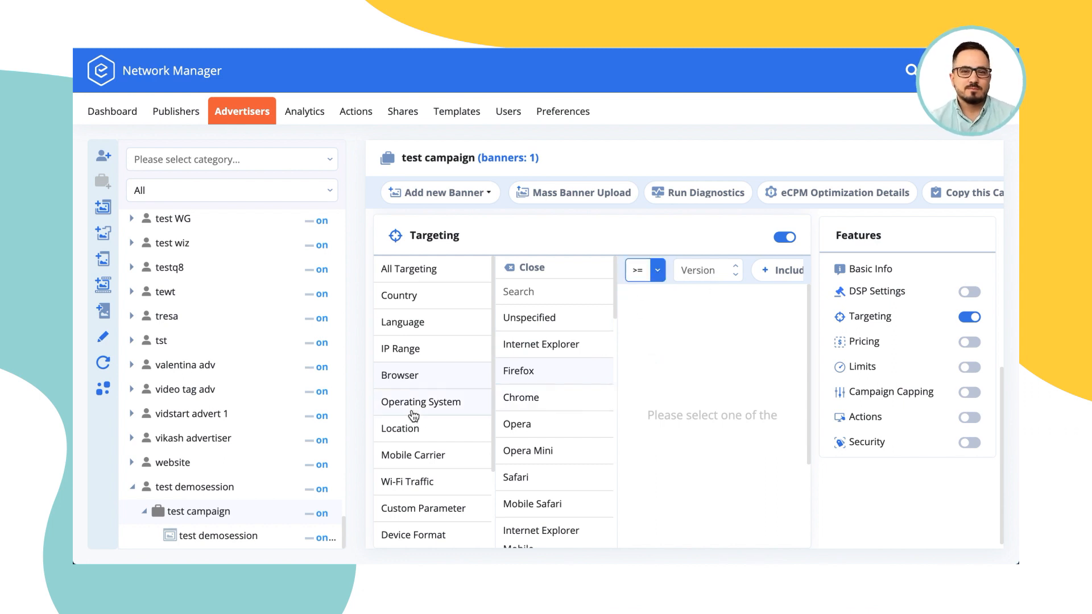
Choose Windows 8 in operating-system targeting, then show the location targeting options.
{"action": "left_click", "coordinate": [420, 402]}
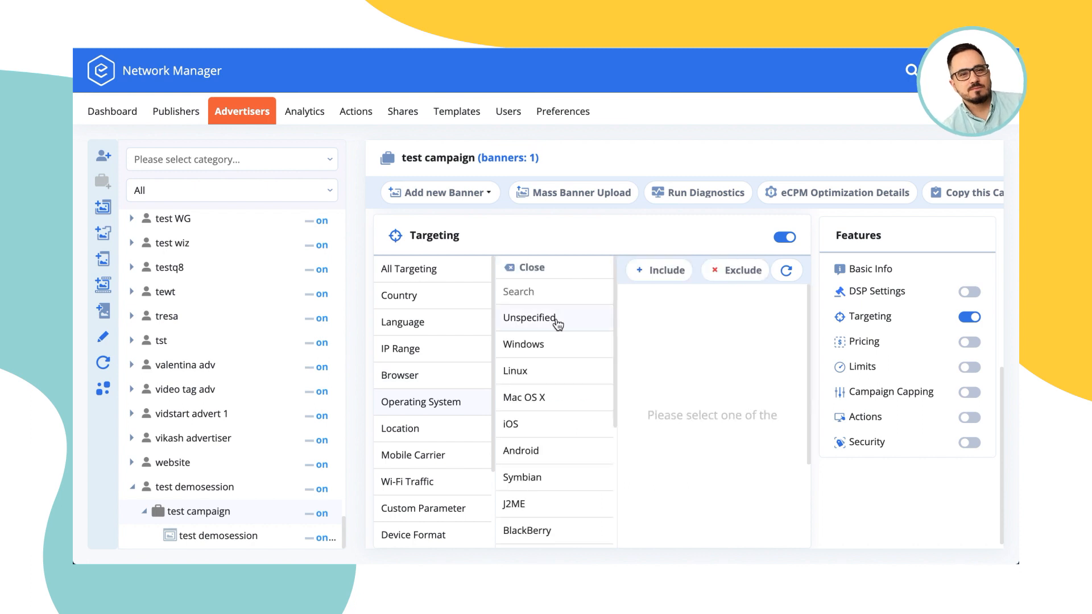
{"action": "left_click", "coordinate": [523, 344]}
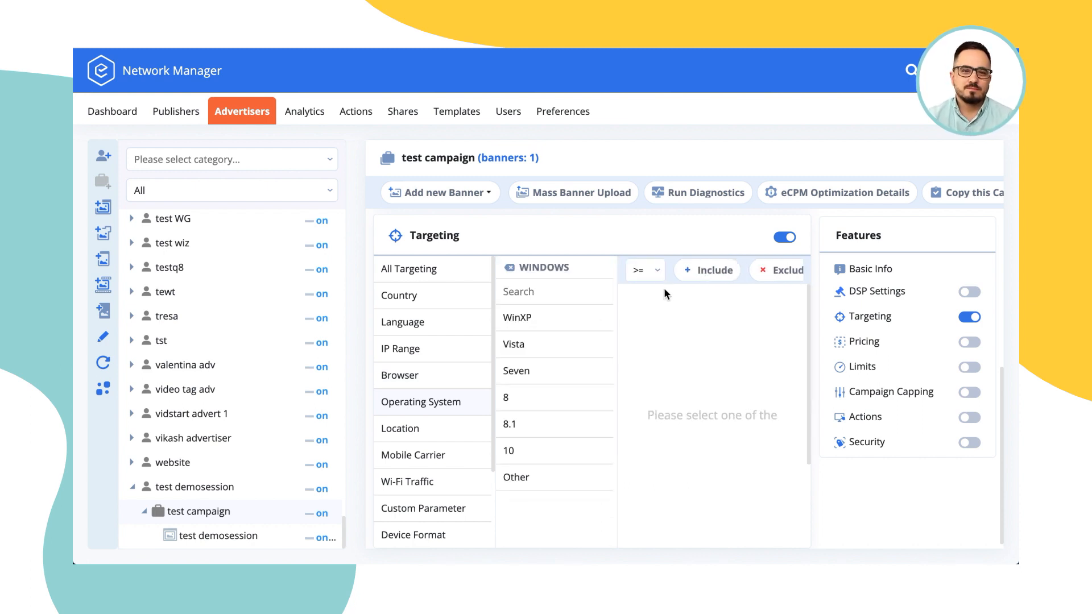
{"action": "mouse_move", "coordinate": [530, 451]}
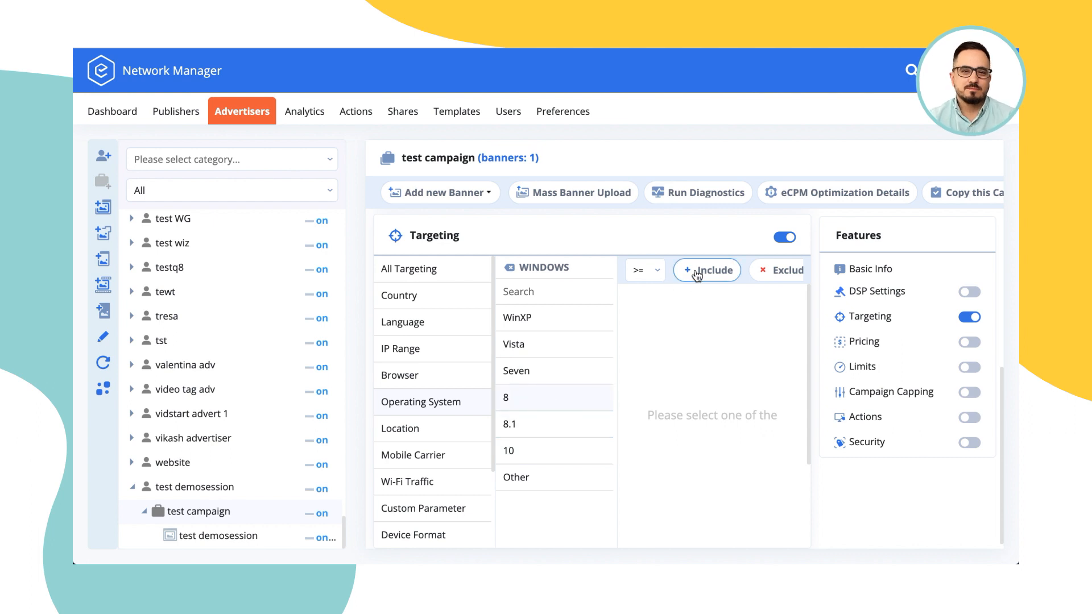
{"action": "left_click", "coordinate": [401, 429]}
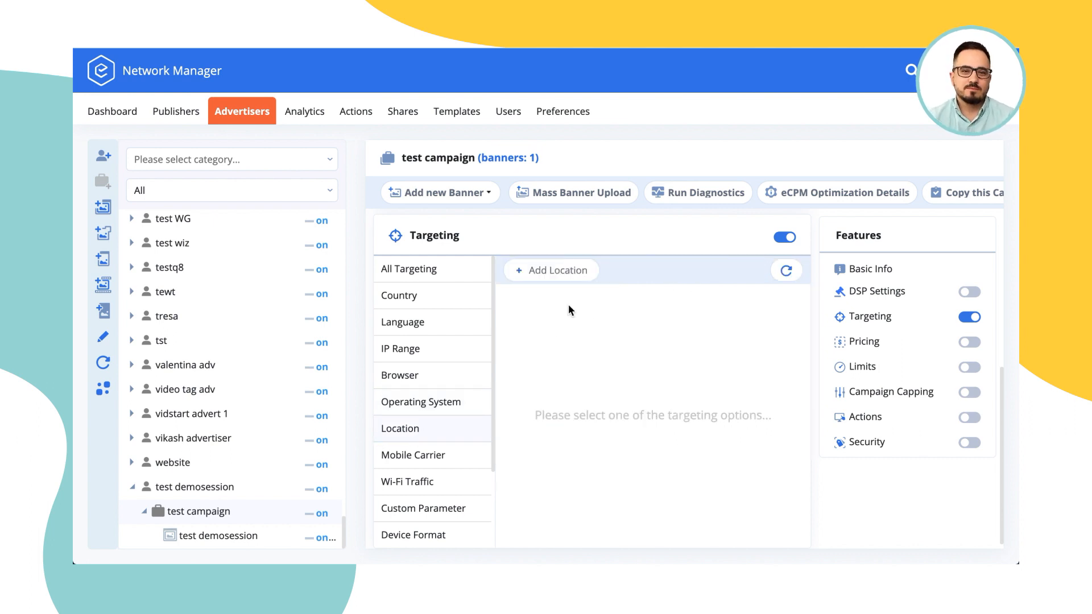
Browse location countries and cities, mobile carriers and Wi-Fi traffic targeting without adding rules.
{"action": "left_click", "coordinate": [551, 270]}
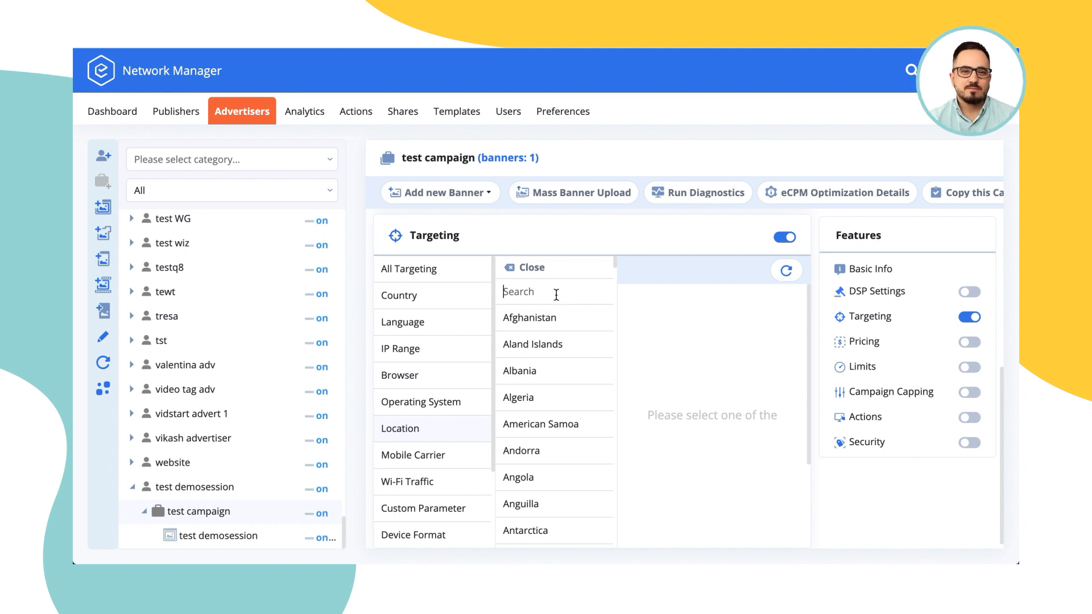
{"action": "left_click", "coordinate": [530, 317]}
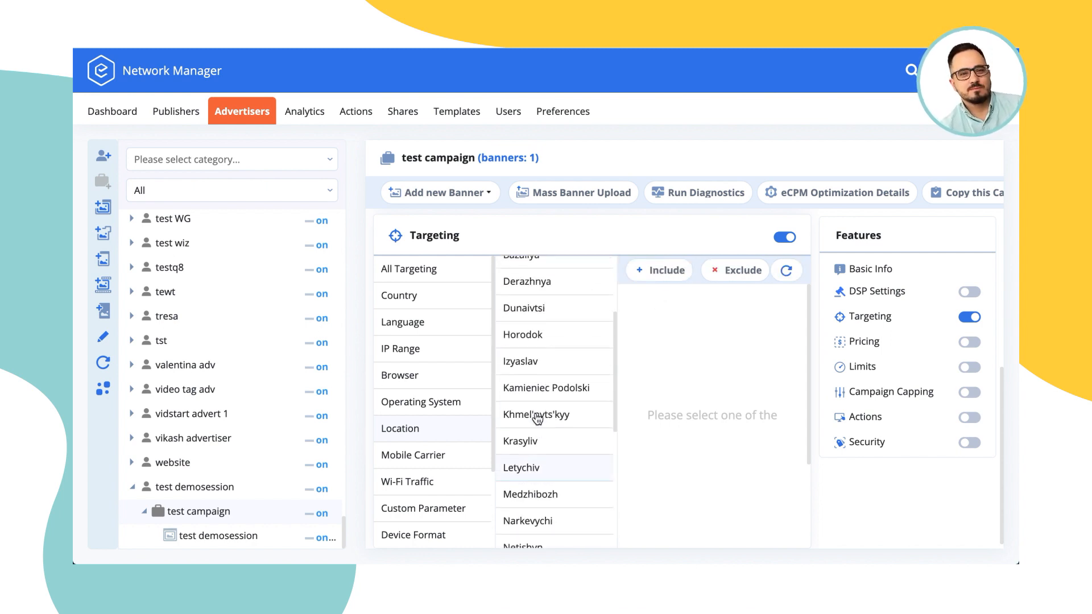
{"action": "left_click", "coordinate": [412, 455]}
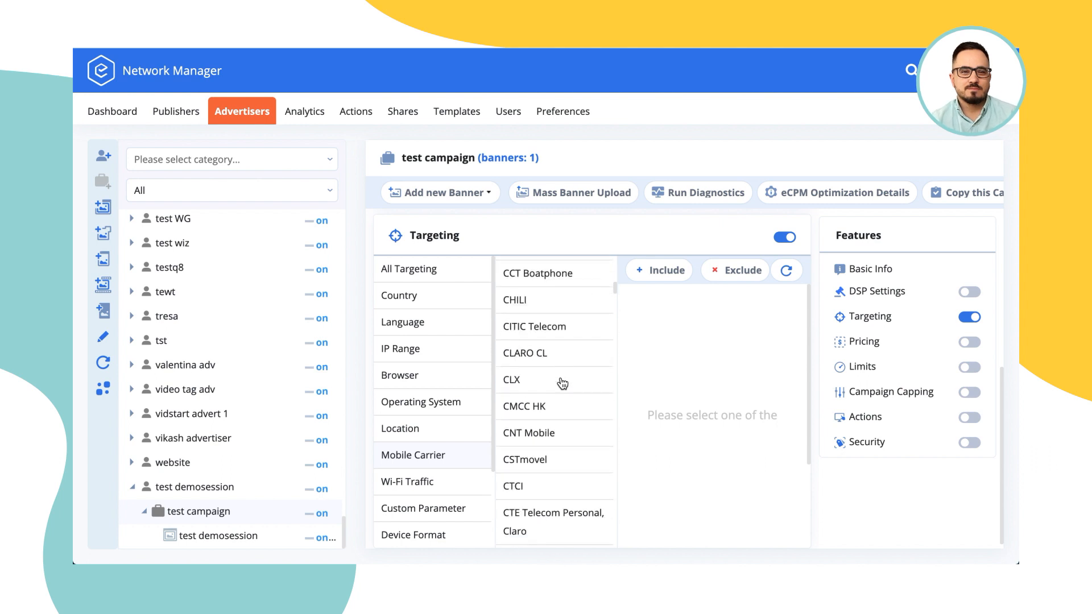
{"action": "scroll", "scroll_direction": "down", "scroll_amount": 3}
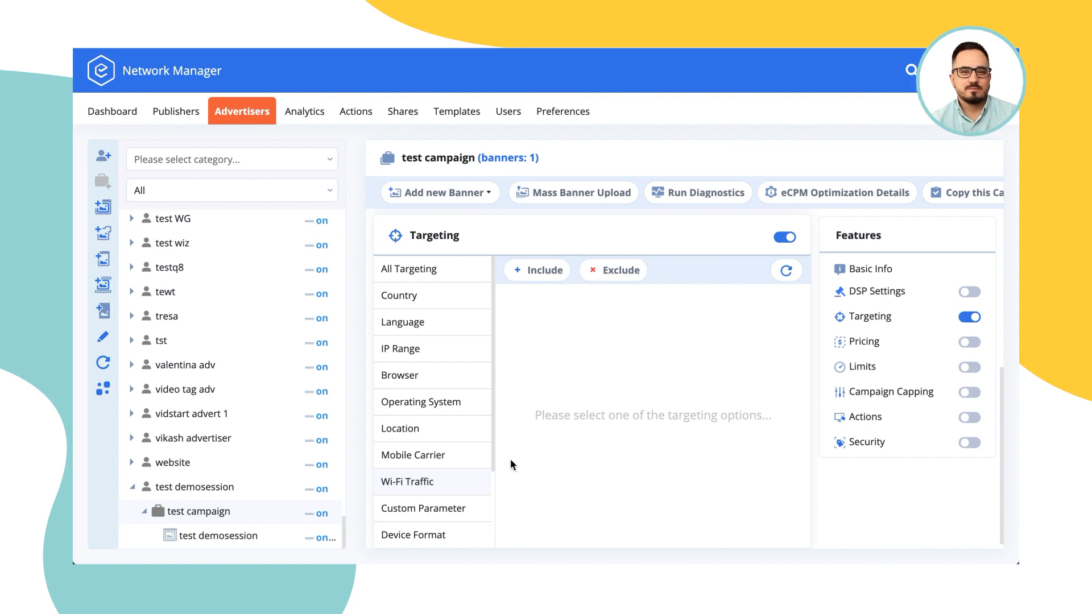
{"action": "mouse_move", "coordinate": [581, 415]}
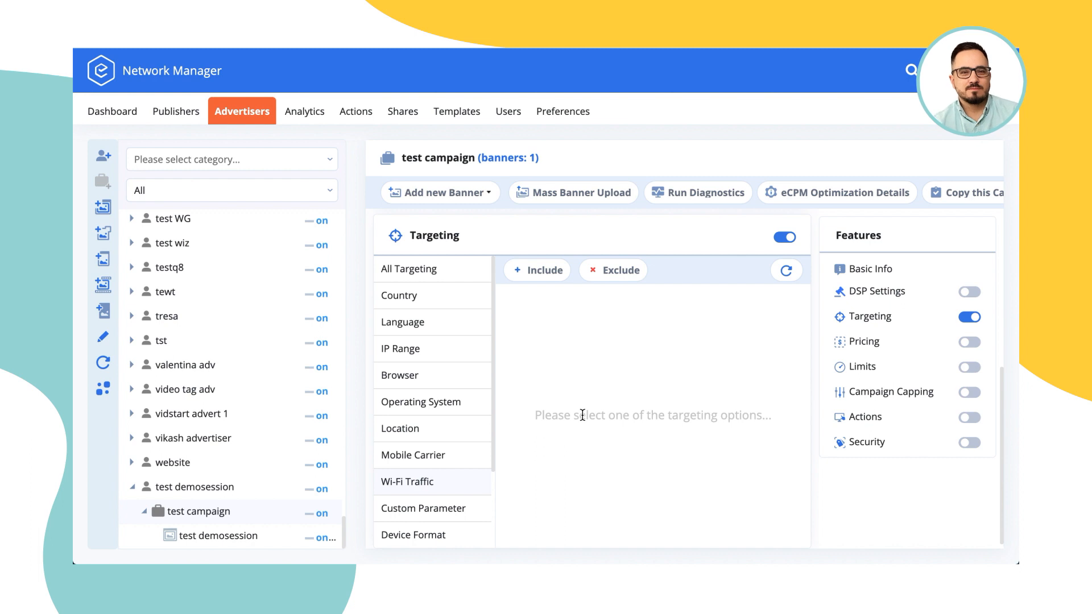
{"action": "mouse_move", "coordinate": [438, 456]}
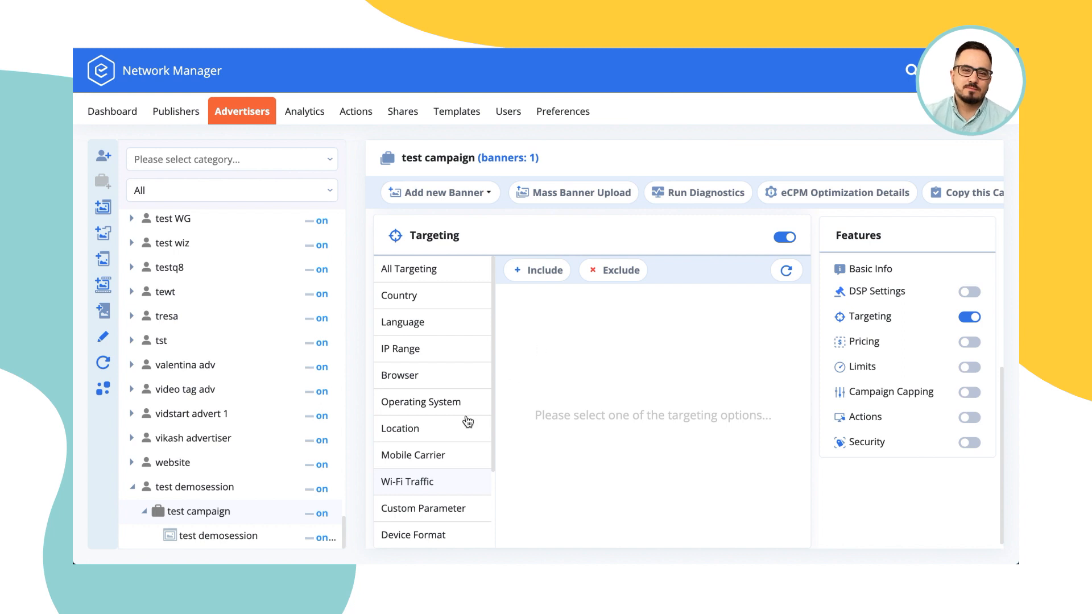
{"action": "scroll", "scroll_direction": "down", "scroll_amount": 3}
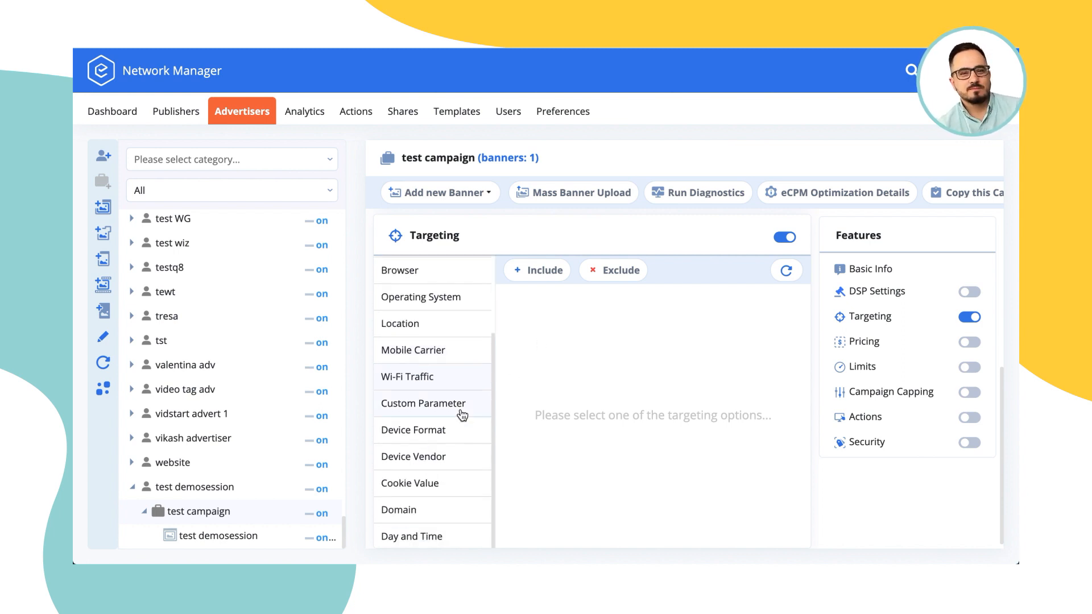
{"action": "mouse_move", "coordinate": [457, 411]}
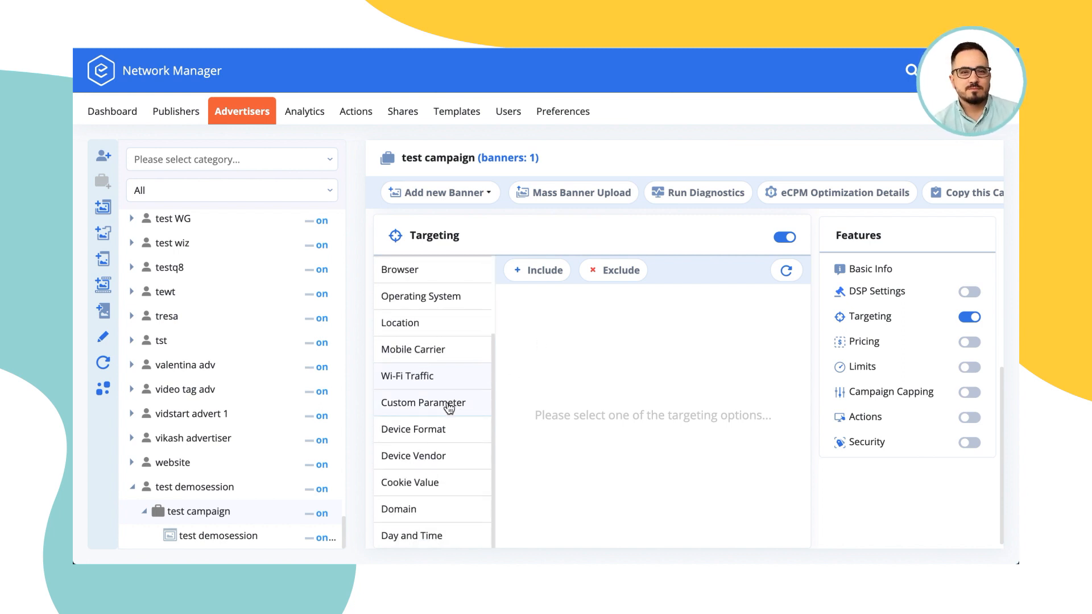
Review domain and day-and-time targeting, closing the editor without adding any rule.
{"action": "left_click", "coordinate": [412, 429]}
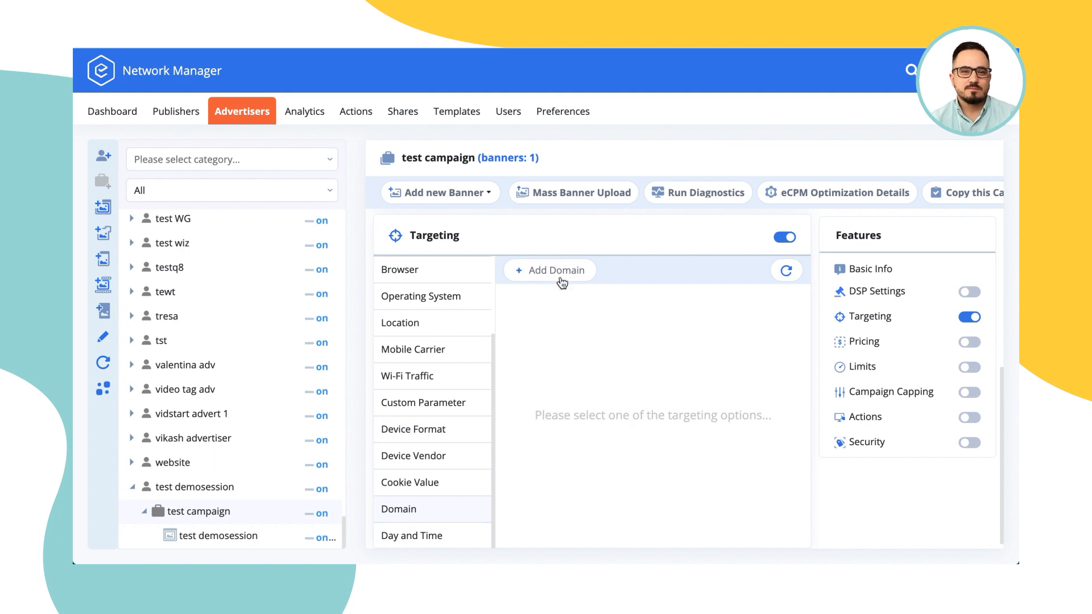
{"action": "left_click", "coordinate": [550, 270]}
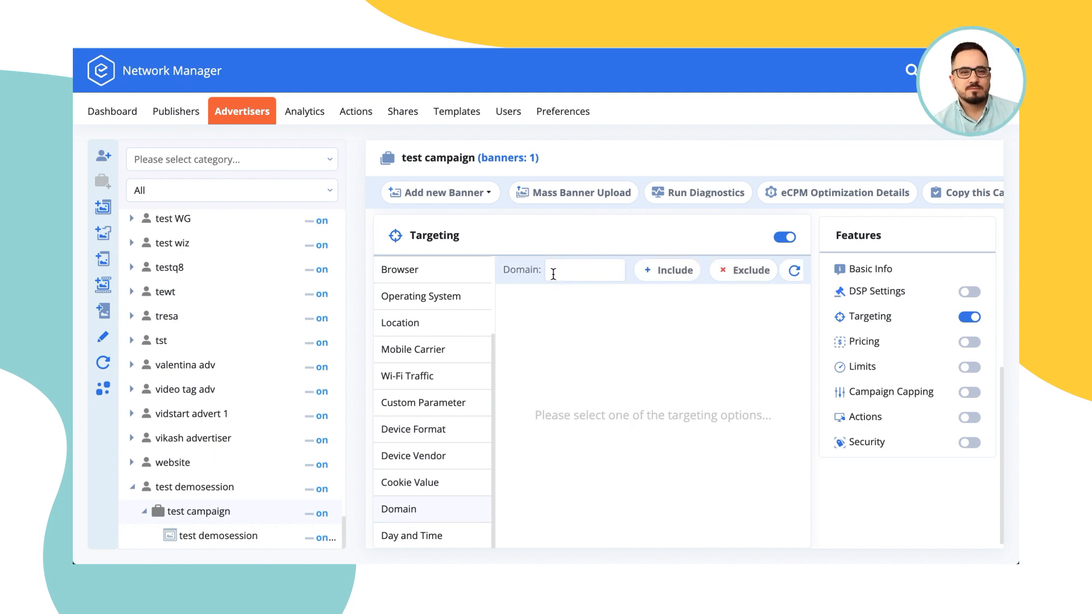
{"action": "mouse_move", "coordinate": [415, 421]}
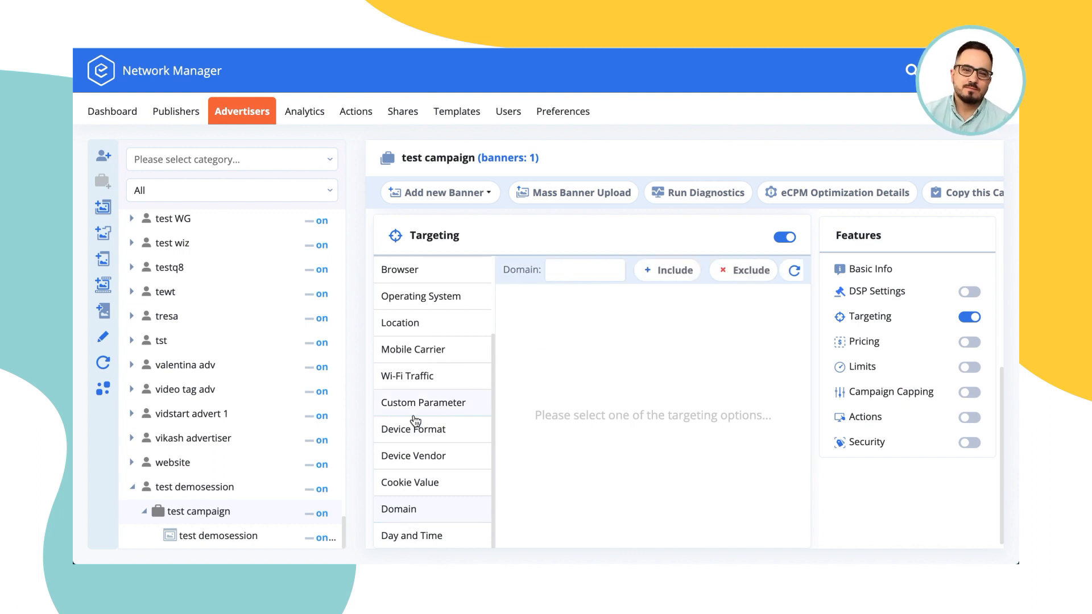
{"action": "left_click", "coordinate": [411, 535]}
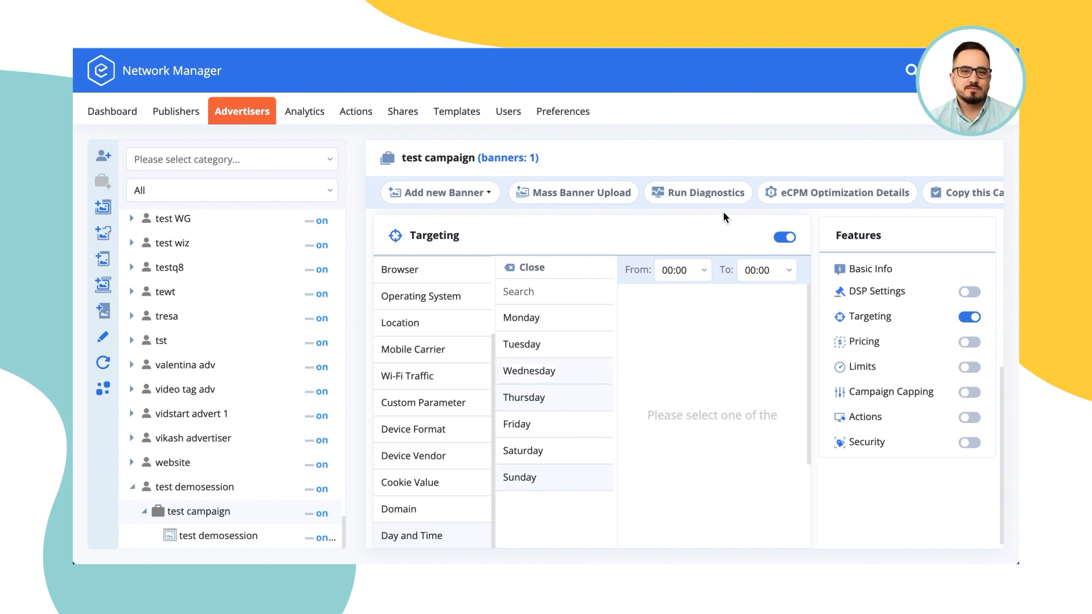
{"action": "left_click", "coordinate": [682, 270]}
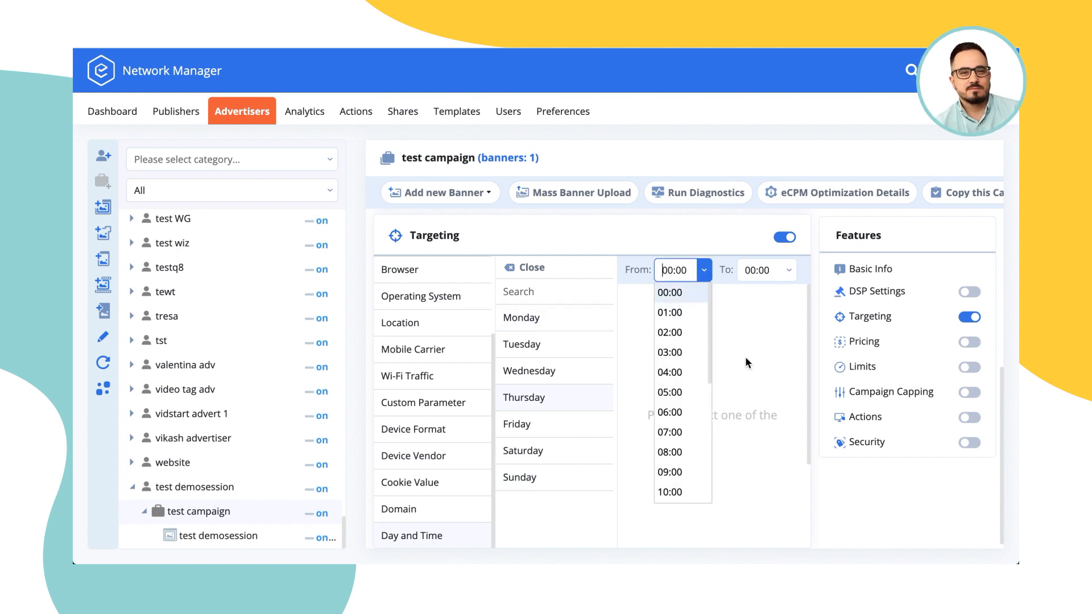
{"action": "left_click", "coordinate": [525, 268]}
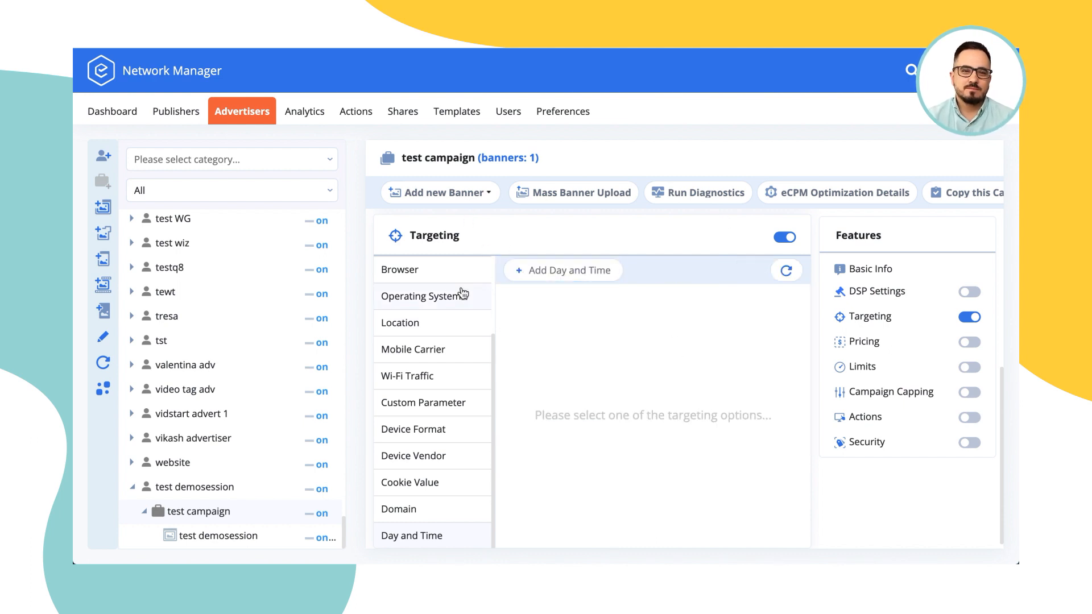
{"action": "left_click", "coordinate": [870, 269]}
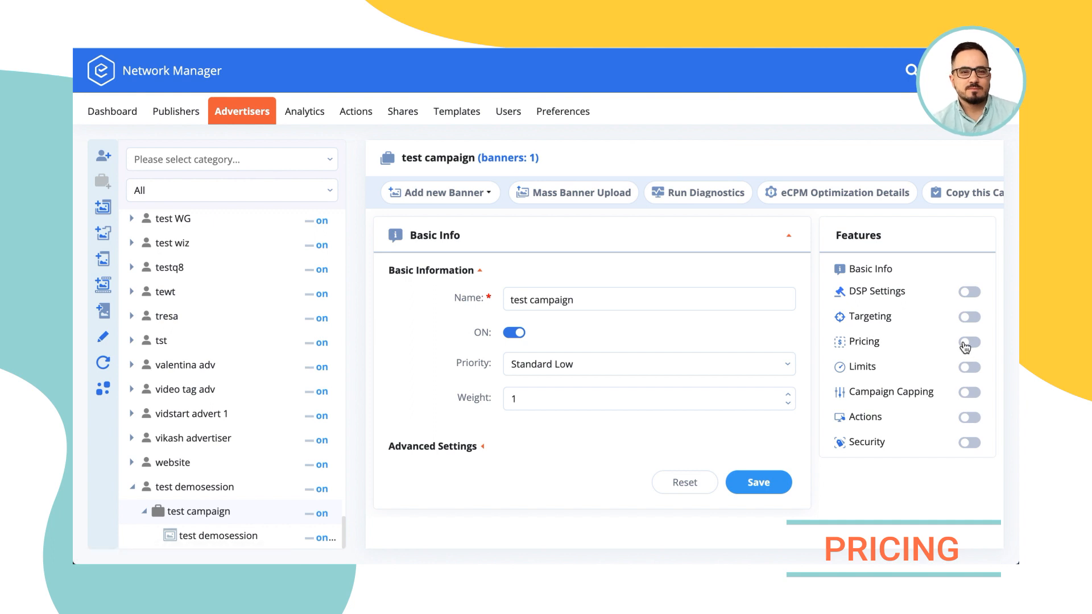
Switch Pricing on, view the CPM pricing models and open the pricing country list.
{"action": "left_click", "coordinate": [969, 342]}
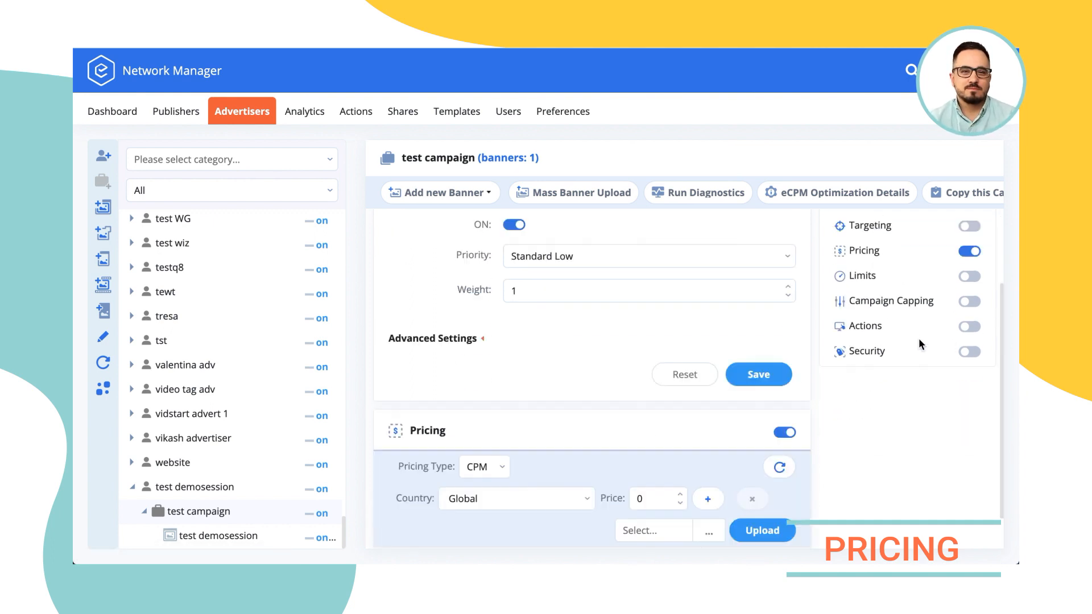
{"action": "scroll", "scroll_direction": "down", "scroll_amount": 3}
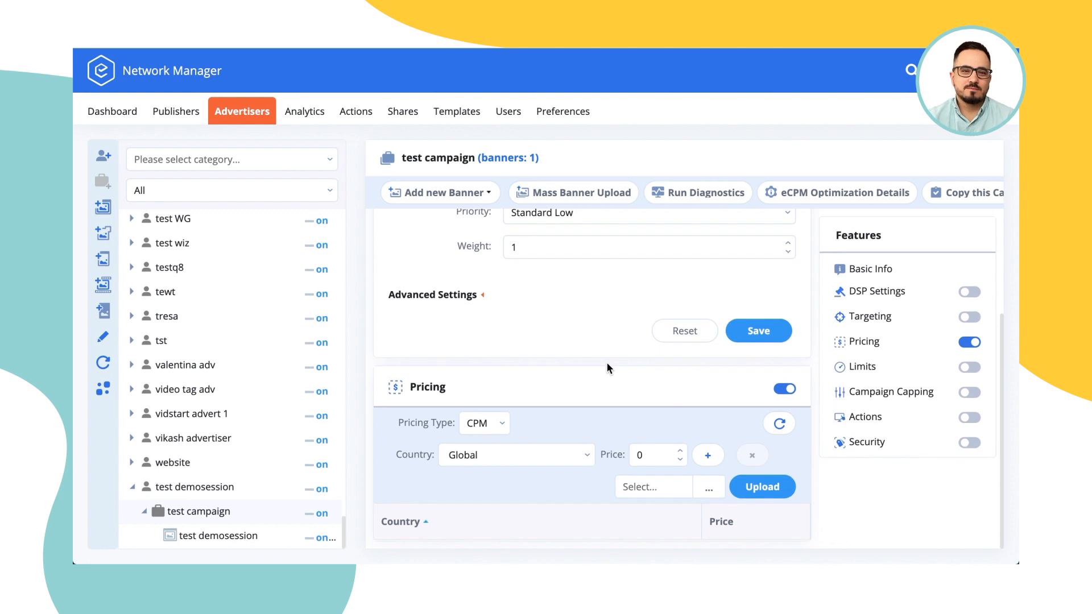
{"action": "mouse_move", "coordinate": [505, 425]}
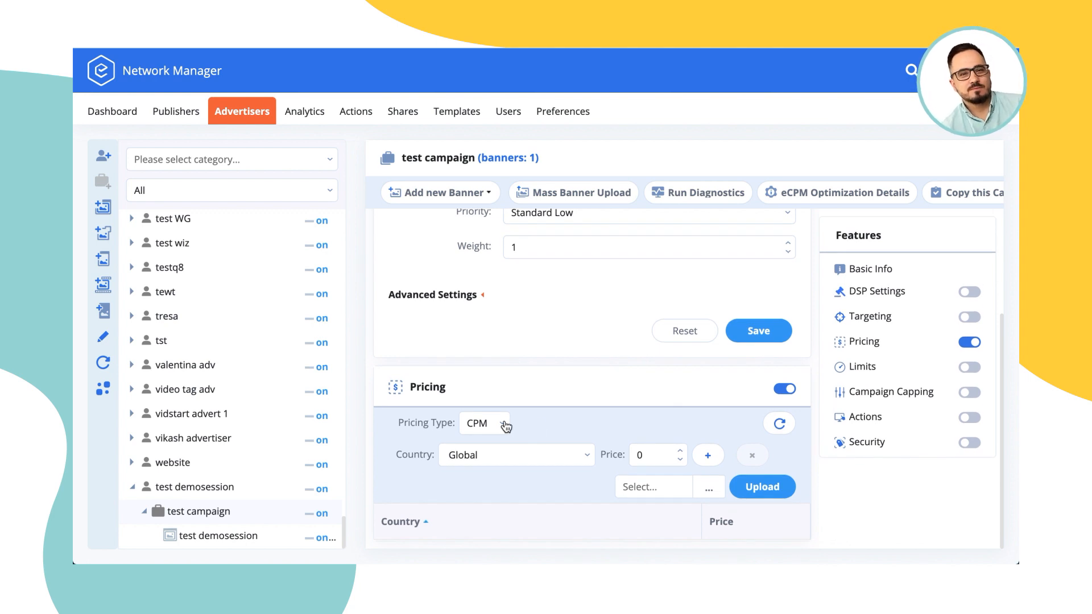
{"action": "left_click", "coordinate": [484, 423]}
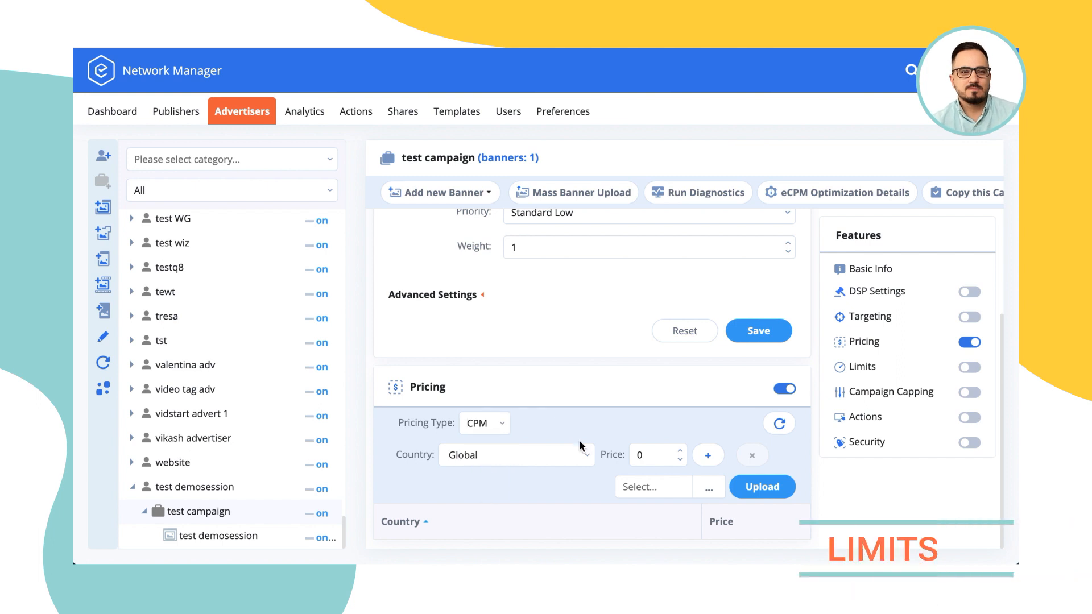
{"action": "left_click", "coordinate": [516, 455]}
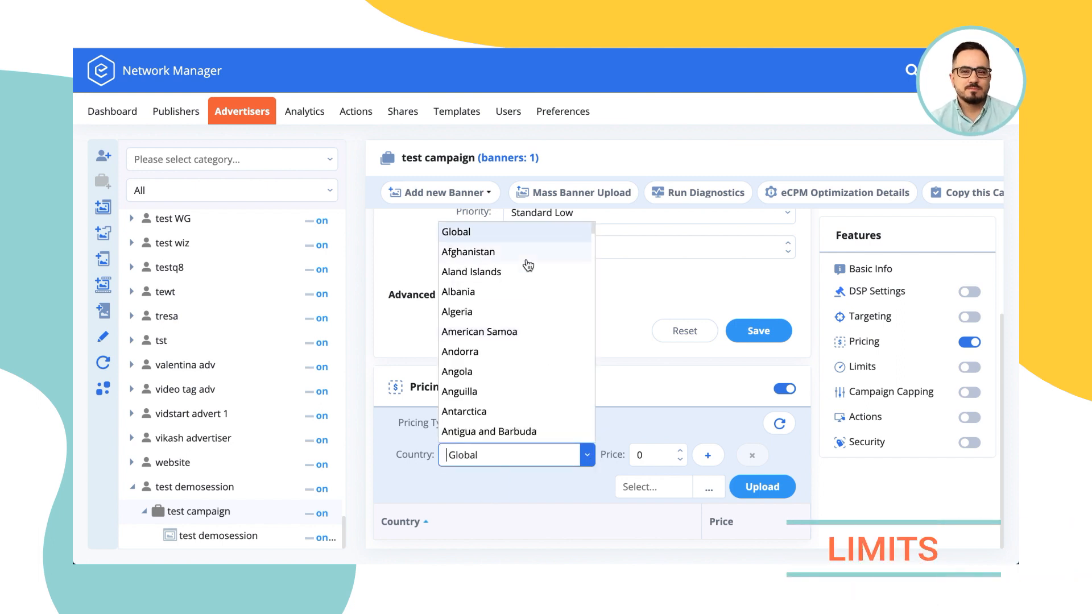
{"action": "mouse_move", "coordinate": [630, 420]}
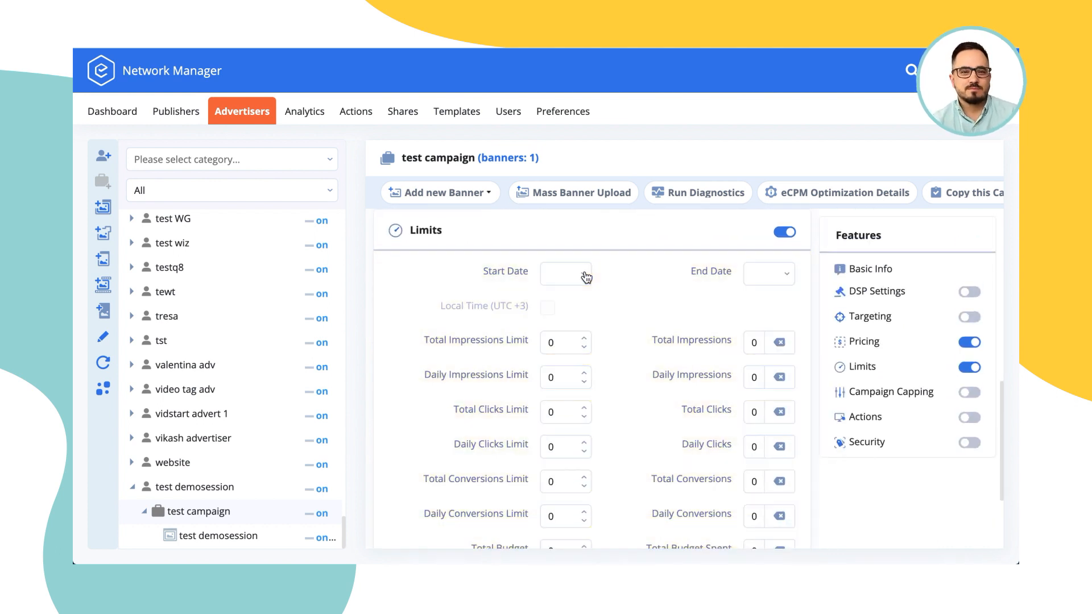
Turn on Limits with all limits at 0, then switch on Campaign Capping.
{"action": "left_click", "coordinate": [558, 274]}
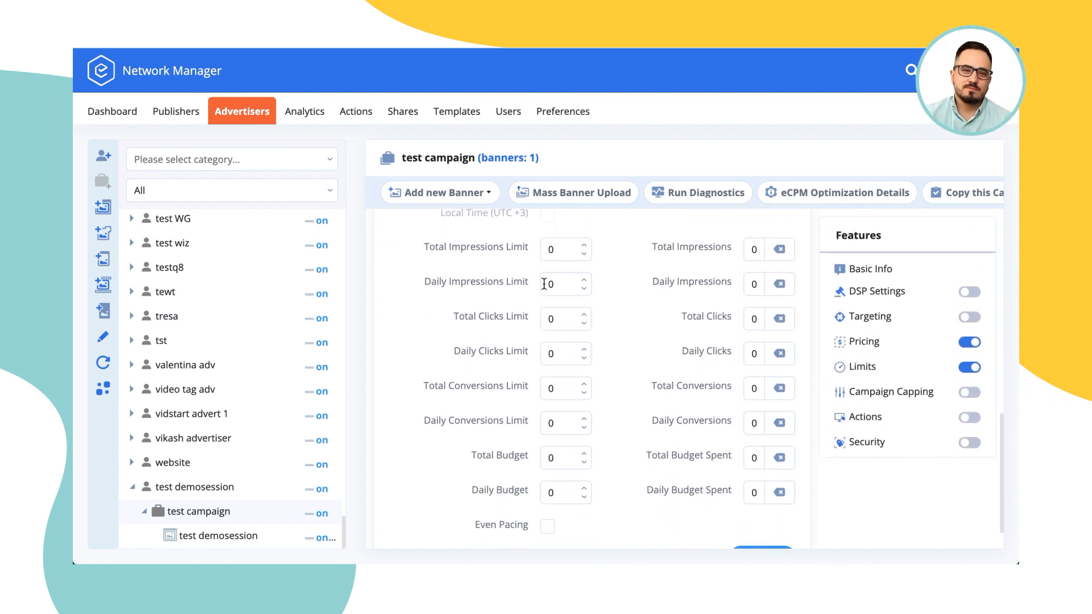
{"action": "mouse_move", "coordinate": [557, 396]}
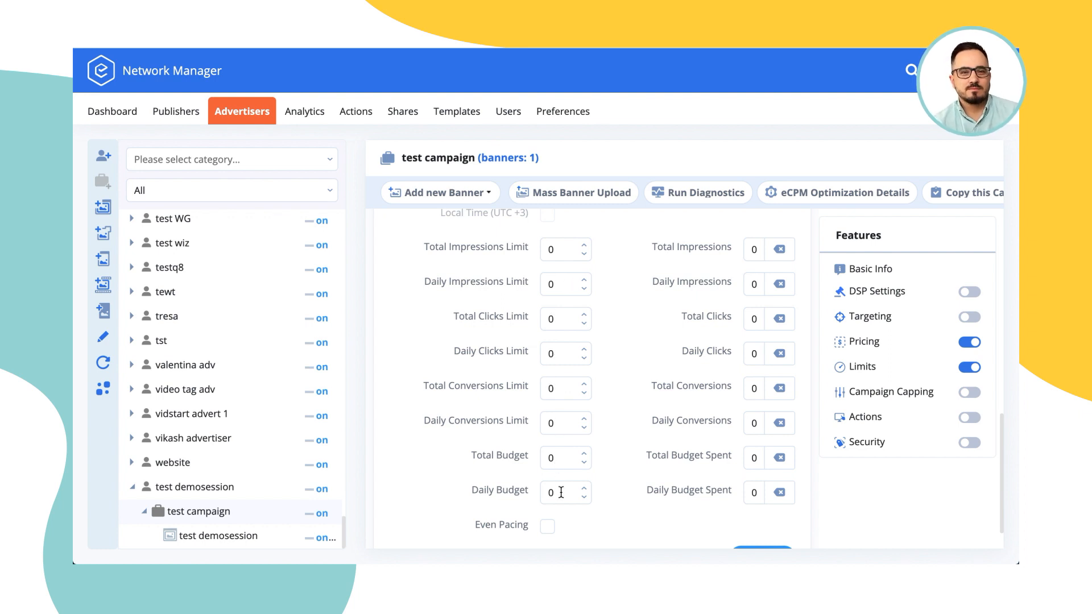
{"action": "mouse_move", "coordinate": [620, 364]}
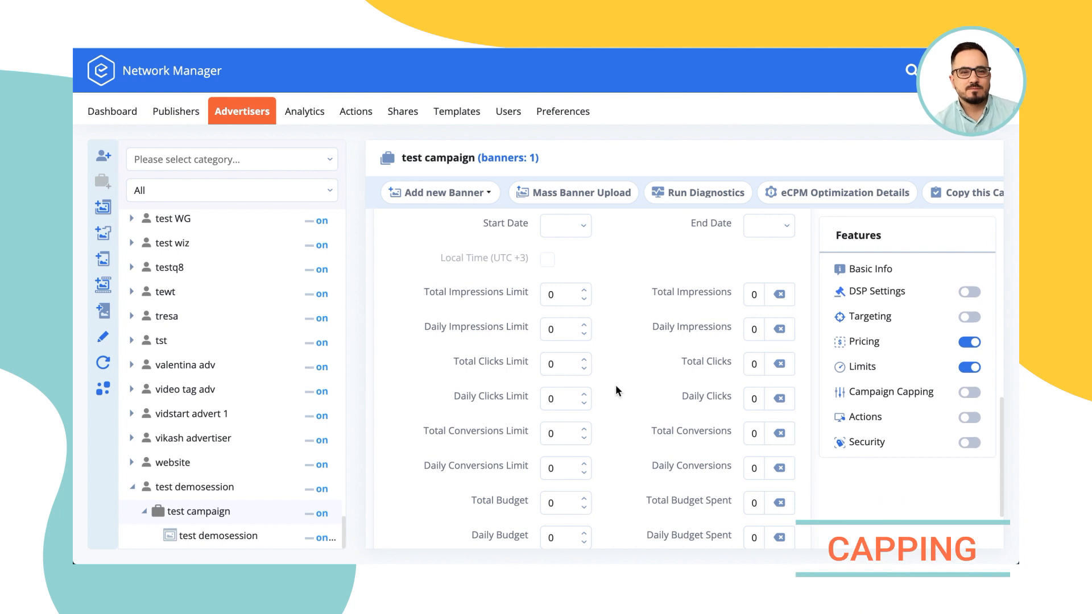
{"action": "scroll", "scroll_direction": "down", "scroll_amount": 3}
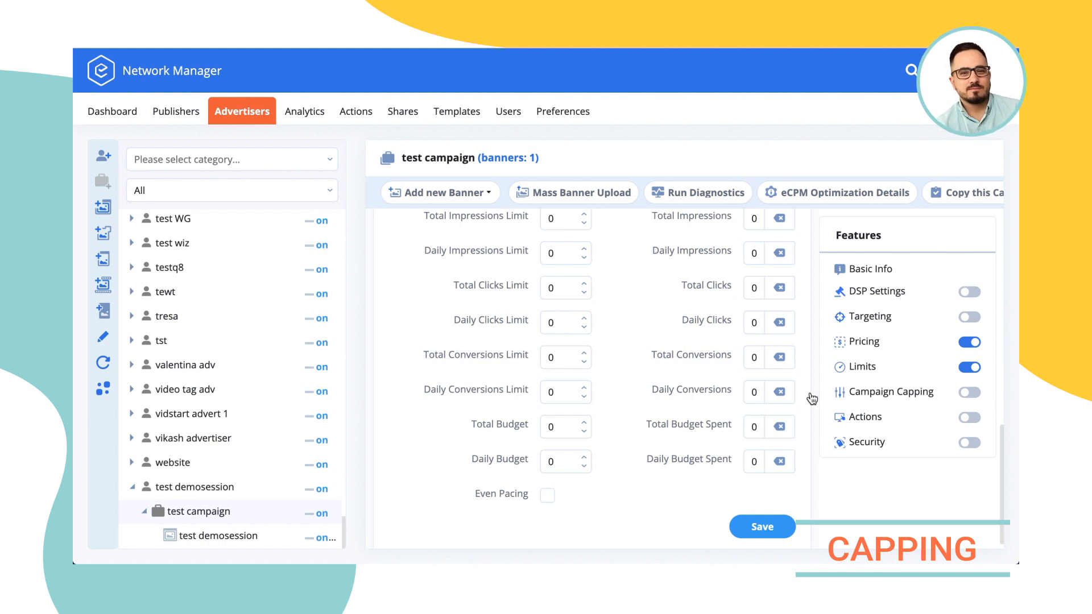
{"action": "left_click", "coordinate": [968, 392]}
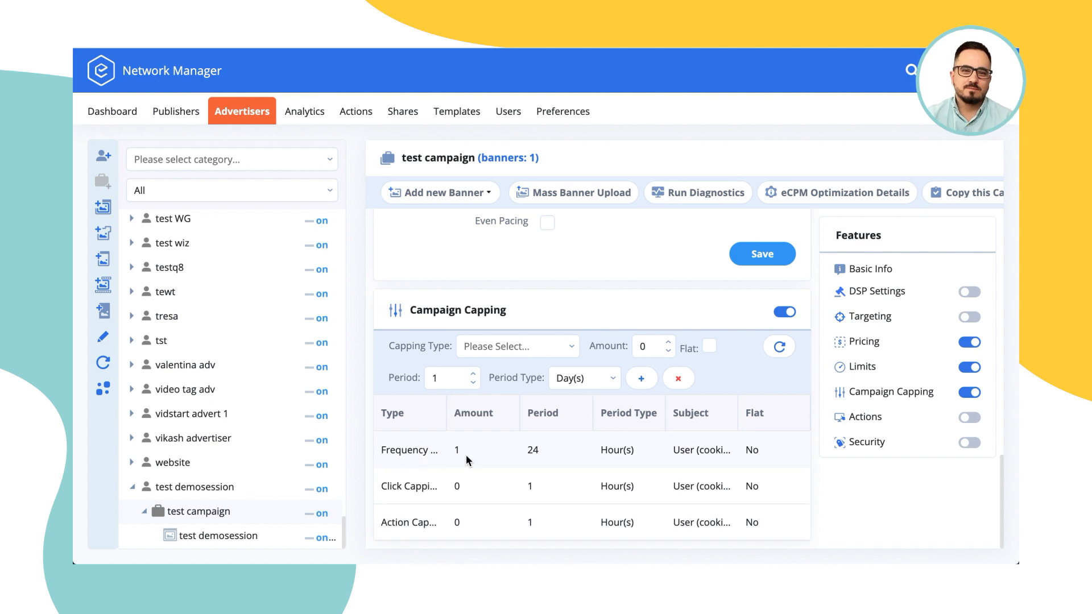
{"action": "mouse_move", "coordinate": [470, 459]}
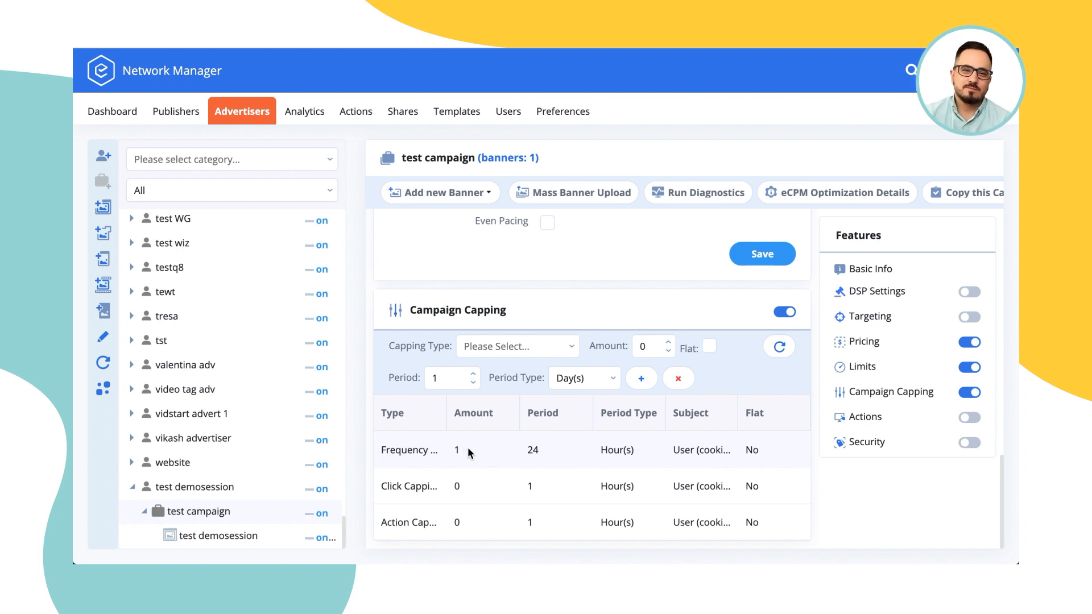
{"action": "mouse_move", "coordinate": [478, 455]}
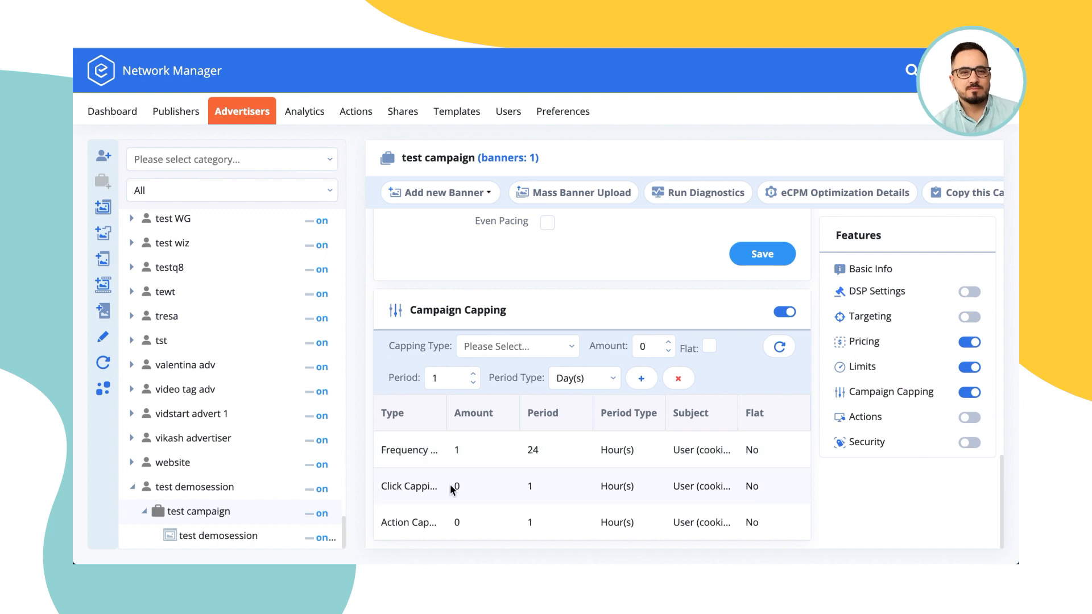
{"action": "mouse_move", "coordinate": [474, 462]}
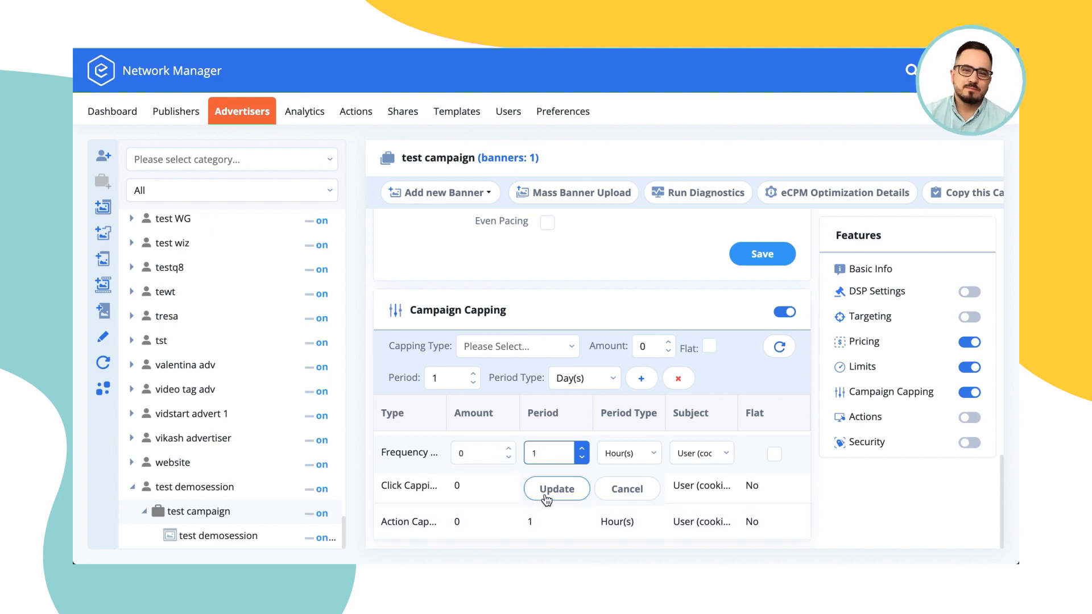
Update frequency capping to 0 per 1 hour and click capping to 1 per 24 hours.
{"action": "left_click", "coordinate": [556, 488]}
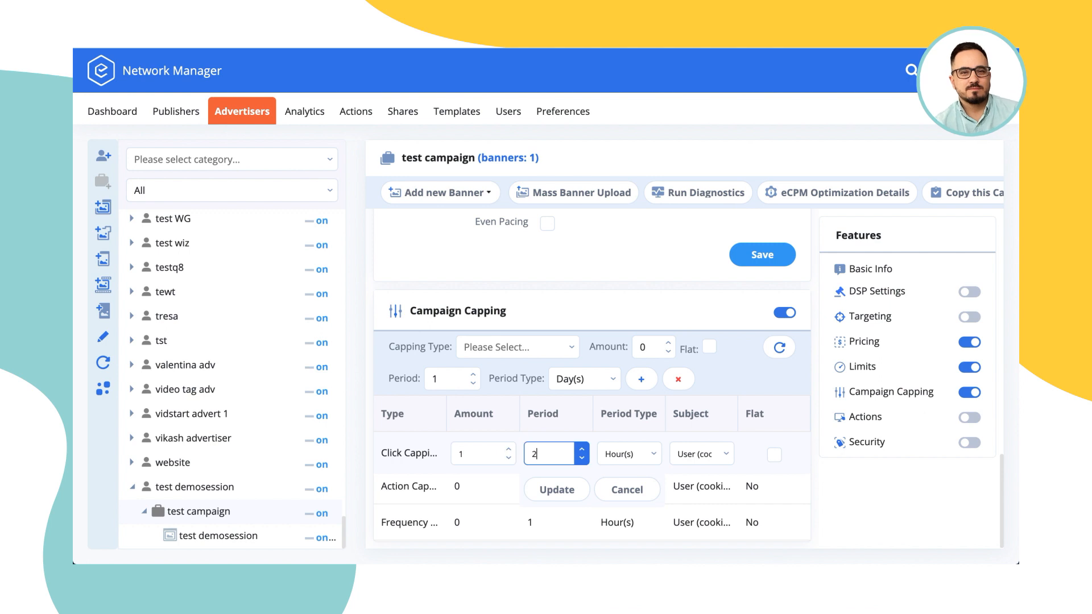
{"action": "left_click", "coordinate": [555, 489]}
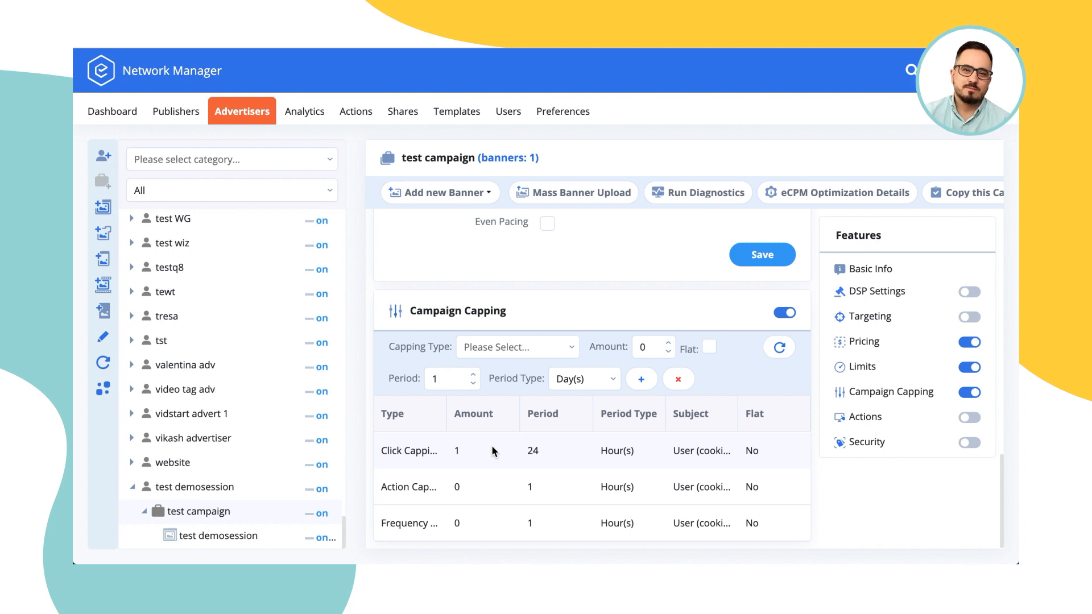
{"action": "mouse_move", "coordinate": [461, 451]}
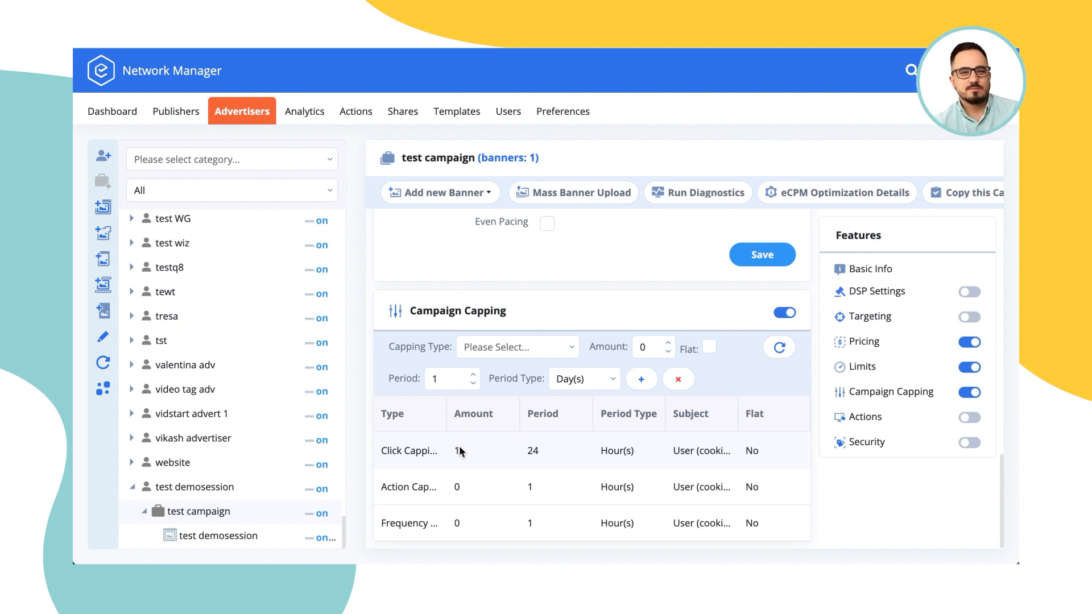
{"action": "mouse_move", "coordinate": [473, 454]}
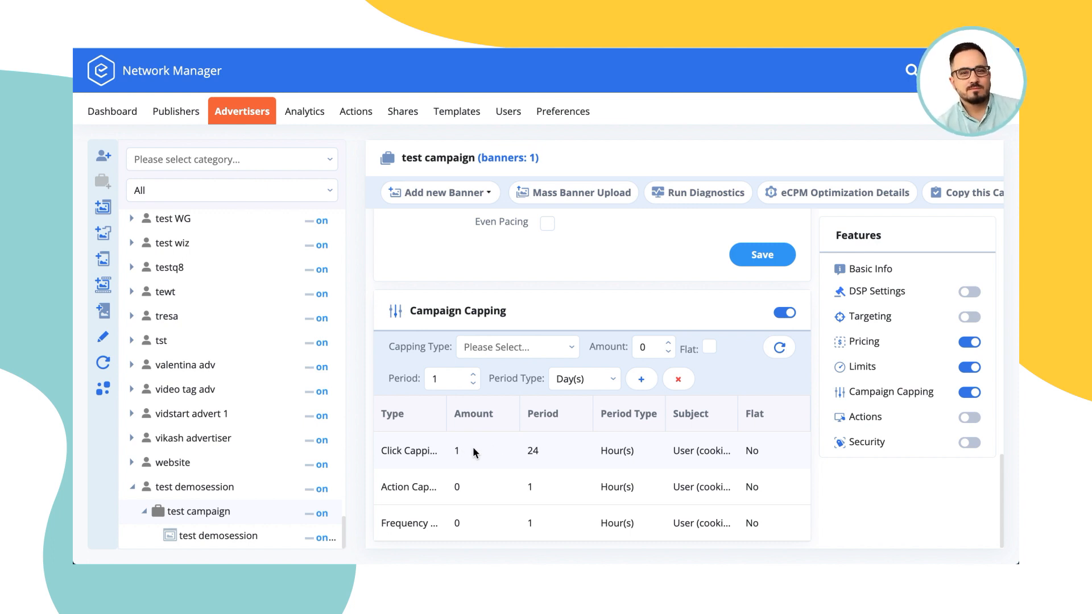
{"action": "mouse_move", "coordinate": [574, 462]}
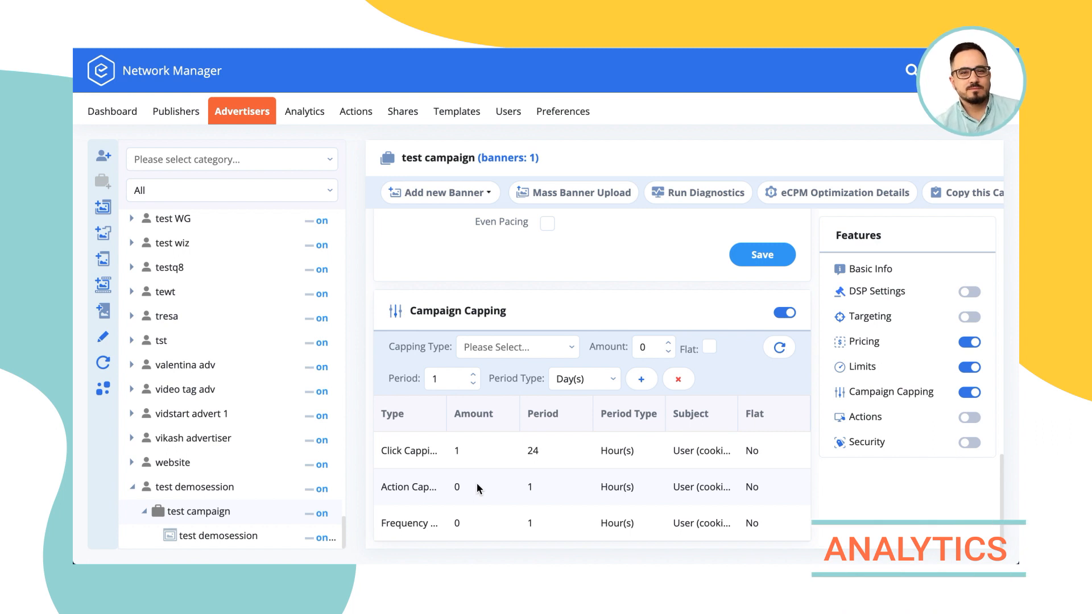
{"action": "mouse_move", "coordinate": [525, 475]}
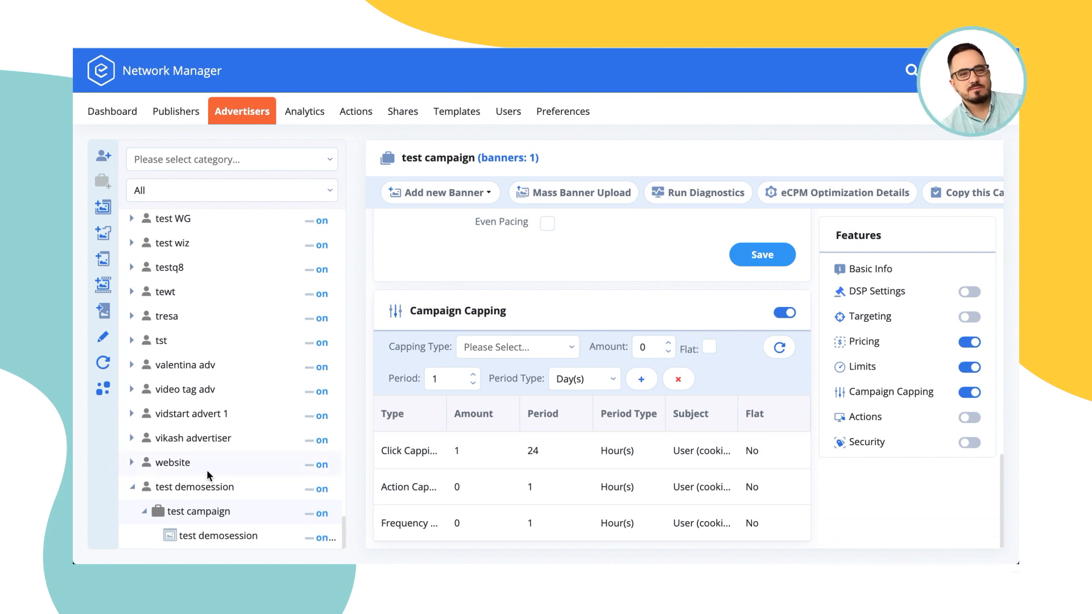
{"action": "mouse_move", "coordinate": [713, 300]}
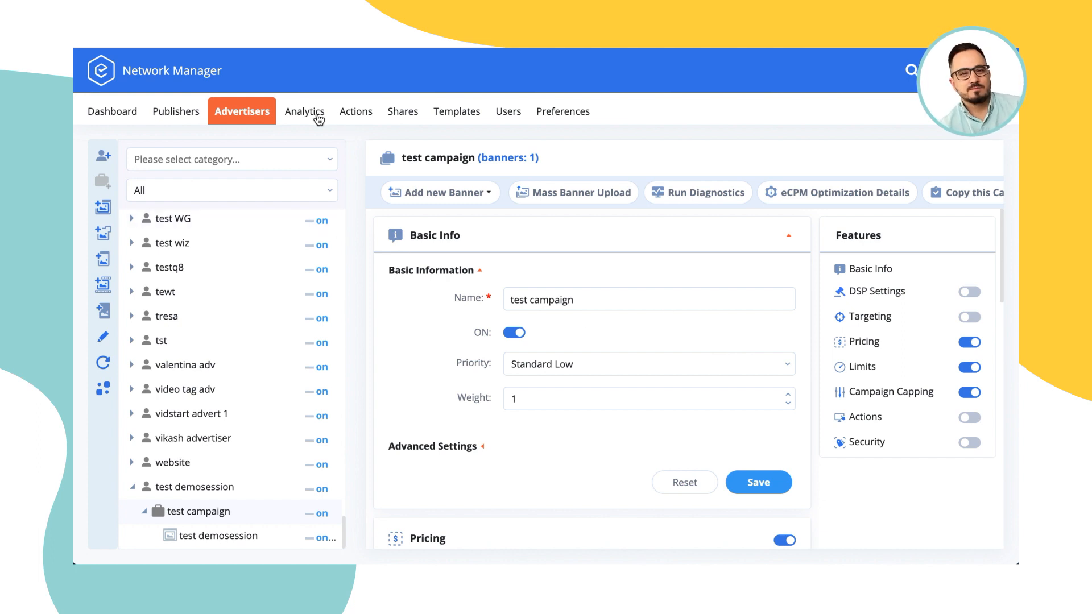
Set today's General analytics report to hourly breakdown, grouped by Country and Campaign.
{"action": "left_click", "coordinate": [302, 112]}
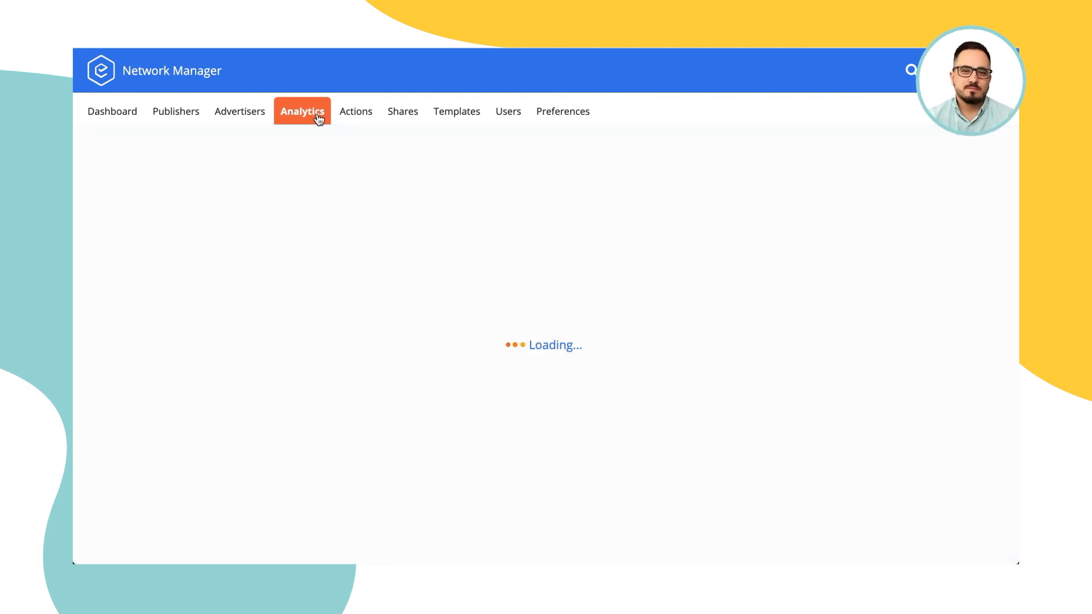
{"action": "left_click", "coordinate": [302, 111]}
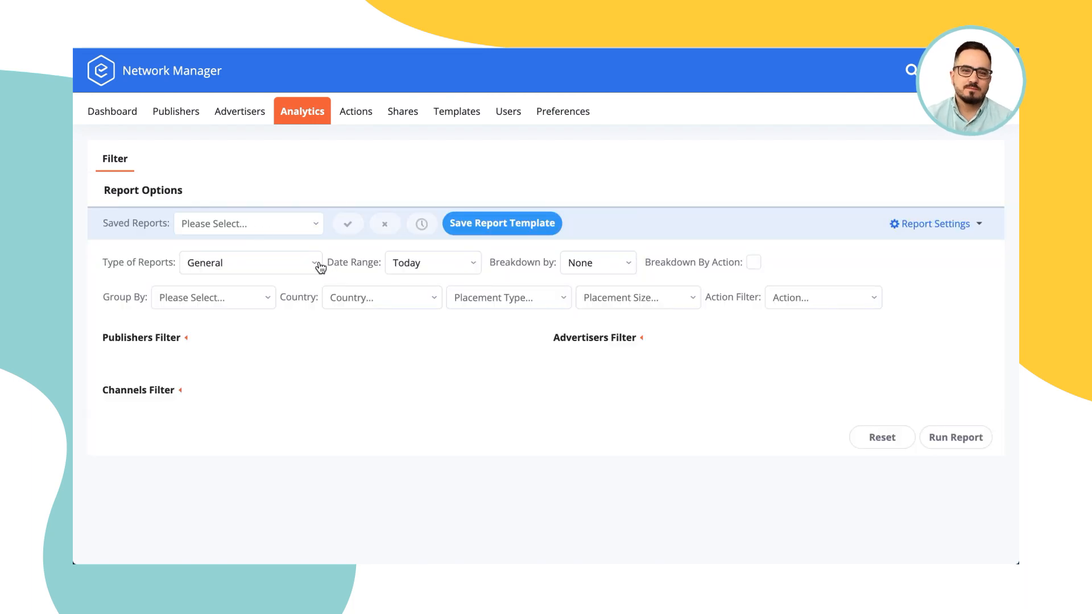
{"action": "left_click", "coordinate": [212, 297]}
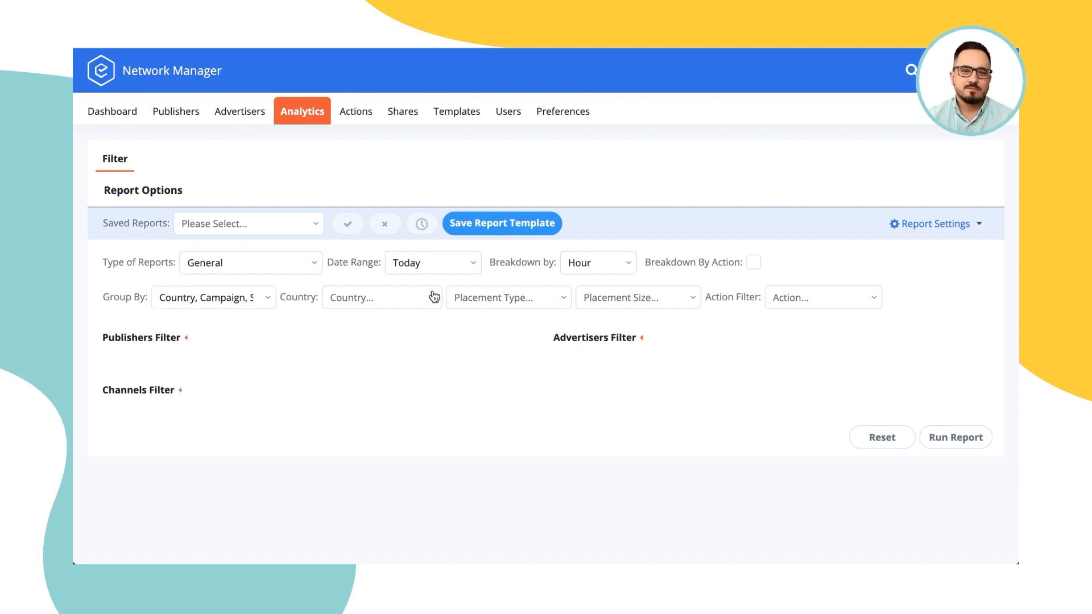
{"action": "left_click", "coordinate": [382, 297]}
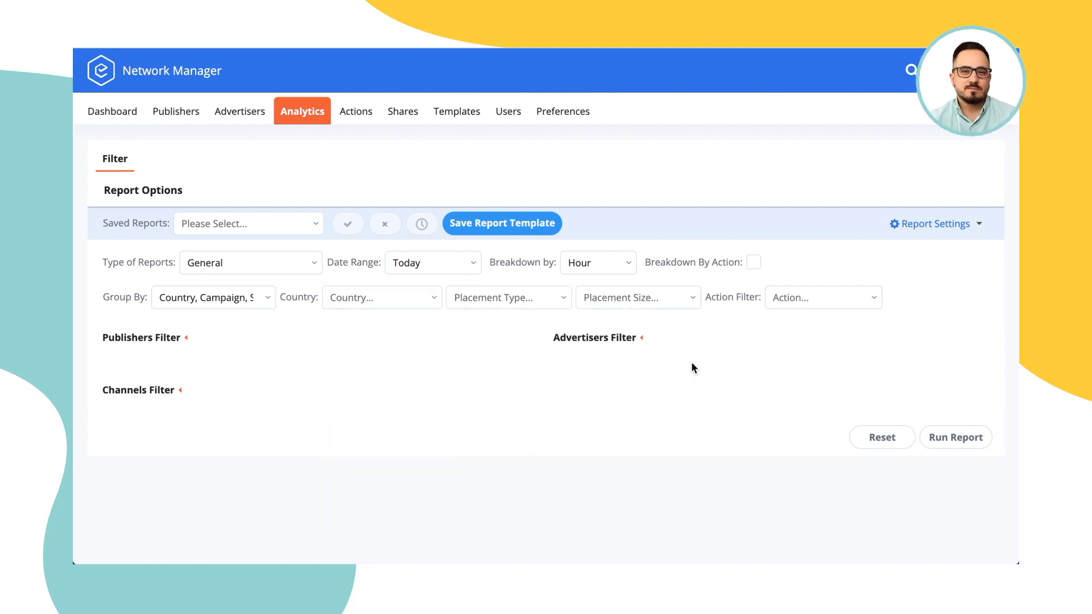
{"action": "left_click", "coordinate": [598, 337]}
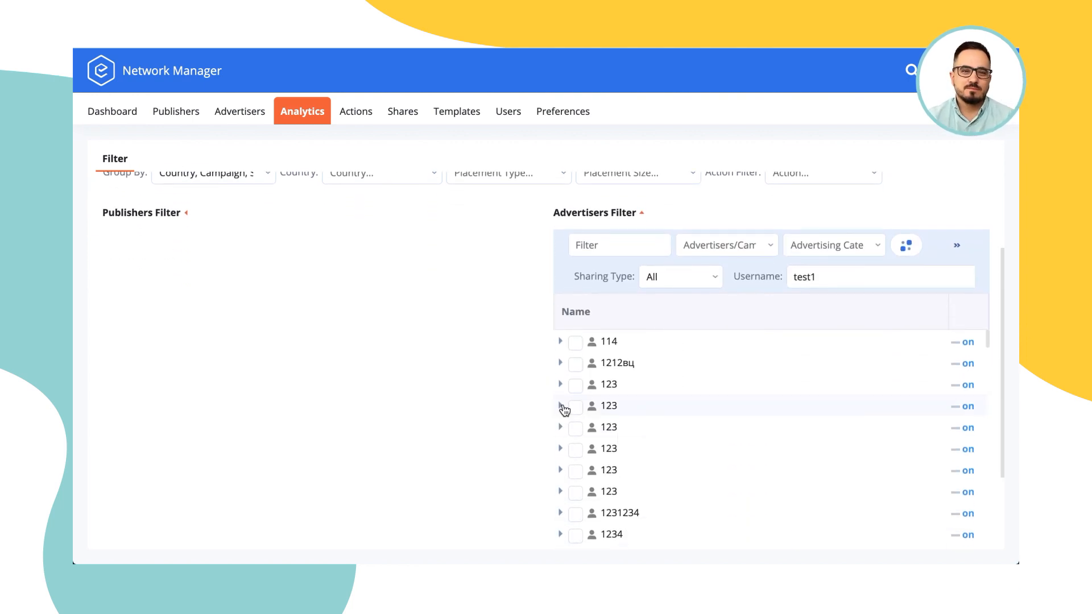
{"action": "left_click", "coordinate": [559, 405]}
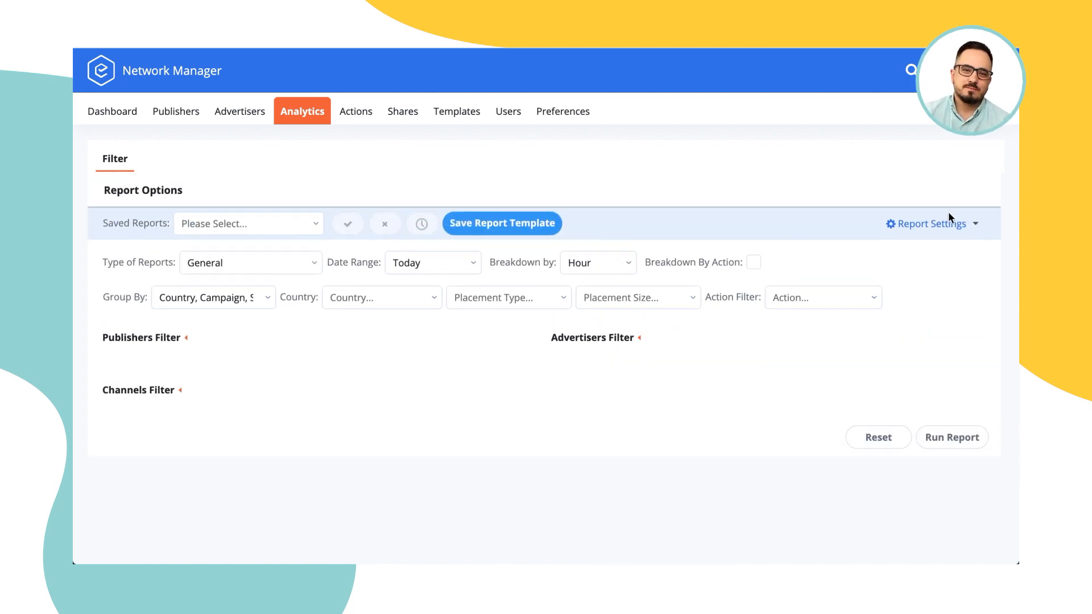
{"action": "left_click", "coordinate": [930, 224]}
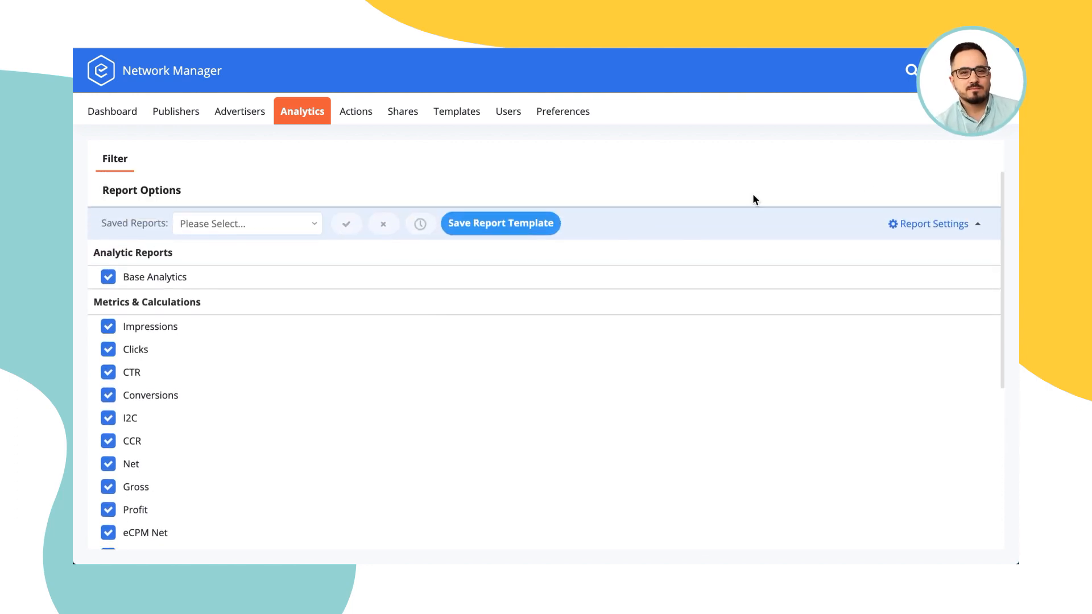
{"action": "left_click", "coordinate": [933, 223]}
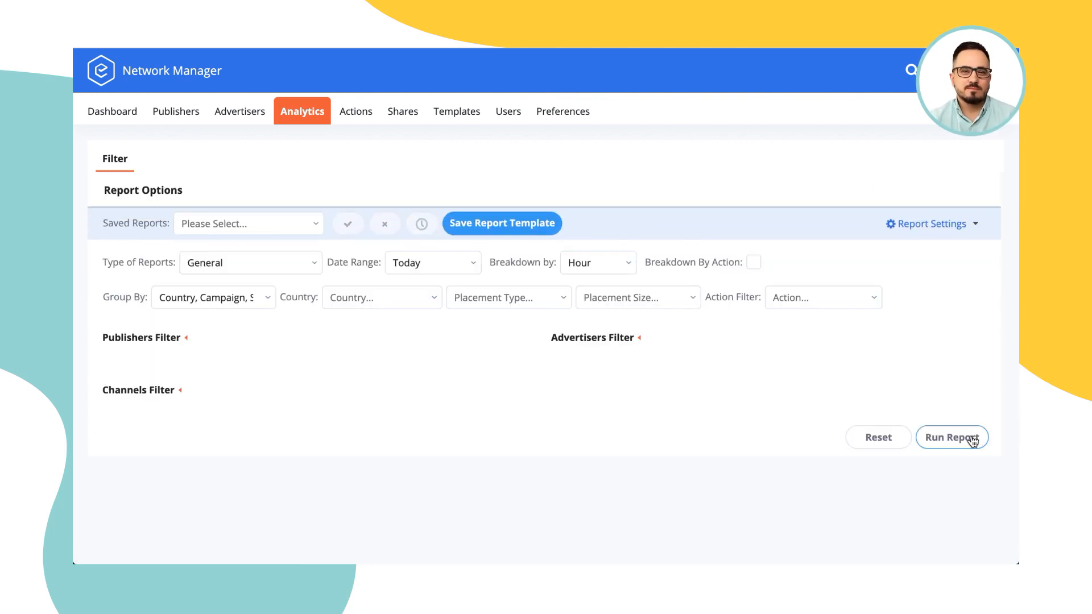
Run Report #1, which shows all-zero impressions, clicks and revenue.
{"action": "left_click", "coordinate": [953, 437]}
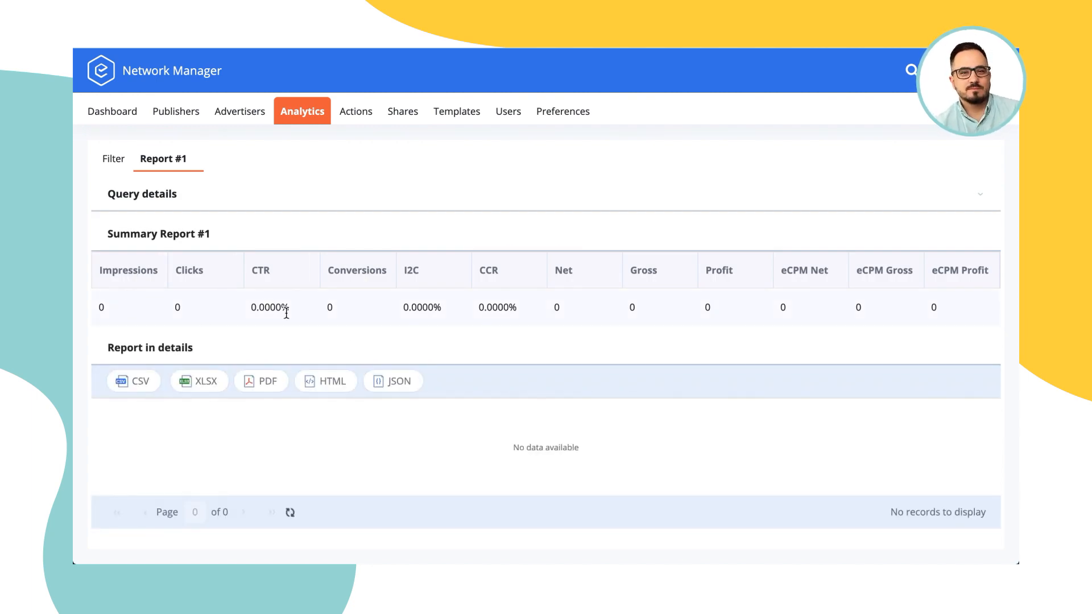
{"action": "mouse_move", "coordinate": [421, 299]}
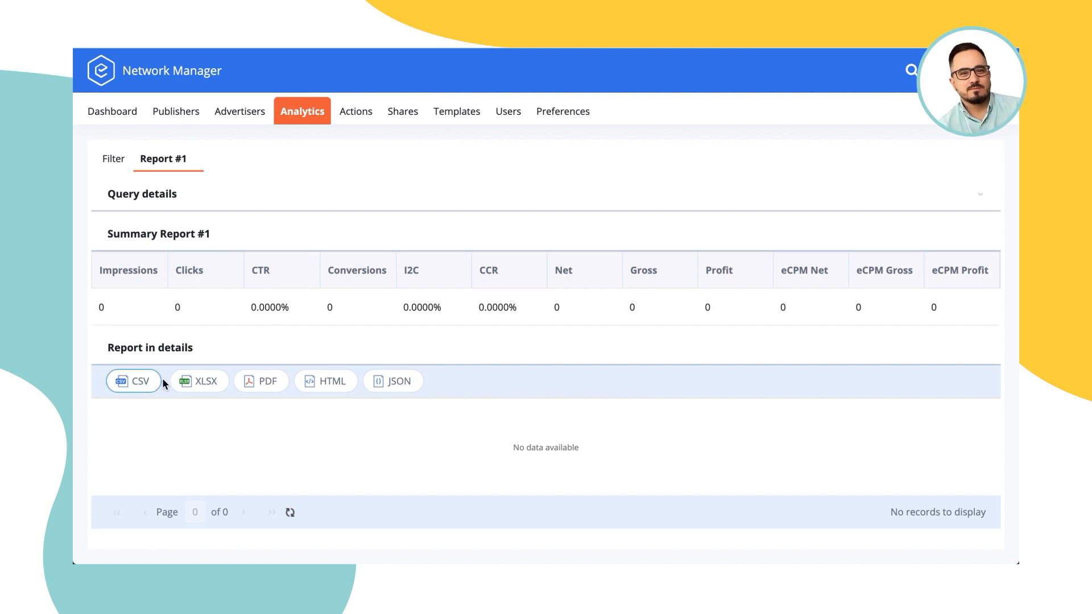
{"action": "mouse_move", "coordinate": [261, 381]}
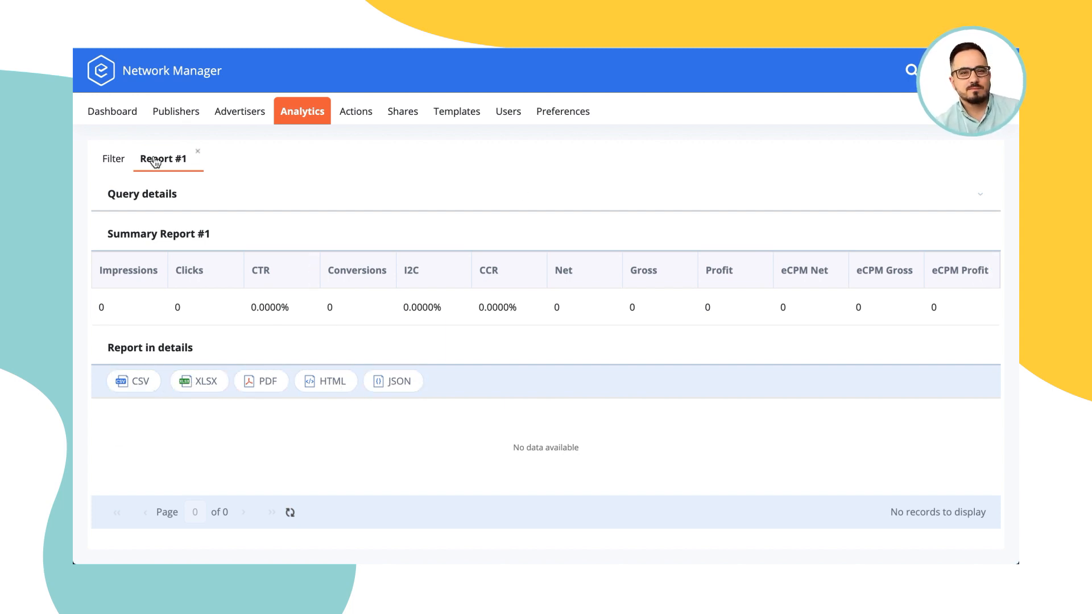
Load the saved report template 4pub-2017 from the report filter options.
{"action": "left_click", "coordinate": [113, 159]}
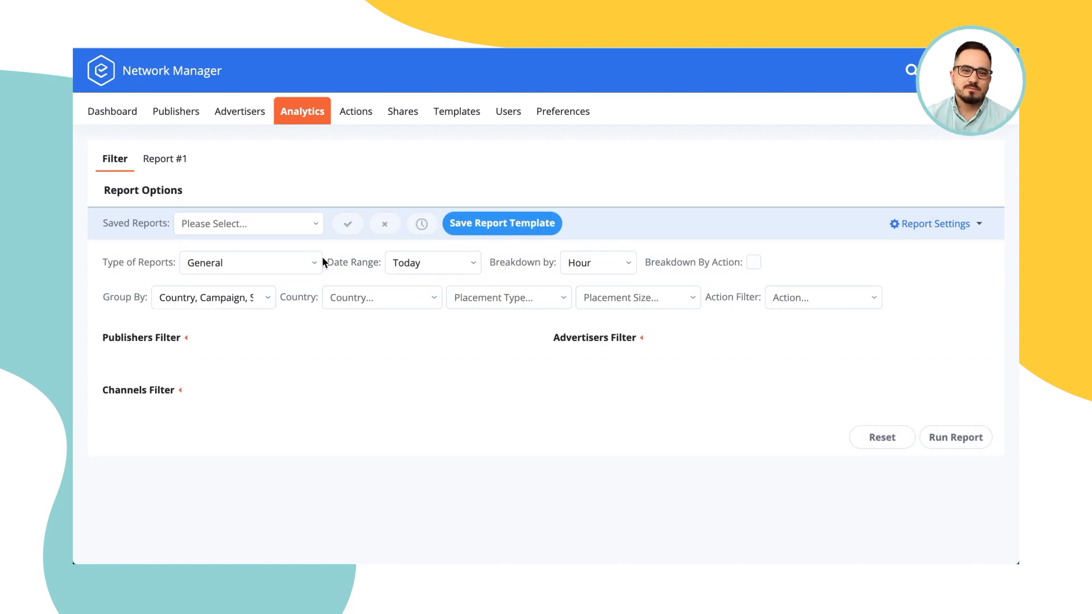
{"action": "mouse_move", "coordinate": [359, 272]}
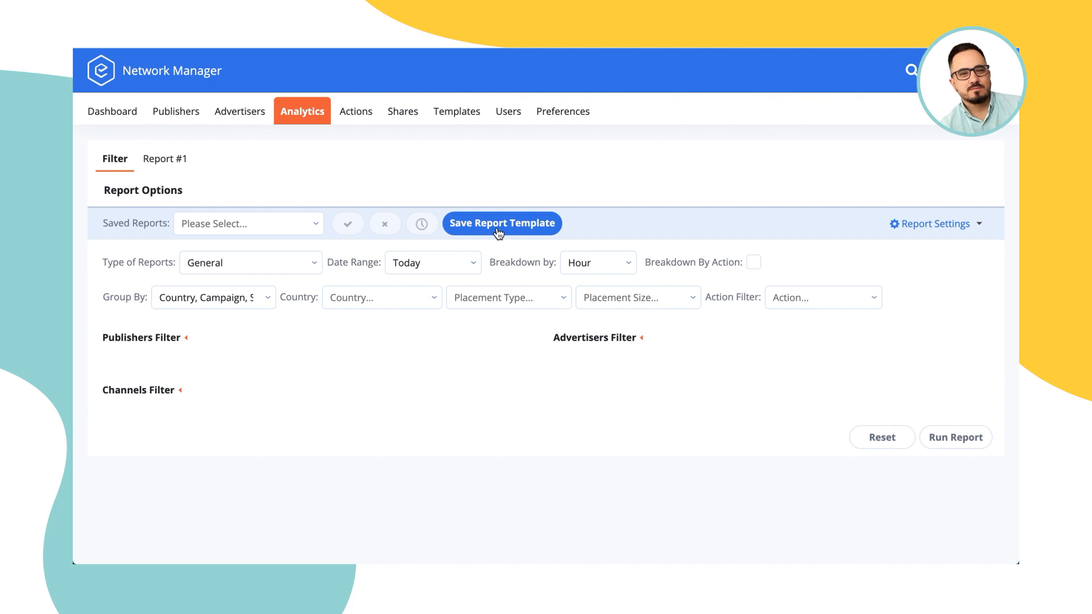
{"action": "left_click", "coordinate": [248, 223]}
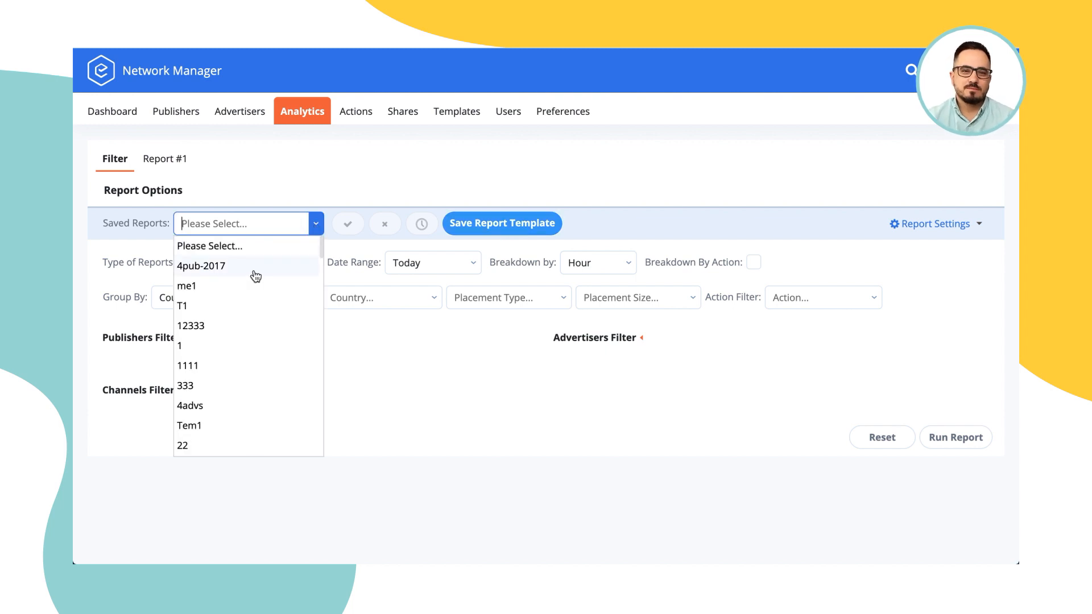
{"action": "left_click", "coordinate": [200, 266]}
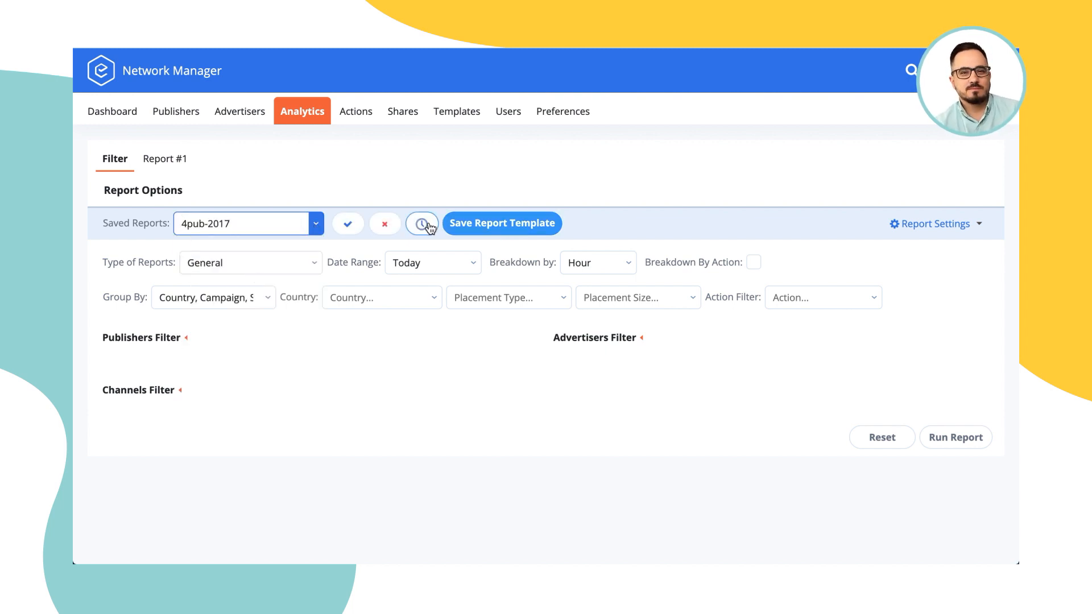
Keep PDF as the report's scheduled email format, close scheduling, and go to Actions.
{"action": "left_click", "coordinate": [422, 224]}
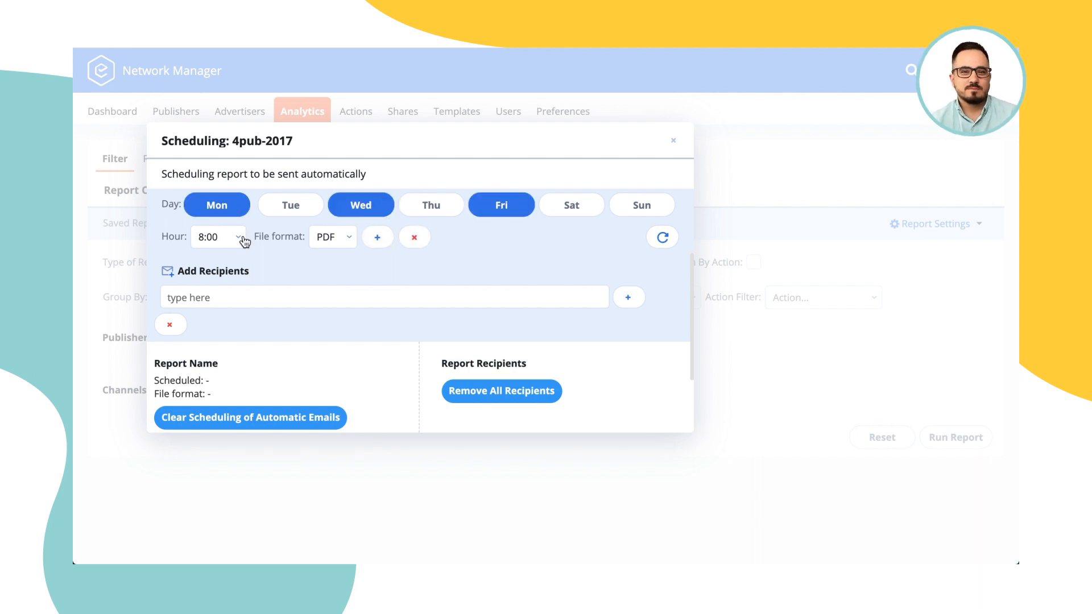
{"action": "left_click", "coordinate": [331, 237]}
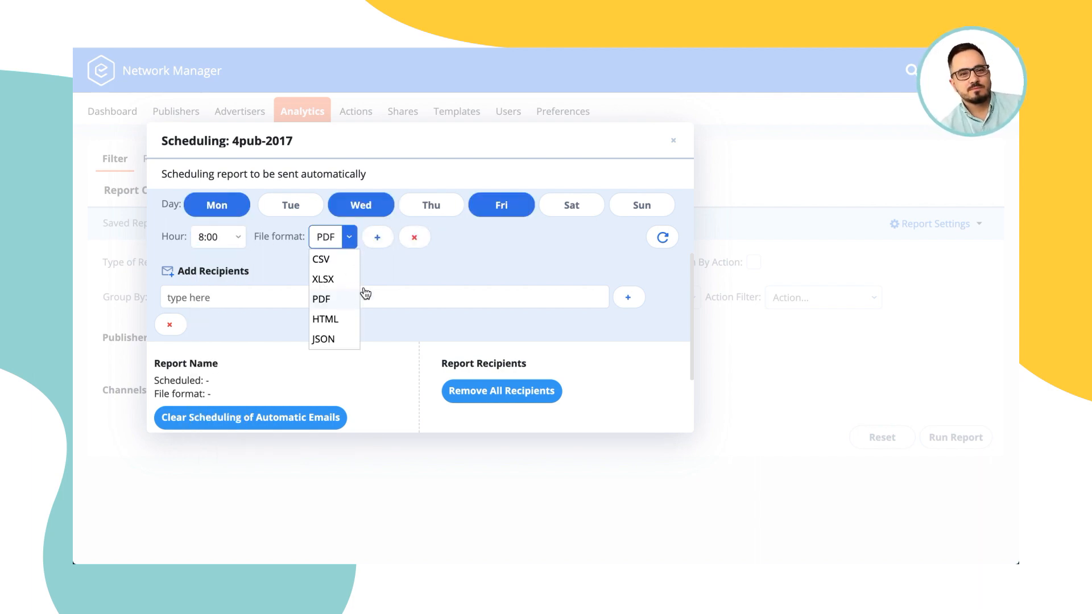
{"action": "left_click", "coordinate": [321, 299]}
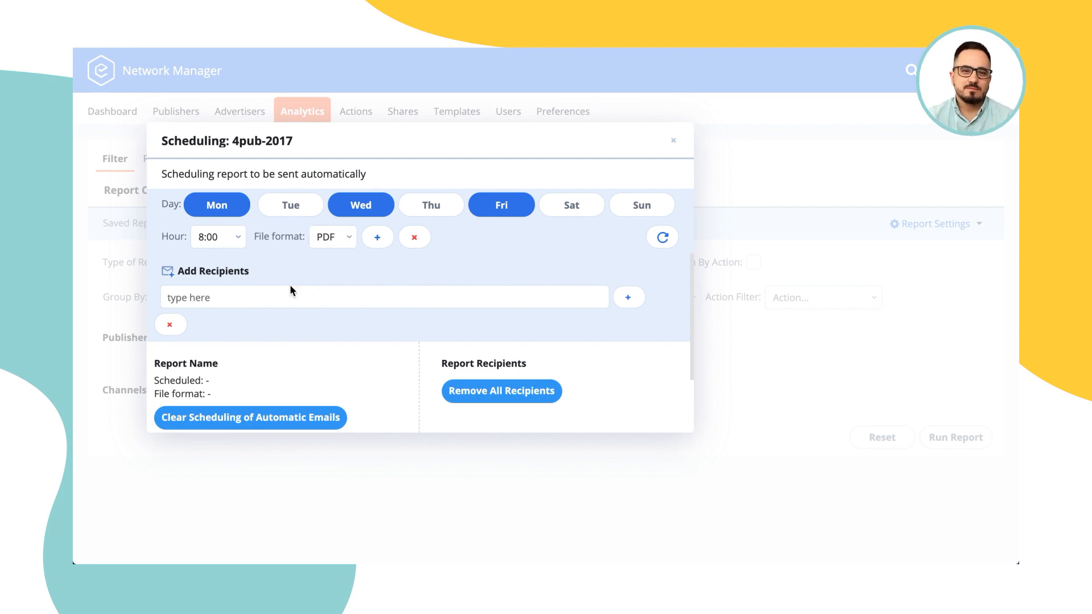
{"action": "left_click", "coordinate": [383, 298]}
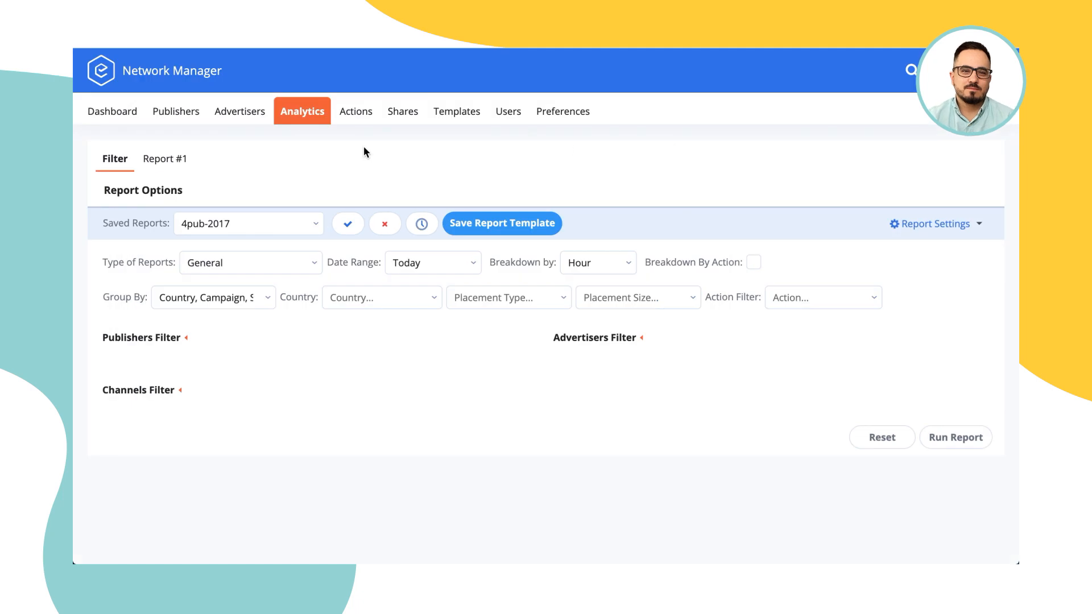
{"action": "left_click", "coordinate": [353, 111]}
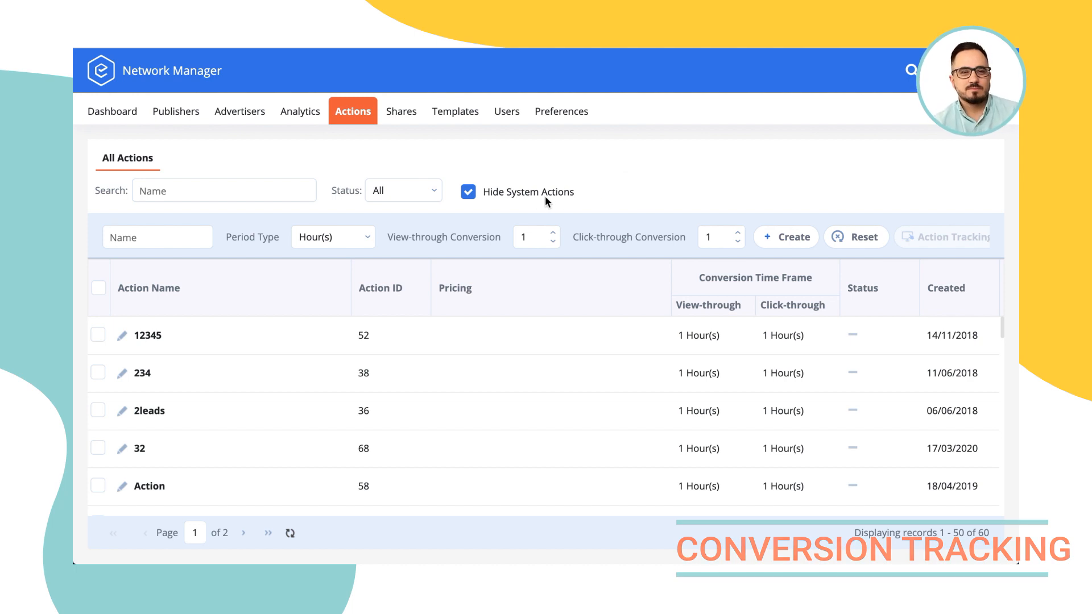
{"action": "mouse_move", "coordinate": [641, 179]}
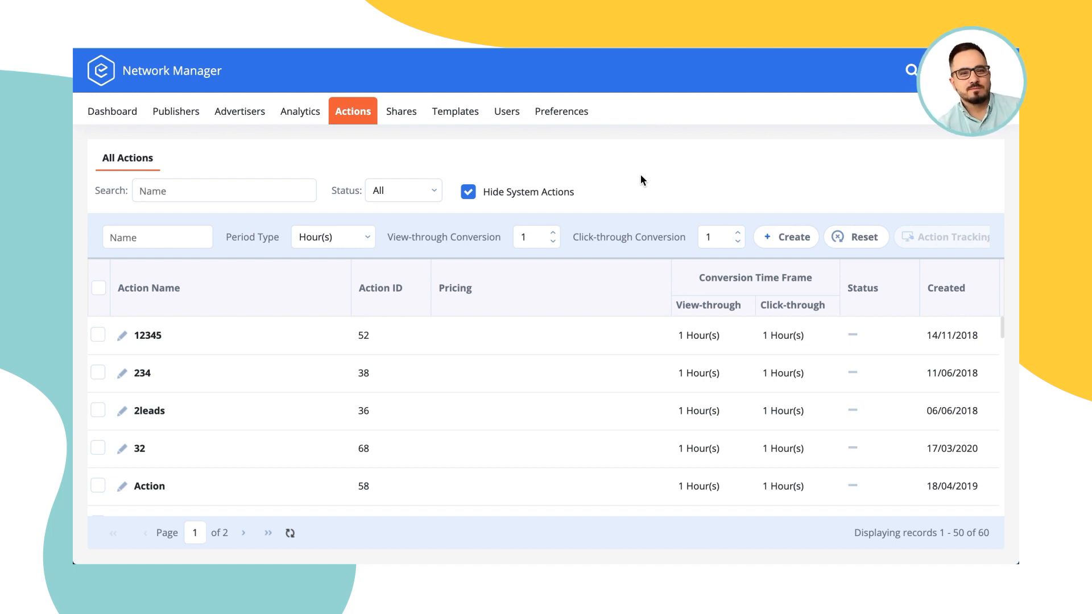
{"action": "mouse_move", "coordinate": [362, 154]}
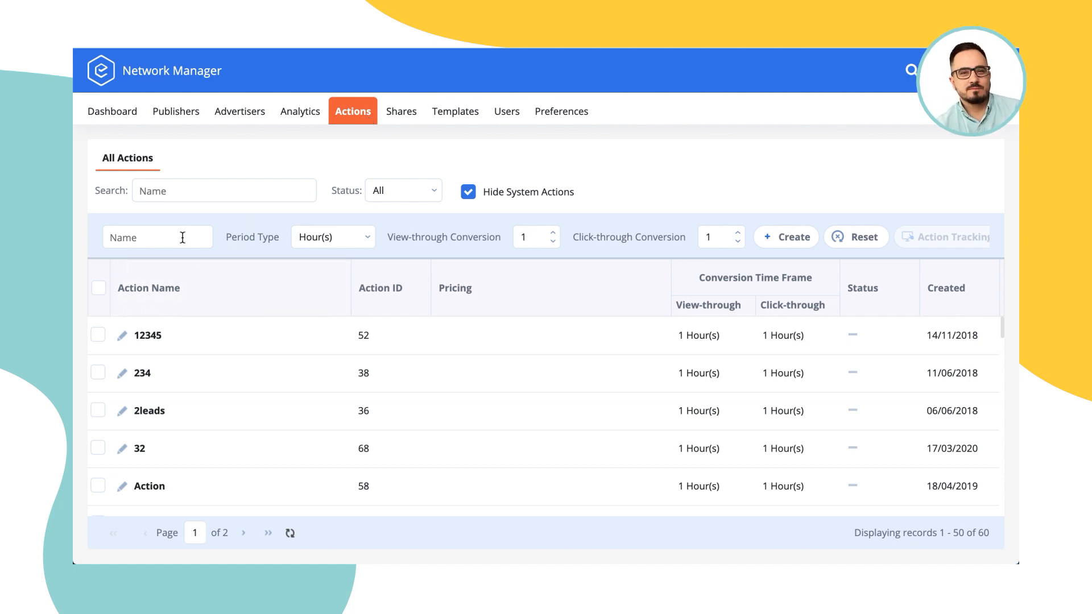
Enter 'signup' as the name of the new conversion action.
{"action": "left_click", "coordinate": [157, 237]}
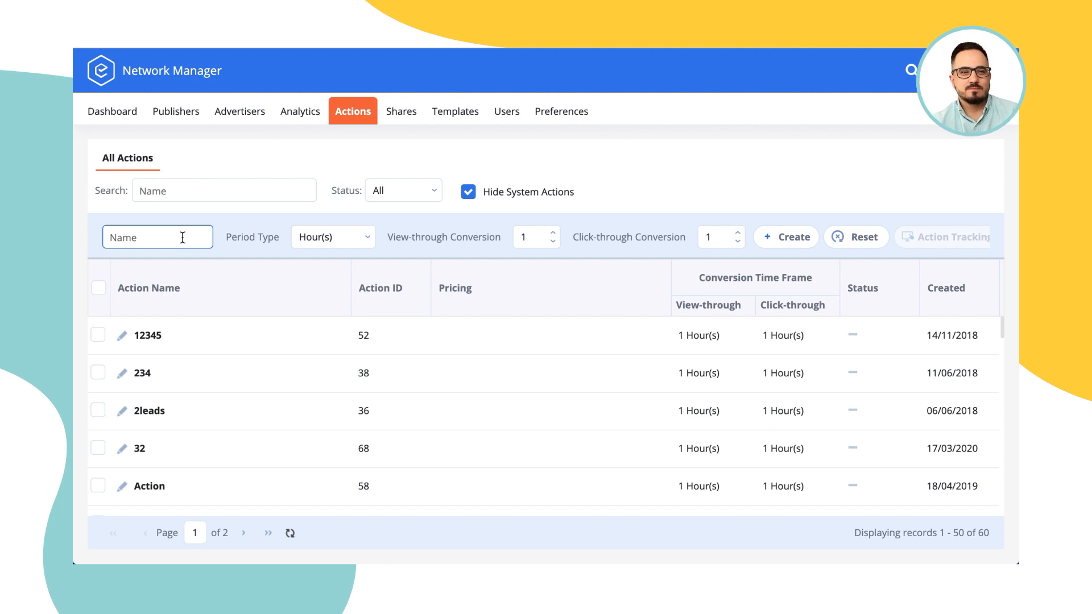
{"action": "type", "text": "signup"}
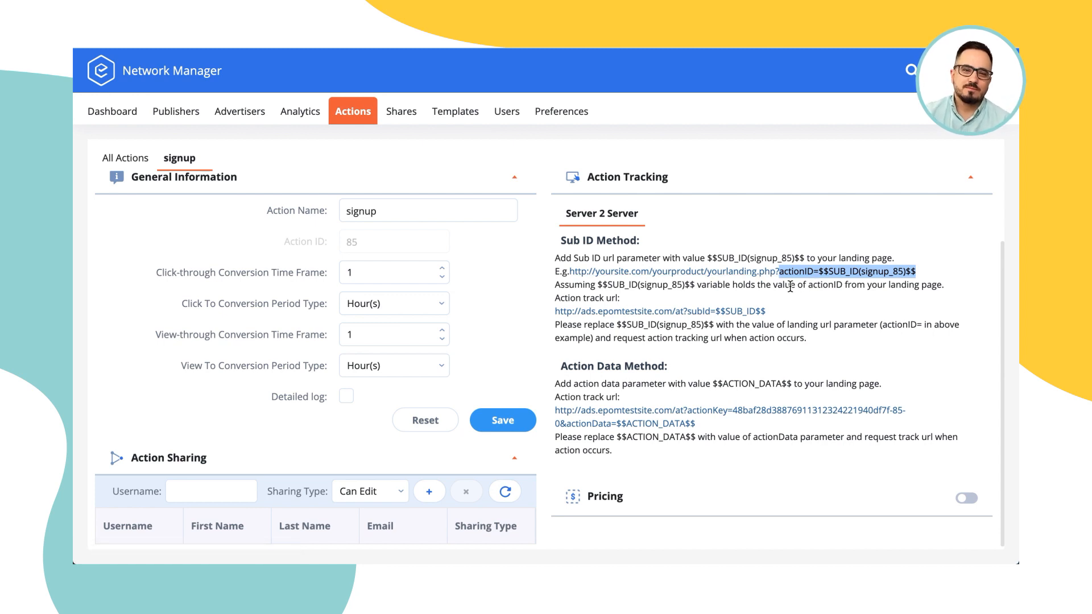
{"action": "mouse_move", "coordinate": [744, 295]}
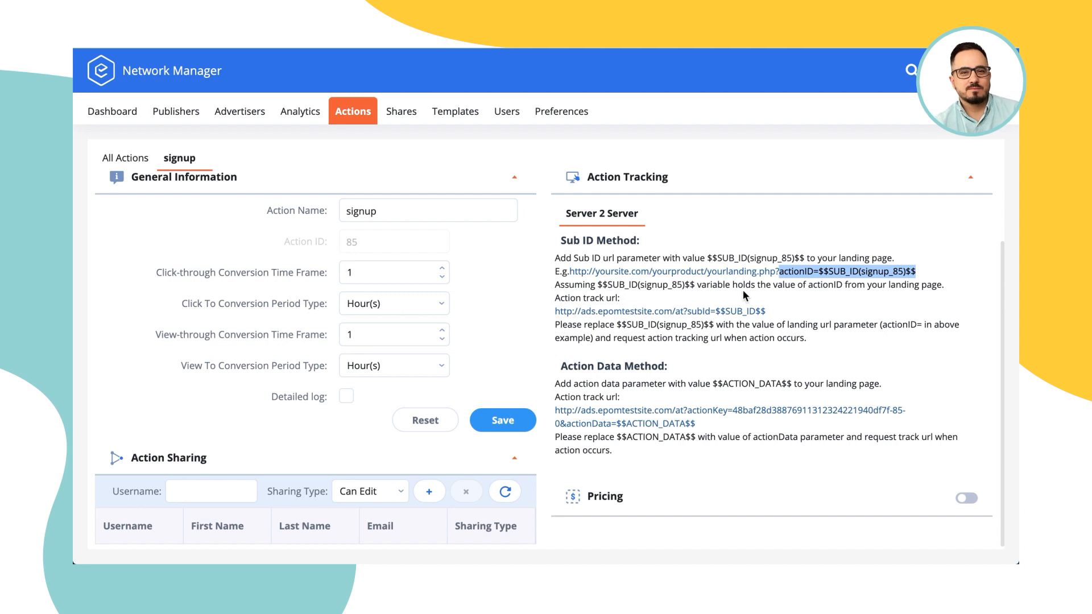
{"action": "mouse_move", "coordinate": [780, 282]}
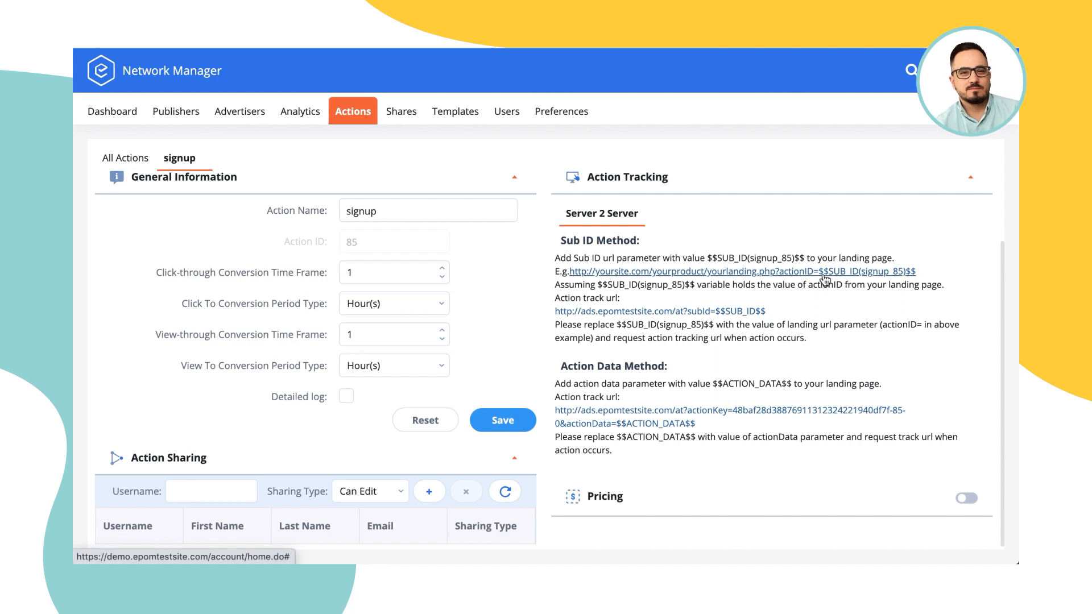
{"action": "mouse_move", "coordinate": [929, 279]}
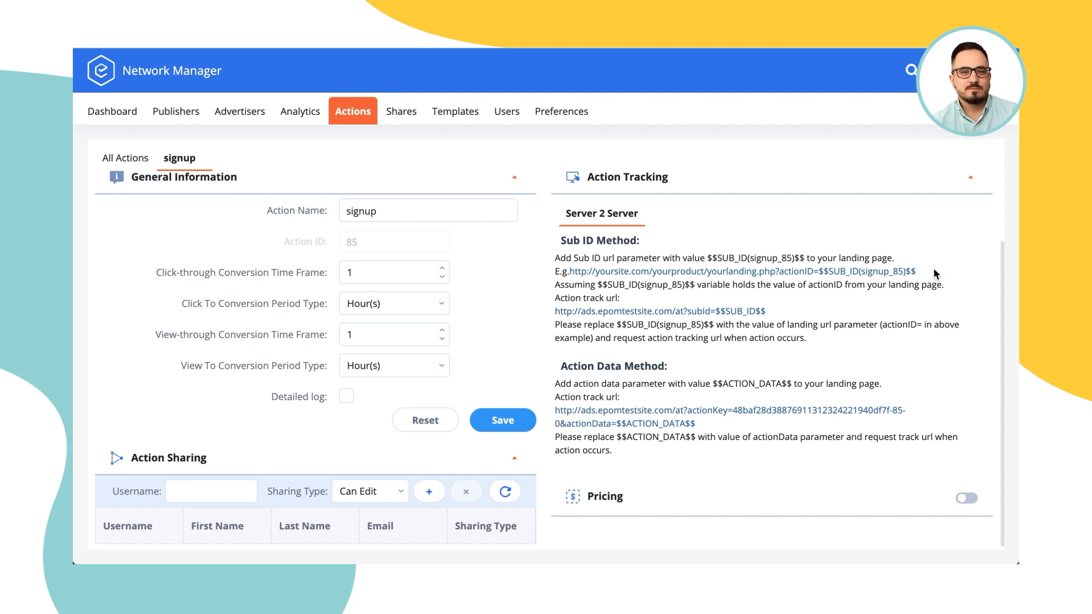
{"action": "mouse_move", "coordinate": [832, 281]}
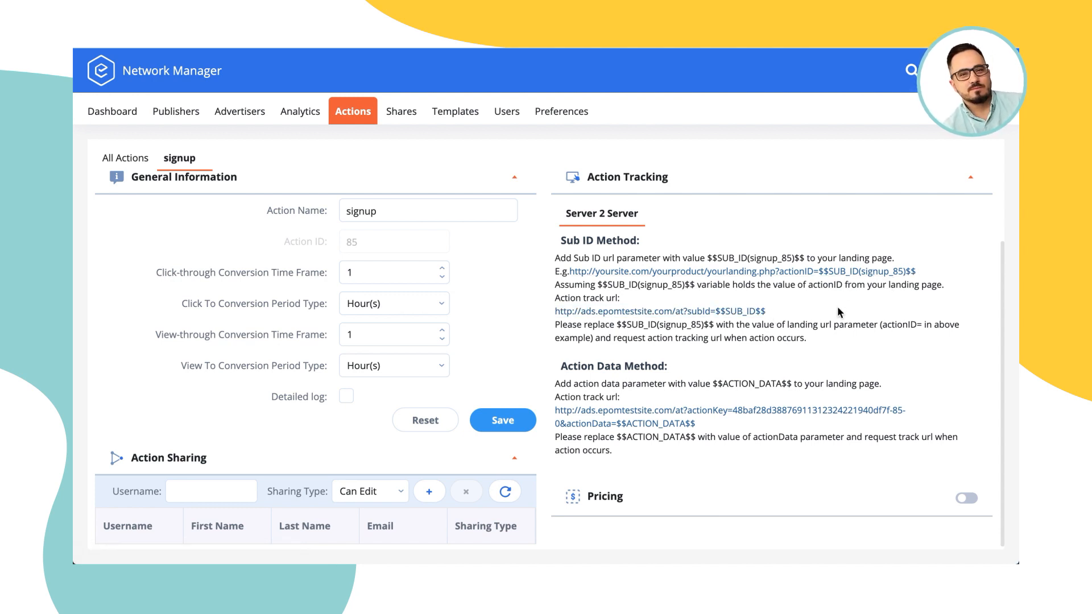
{"action": "mouse_move", "coordinate": [832, 317]}
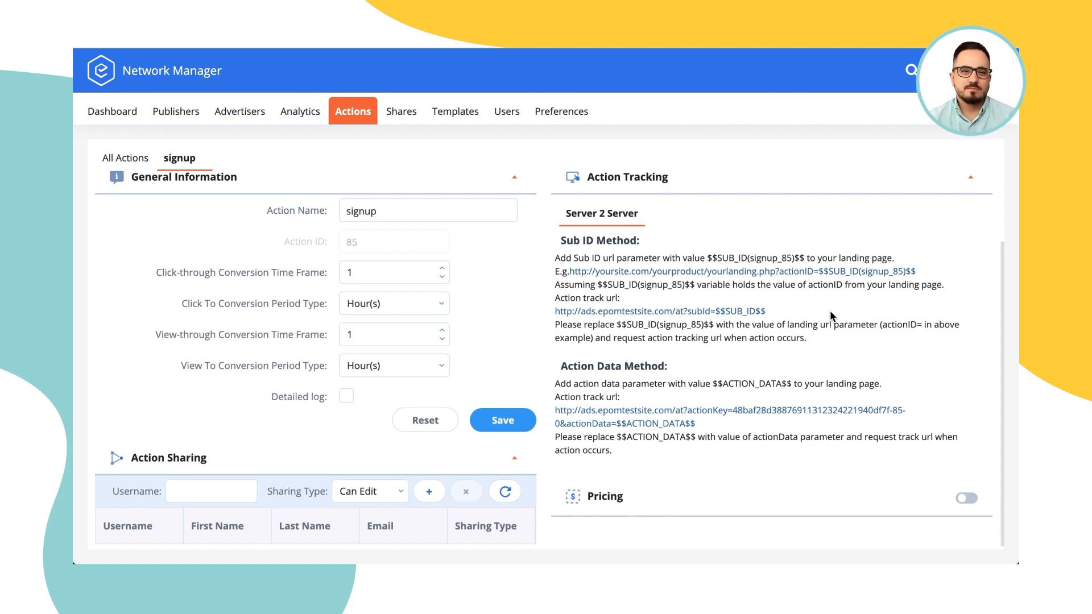
{"action": "mouse_move", "coordinate": [804, 311]}
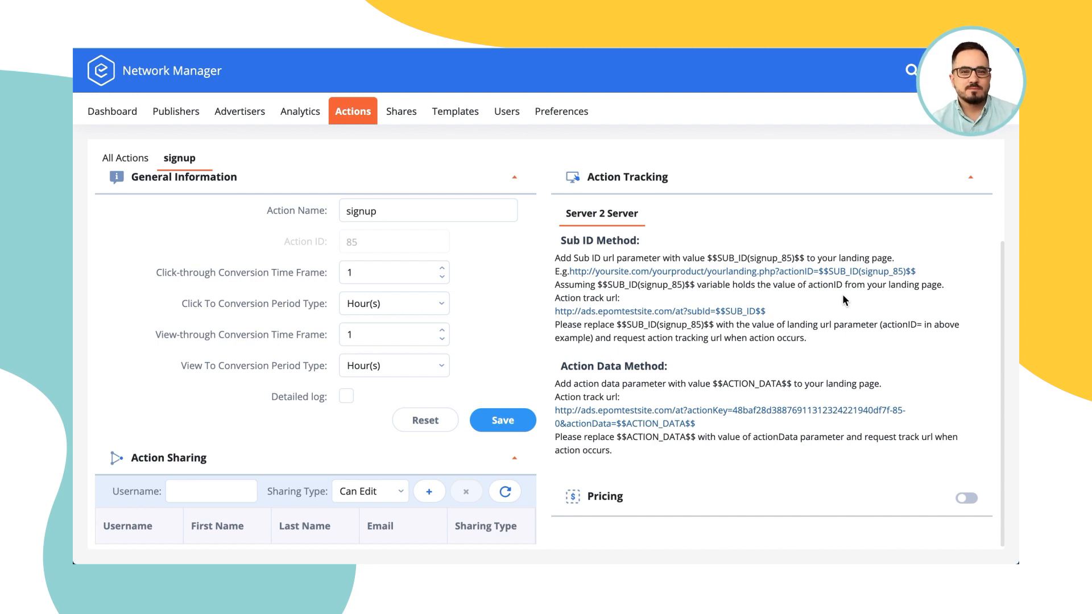
{"action": "mouse_move", "coordinate": [298, 119]}
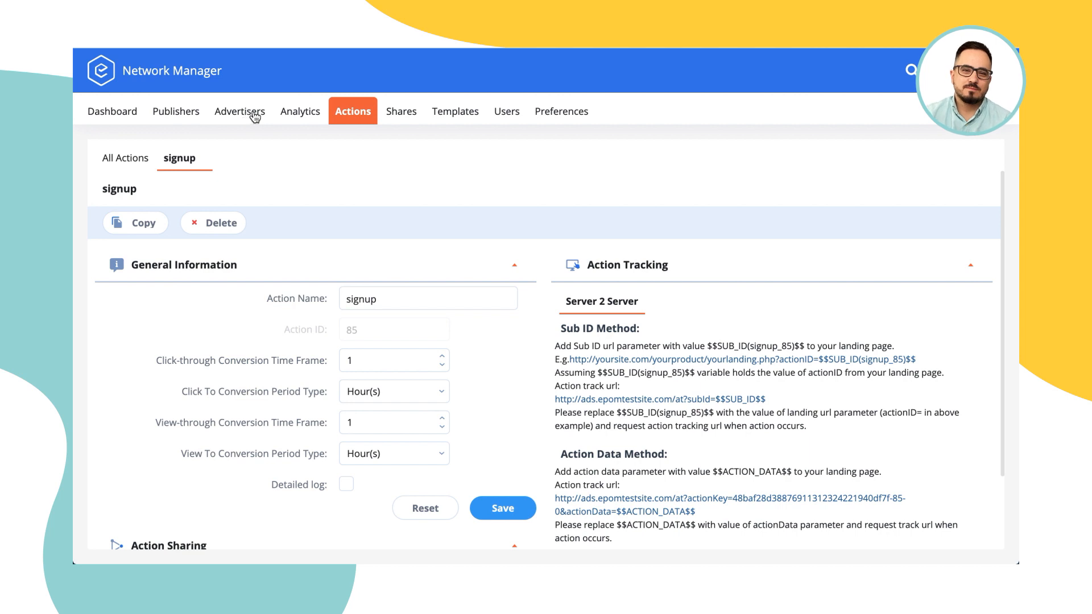
Enable targeting on the test campaign and start a Custom Parameter rule.
{"action": "left_click", "coordinate": [241, 111]}
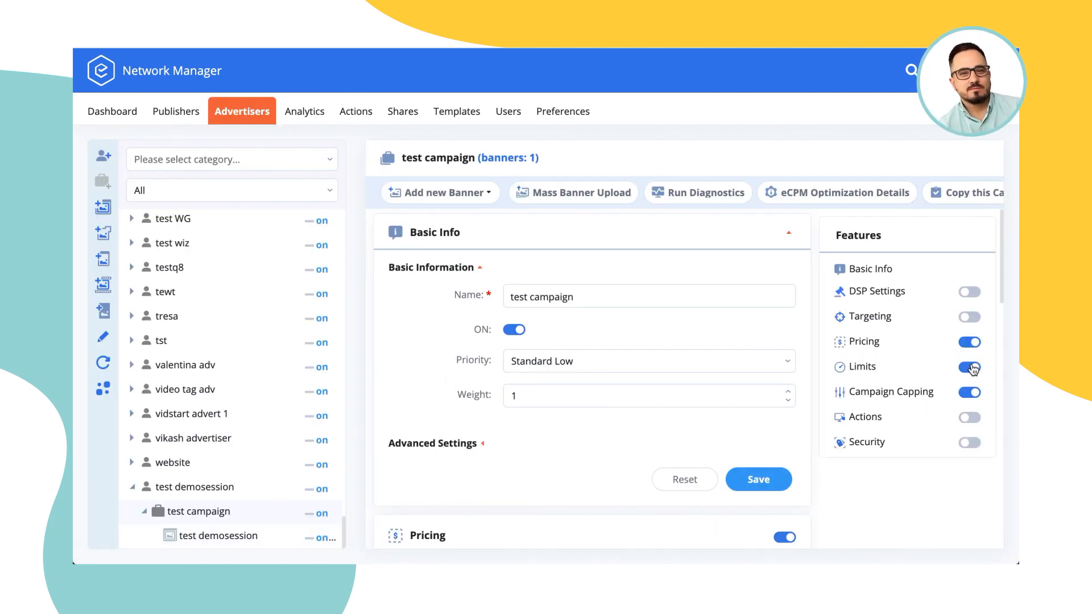
{"action": "left_click", "coordinate": [968, 316]}
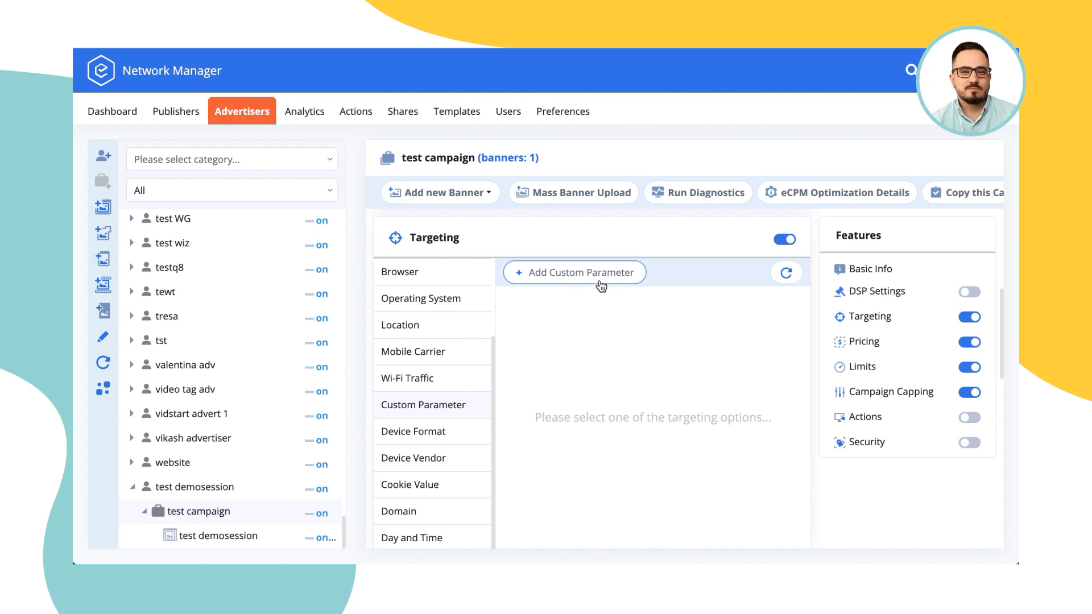
{"action": "mouse_move", "coordinate": [574, 272]}
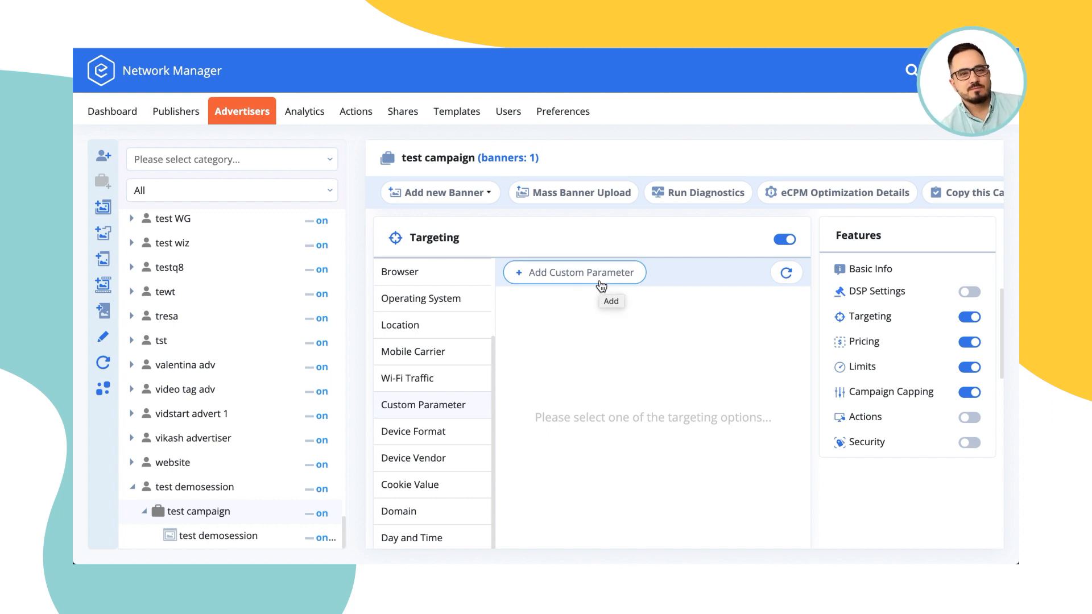
{"action": "left_click", "coordinate": [573, 273]}
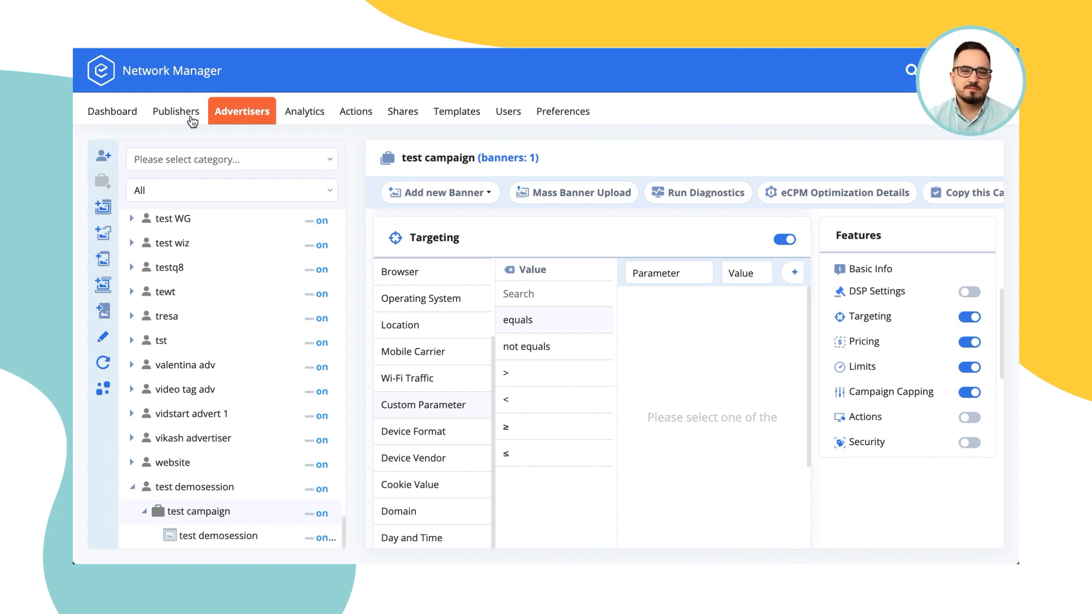
Show the Universal JS invocation code for the test demosession Leaderboard (728x90) placement.
{"action": "left_click", "coordinate": [177, 111]}
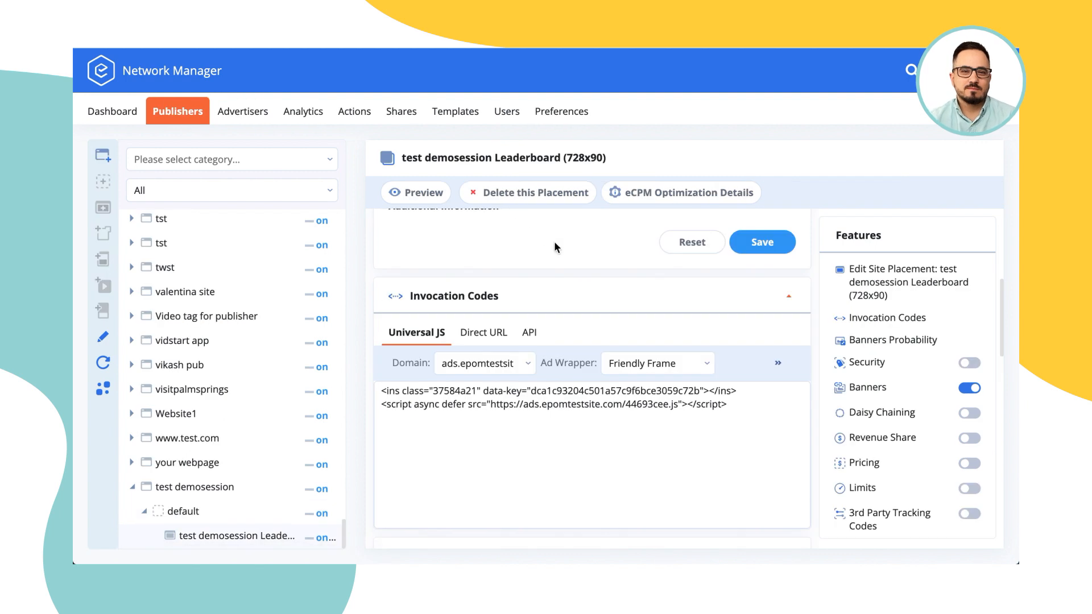
{"action": "mouse_move", "coordinate": [598, 279]}
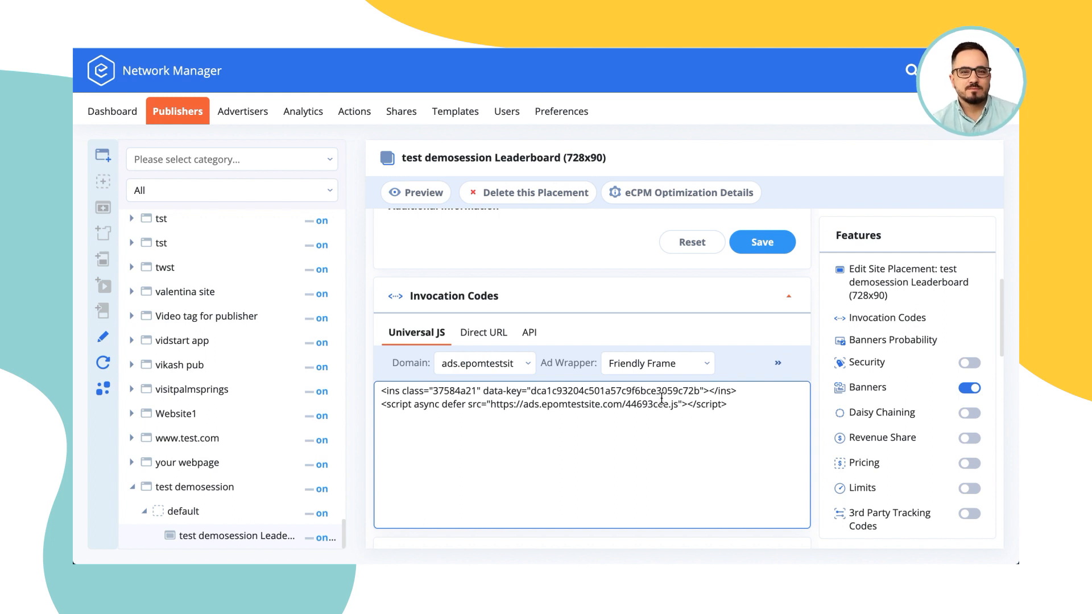
{"action": "mouse_move", "coordinate": [243, 112]}
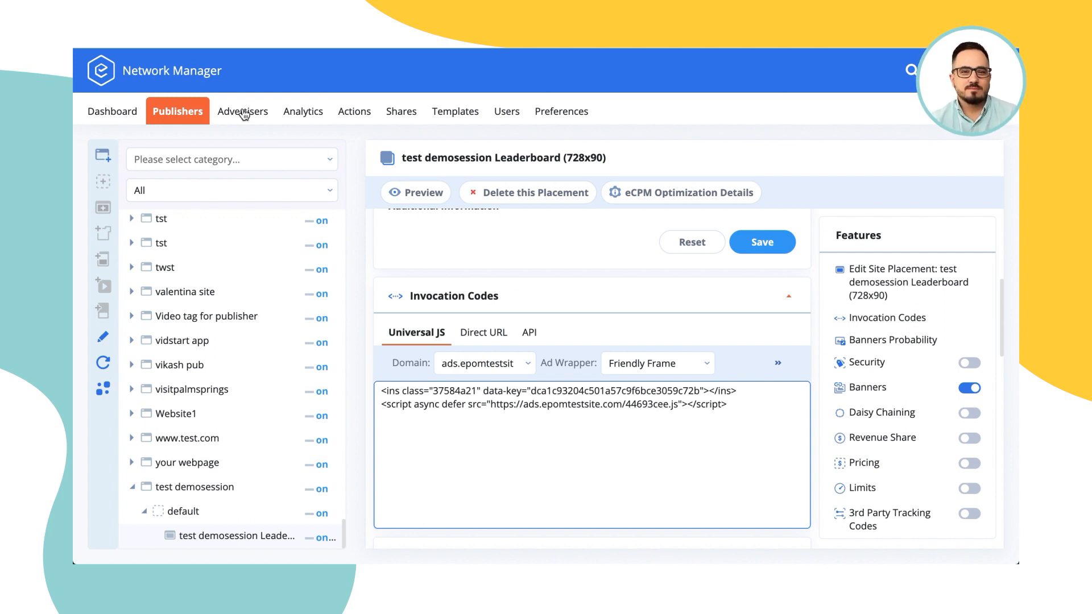
Add an age greater than 21 custom parameter rule to the test campaign.
{"action": "left_click", "coordinate": [242, 111]}
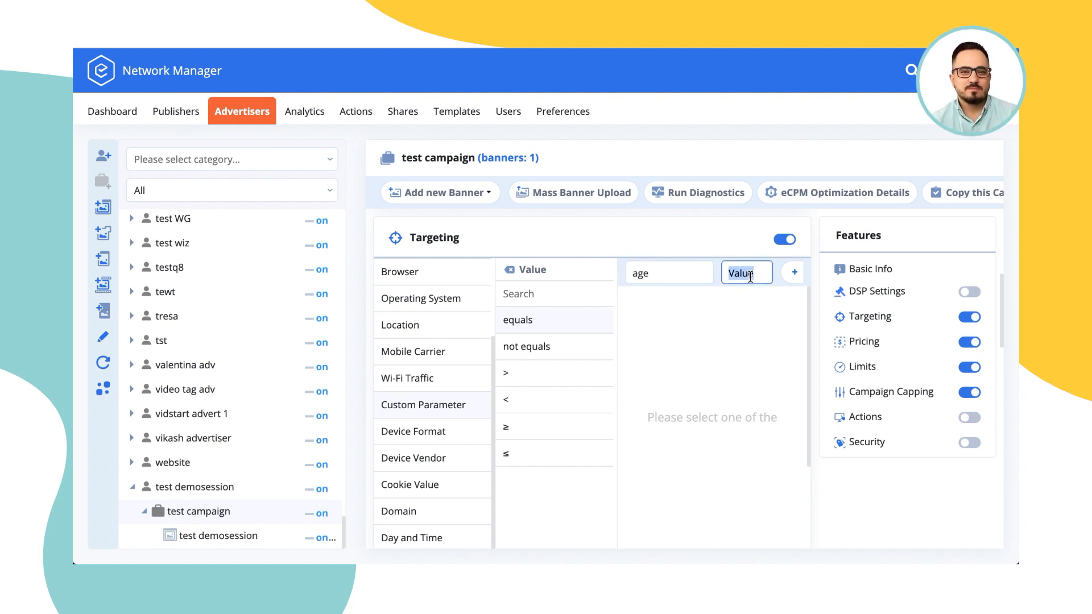
{"action": "type", "text": "21"}
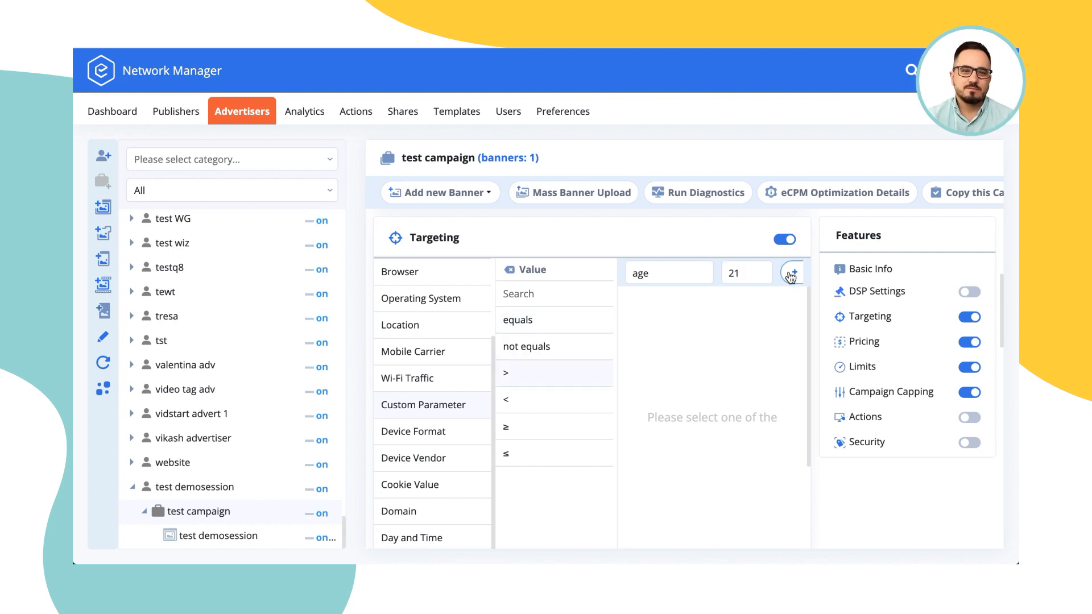
{"action": "left_click", "coordinate": [791, 272]}
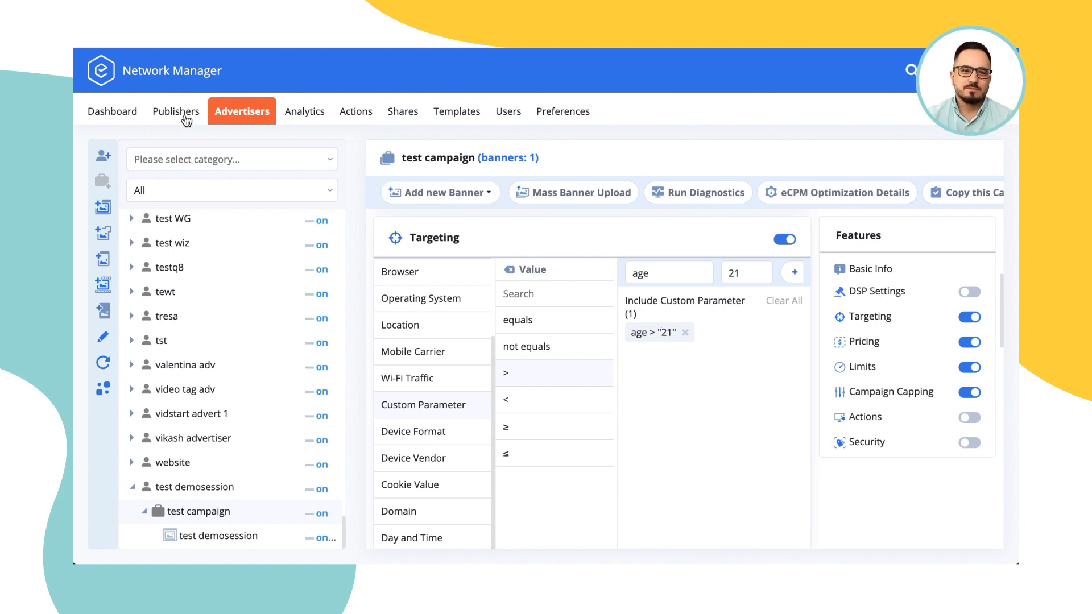
Revisit the placement, start a Cookie Value targeting rule, then open Preferences.
{"action": "left_click", "coordinate": [176, 111]}
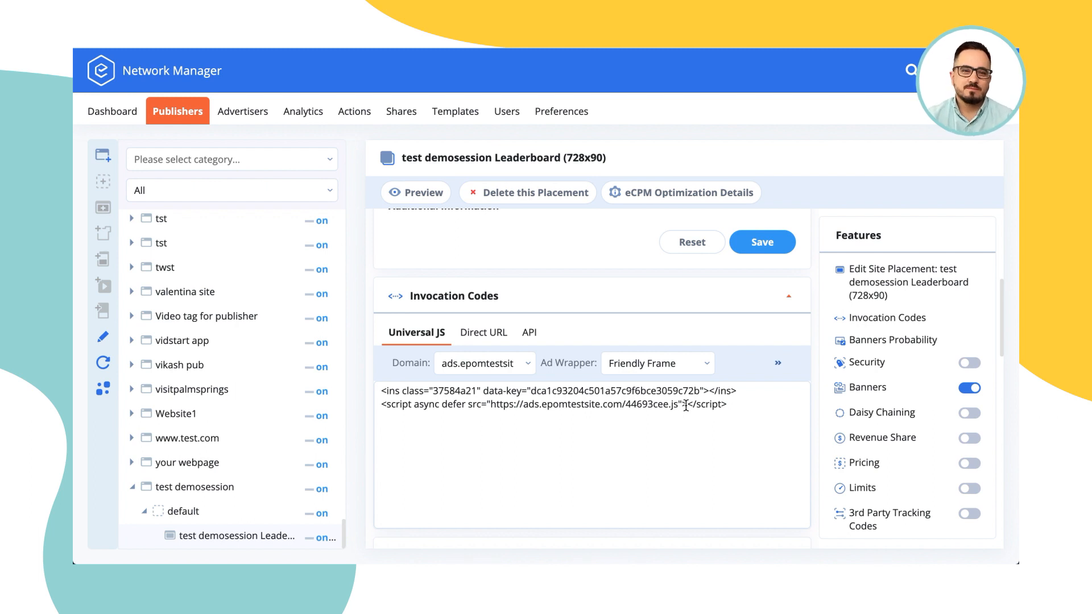
{"action": "mouse_move", "coordinate": [249, 120]}
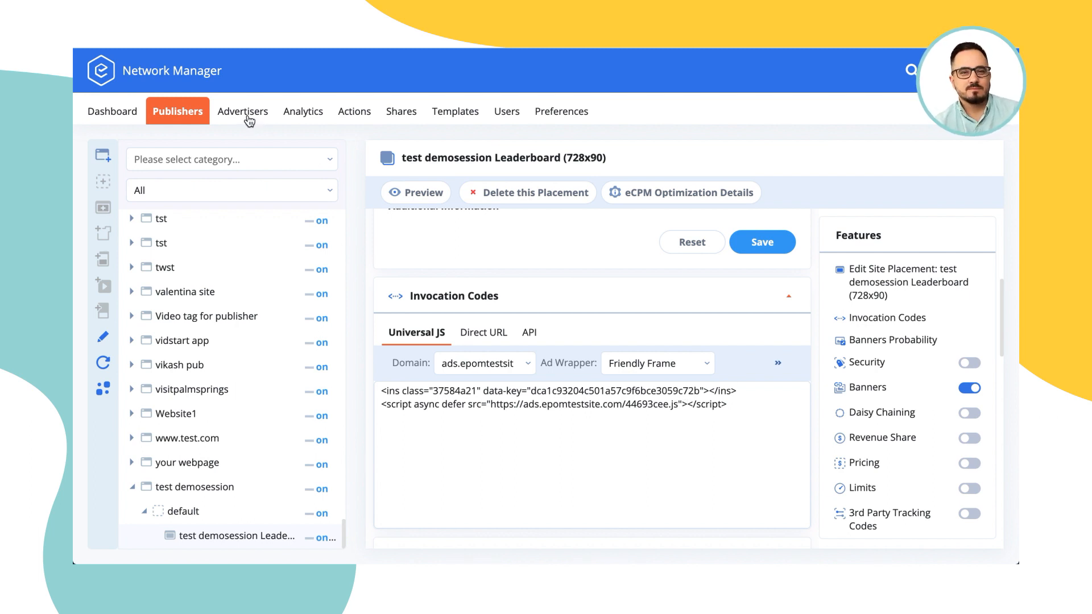
{"action": "left_click", "coordinate": [242, 112]}
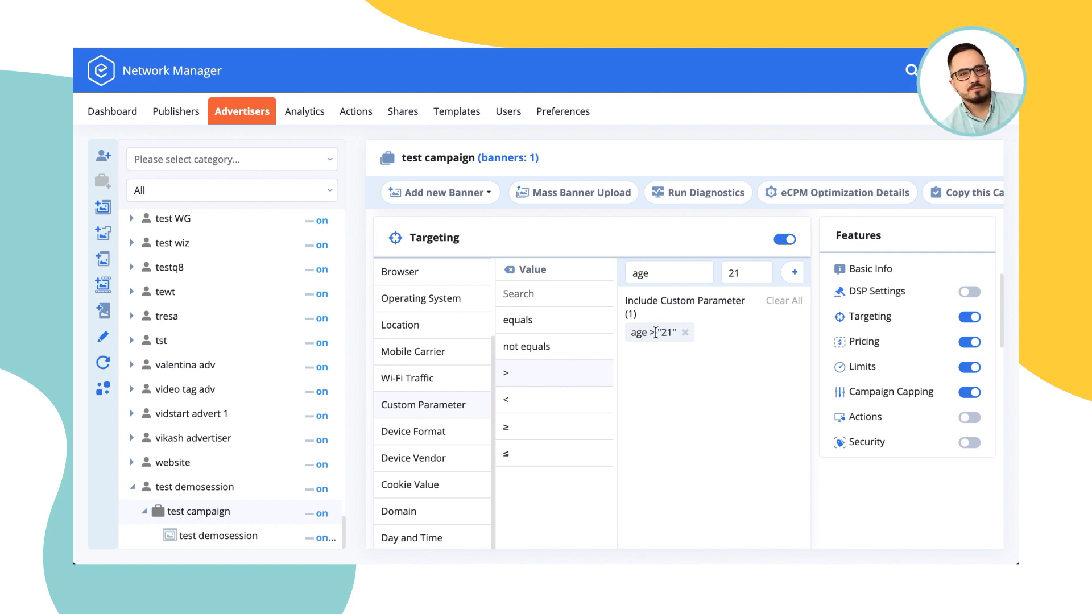
{"action": "mouse_move", "coordinate": [555, 220]}
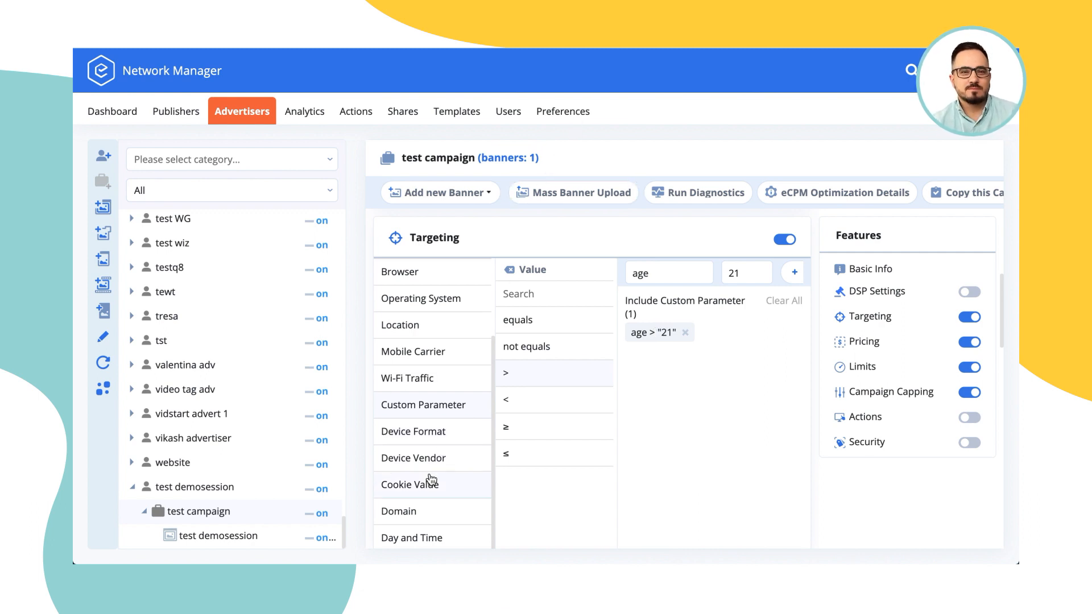
{"action": "left_click", "coordinate": [409, 484]}
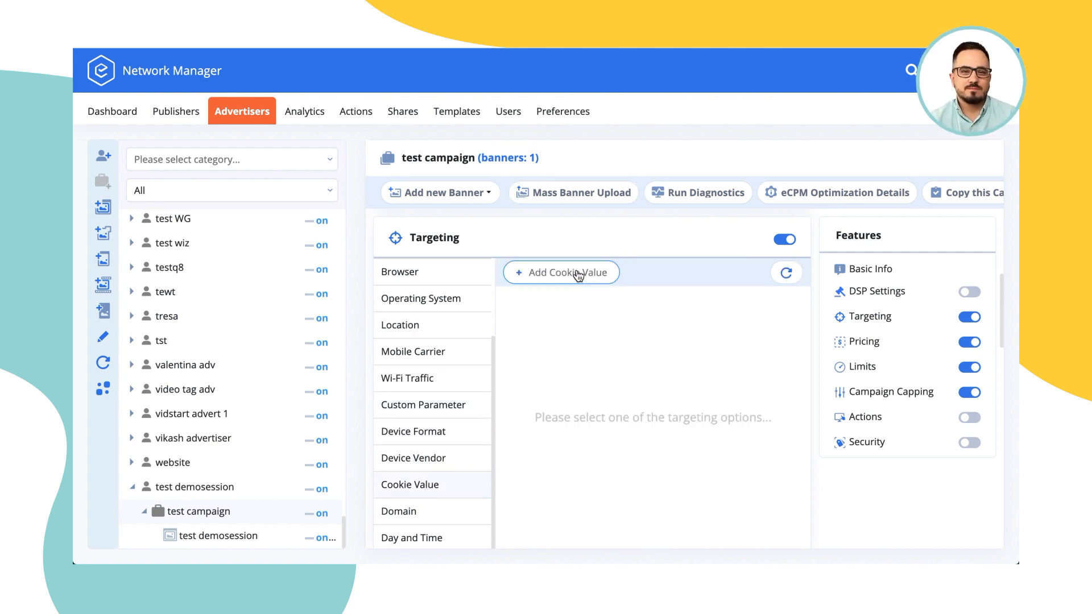
{"action": "left_click", "coordinate": [560, 272]}
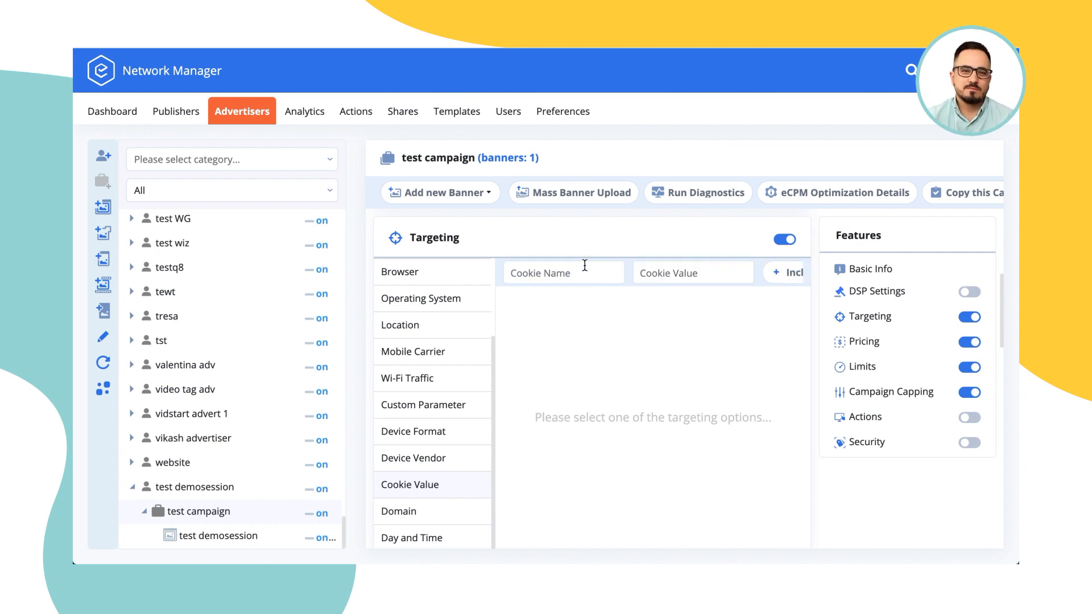
{"action": "left_click", "coordinate": [561, 111]}
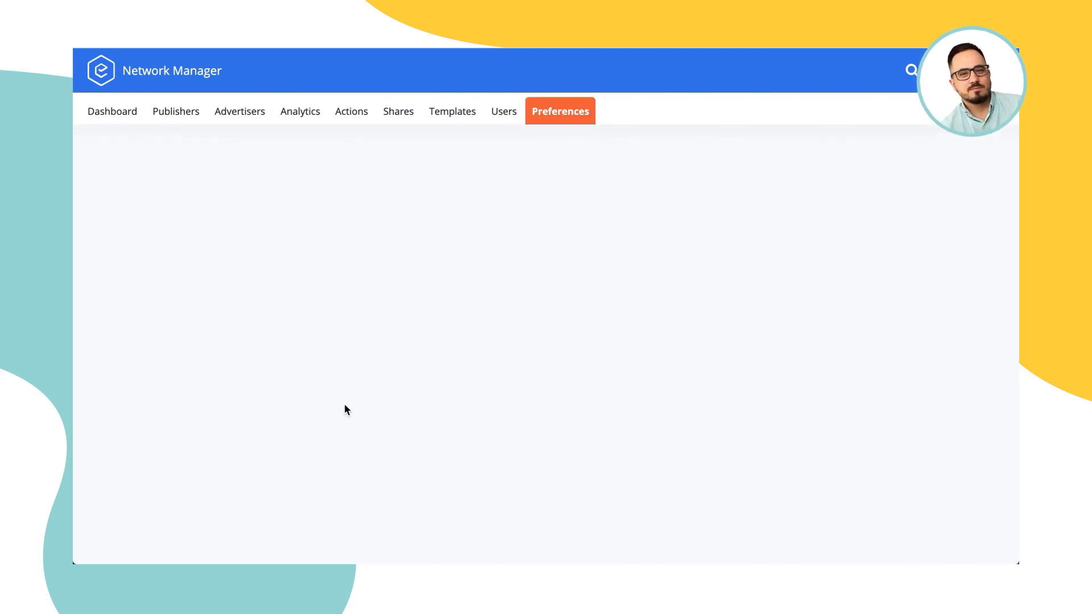
{"action": "left_click", "coordinate": [559, 111]}
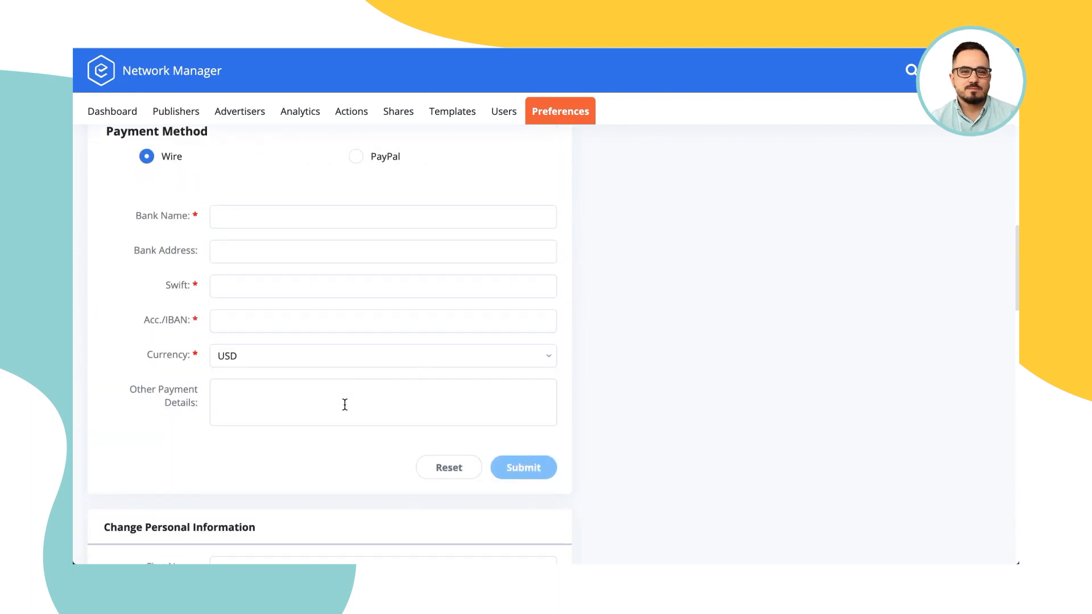
{"action": "scroll", "scroll_direction": "down", "scroll_amount": 3}
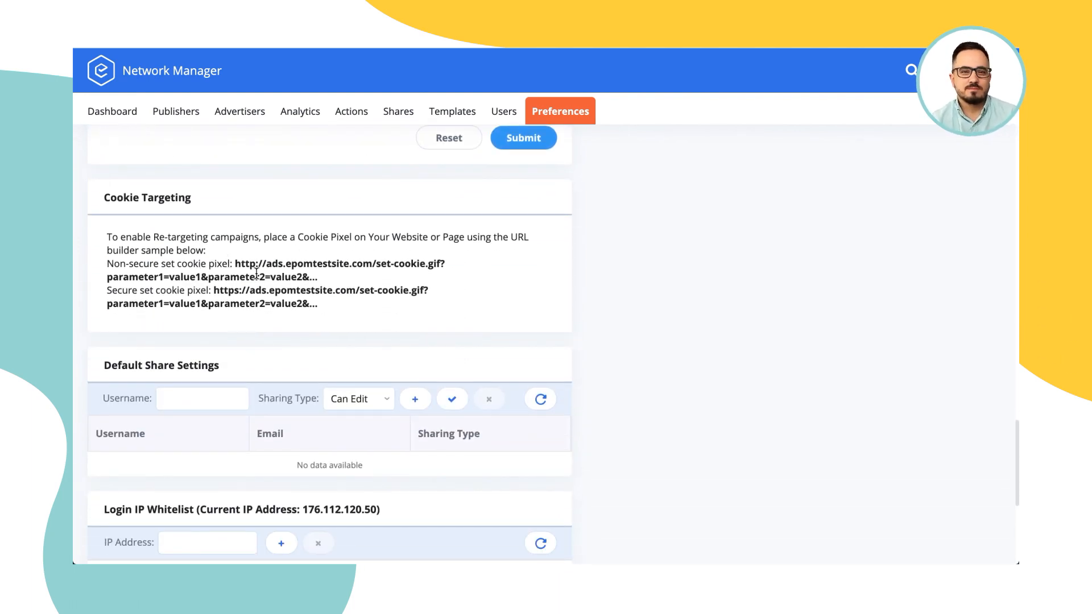
{"action": "left_click_drag", "start_coordinate": [236, 264], "coordinate": [442, 264]}
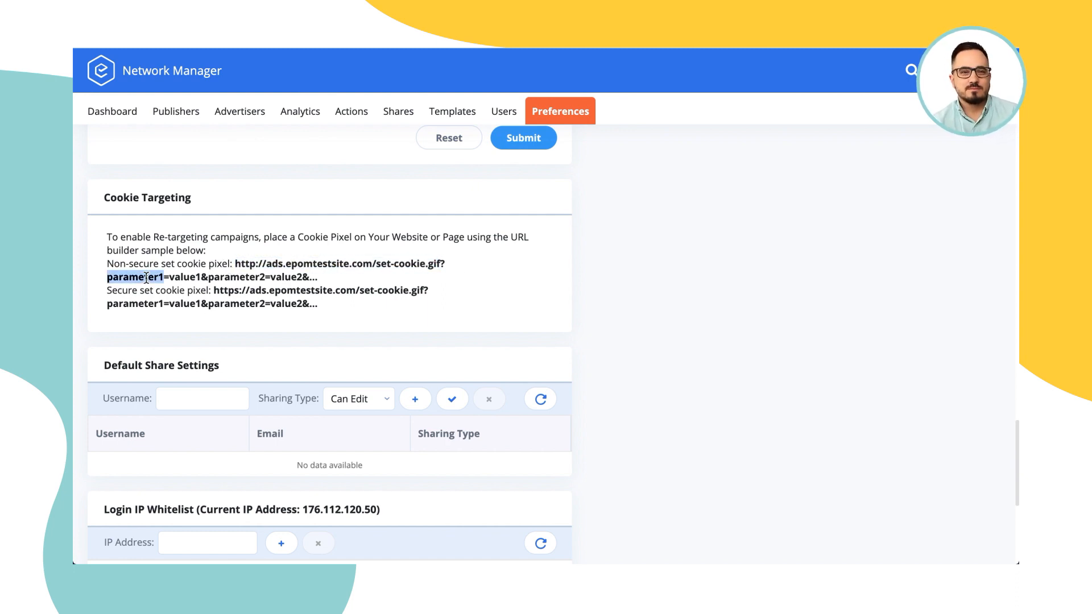
{"action": "double_click", "coordinate": [182, 276]}
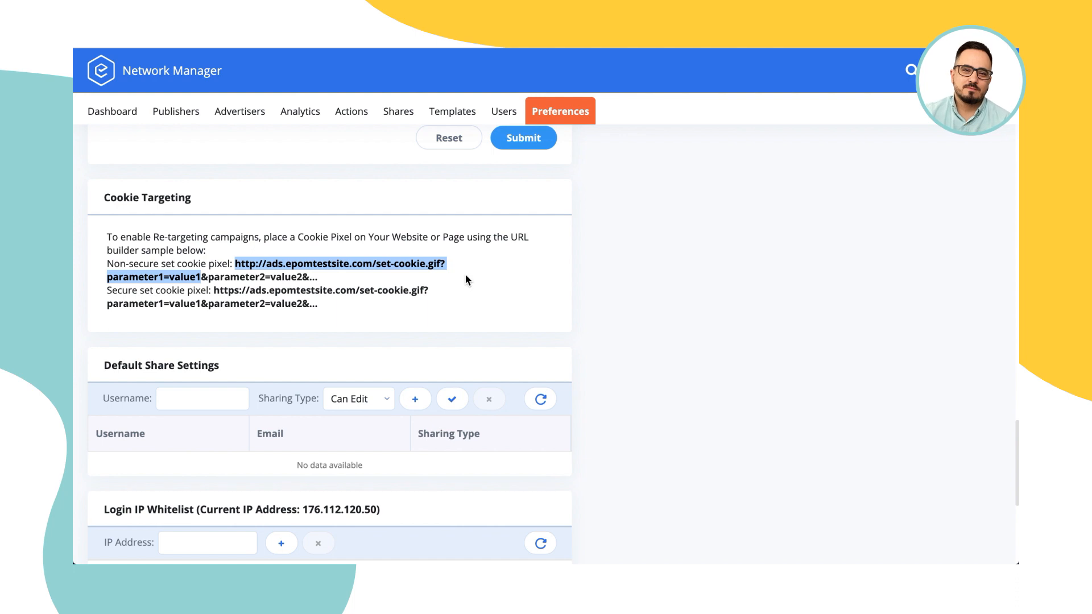
{"action": "mouse_move", "coordinate": [396, 277]}
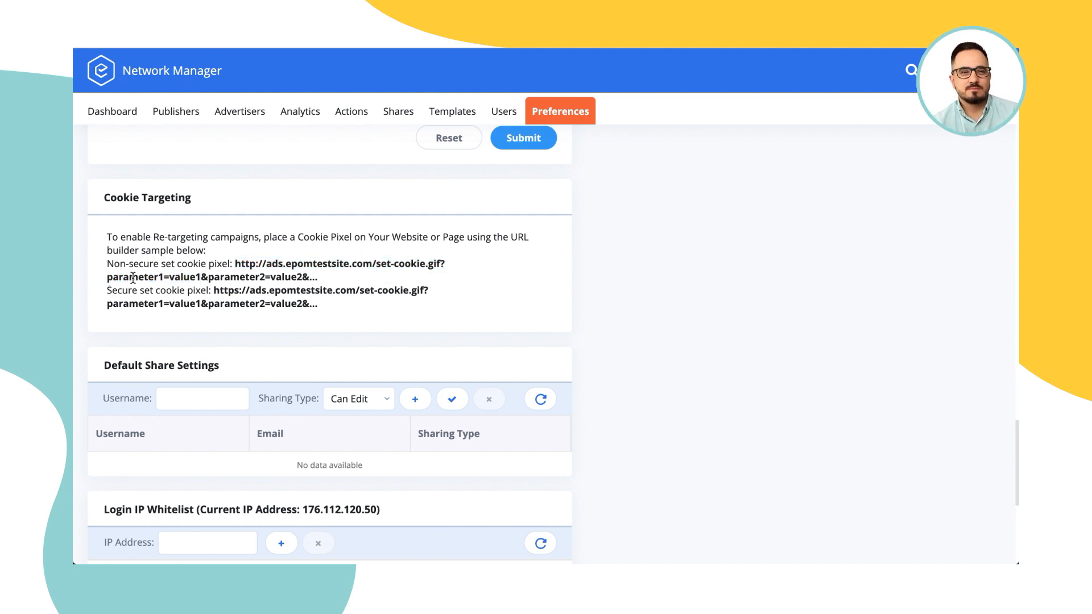
{"action": "double_click", "coordinate": [185, 276]}
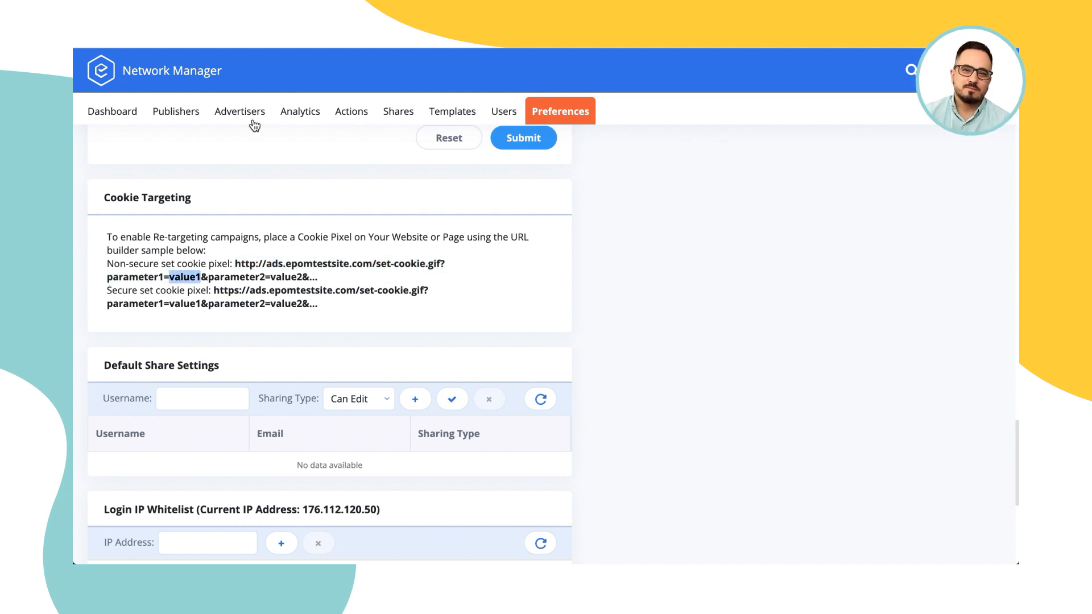
Open the test campaign's advanced settings, ticking and unticking CTR Optimization.
{"action": "left_click", "coordinate": [240, 111]}
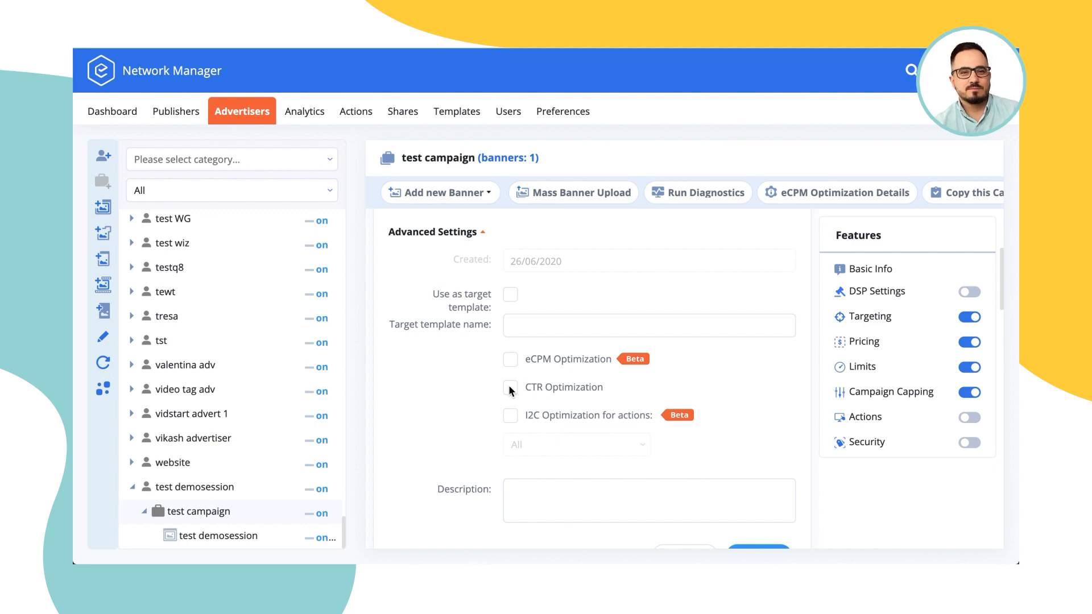
{"action": "left_click", "coordinate": [509, 388]}
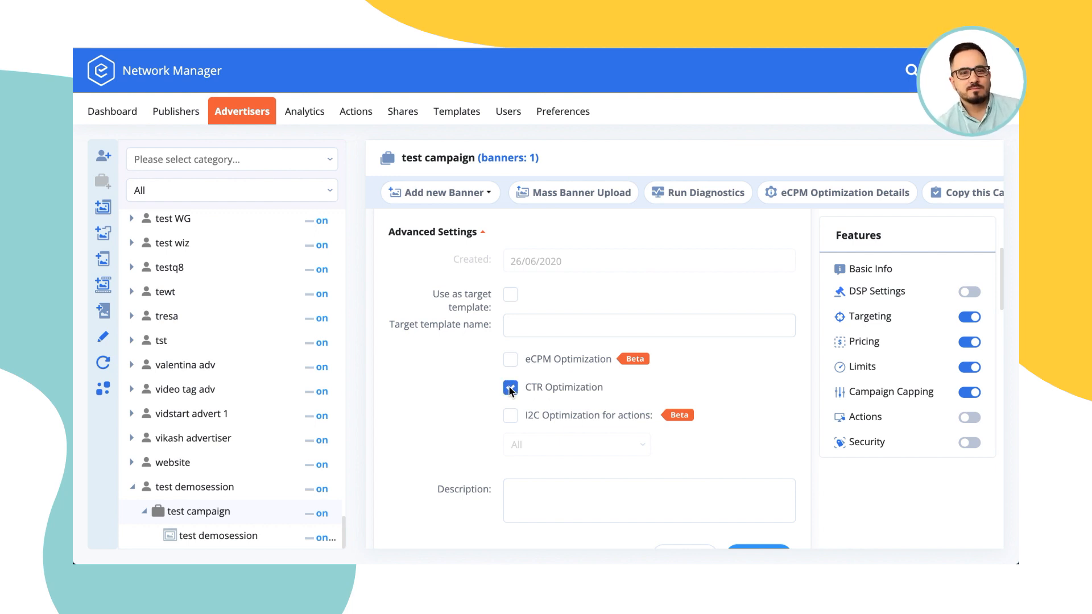
{"action": "left_click", "coordinate": [509, 388]}
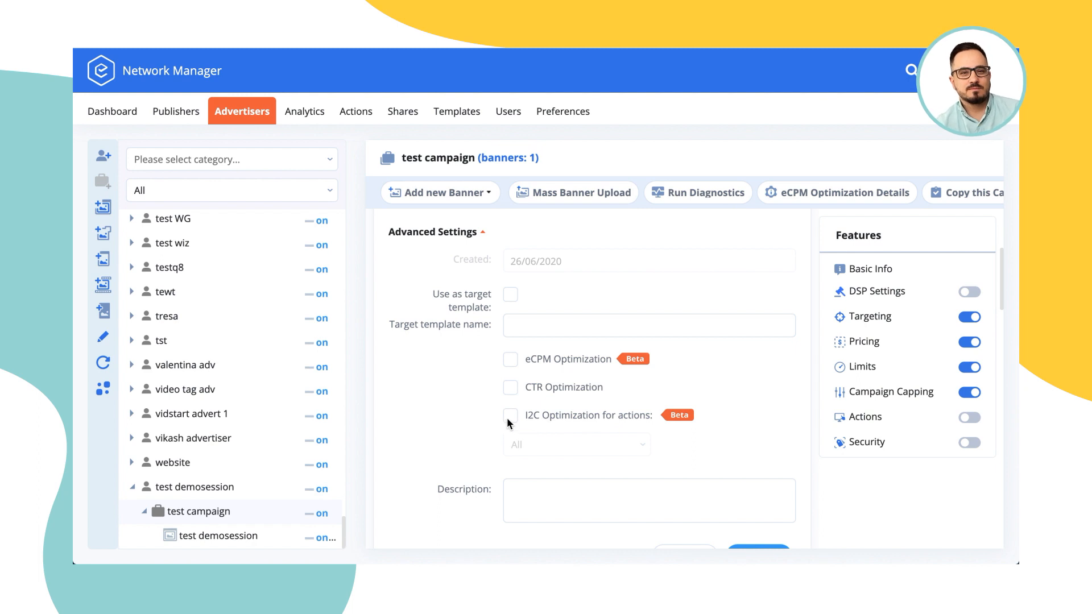
{"action": "mouse_move", "coordinate": [451, 406]}
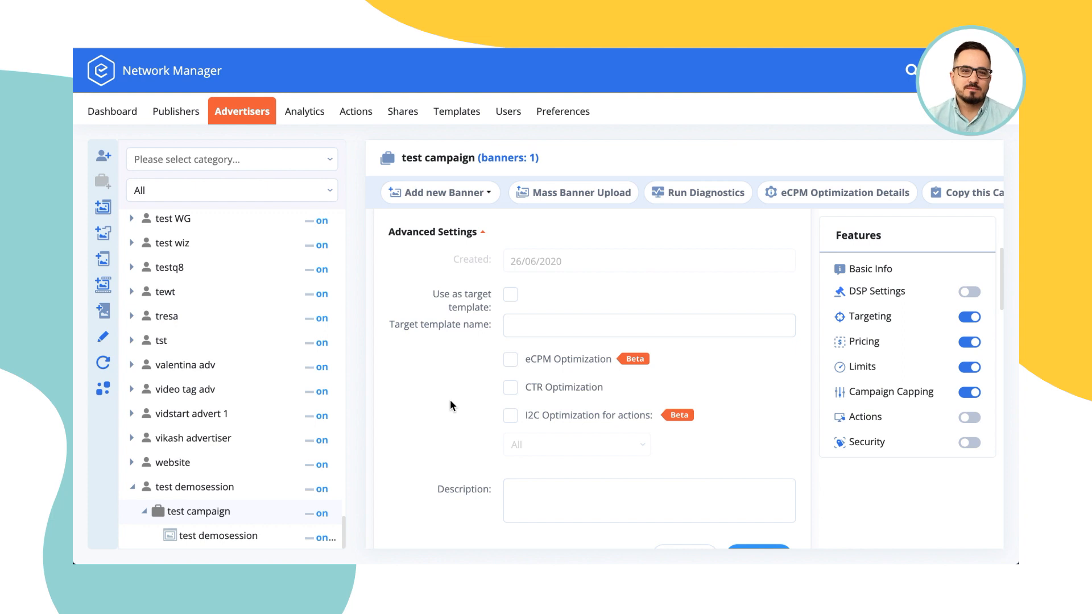
{"action": "mouse_move", "coordinate": [514, 395]}
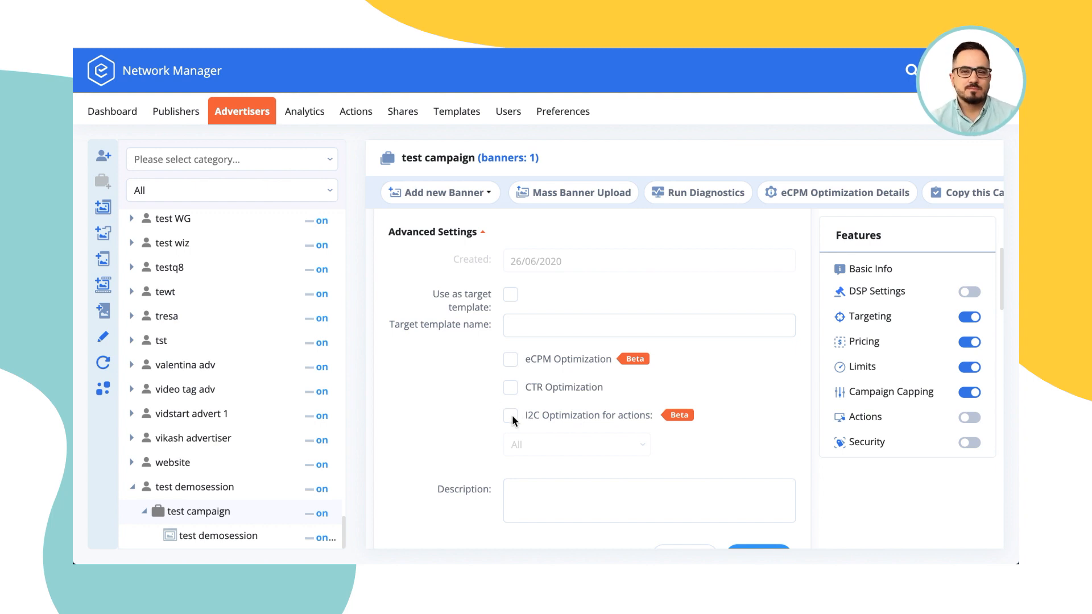
{"action": "mouse_move", "coordinate": [549, 367]}
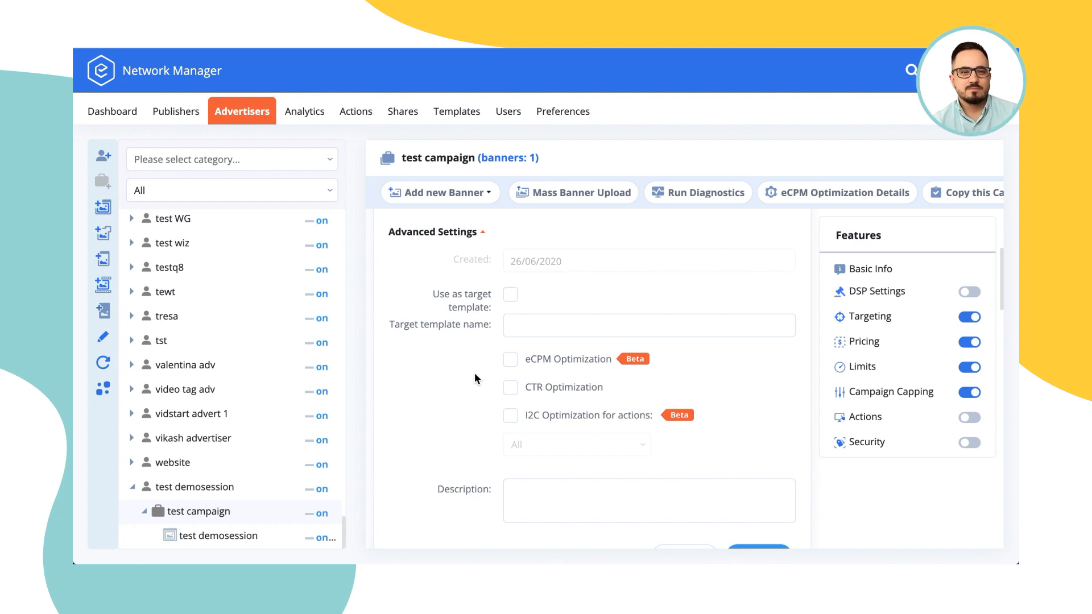
{"action": "mouse_move", "coordinate": [479, 371]}
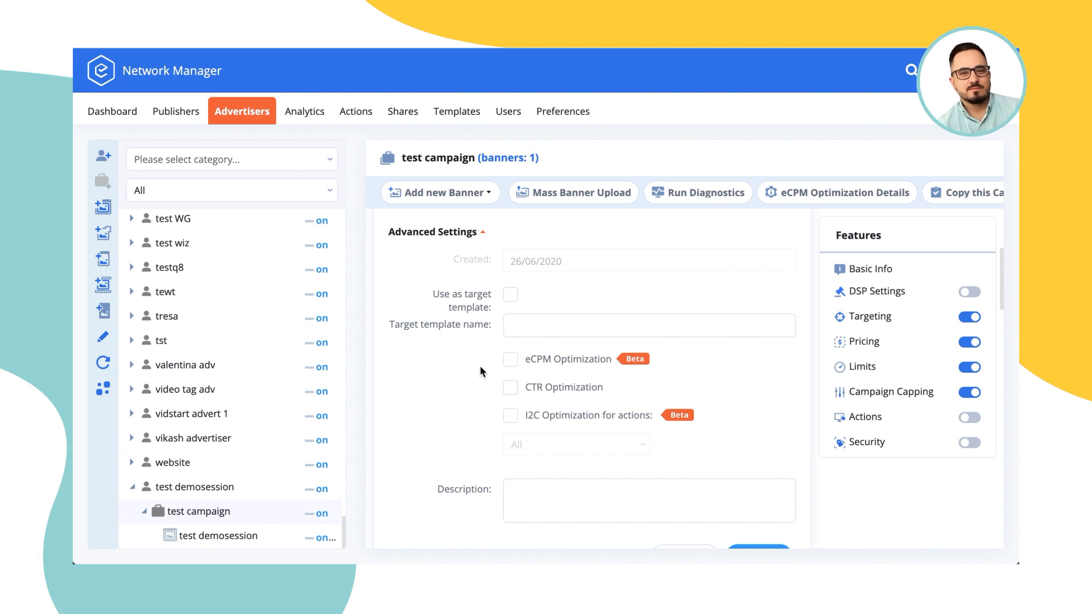
{"action": "mouse_move", "coordinate": [348, 116]}
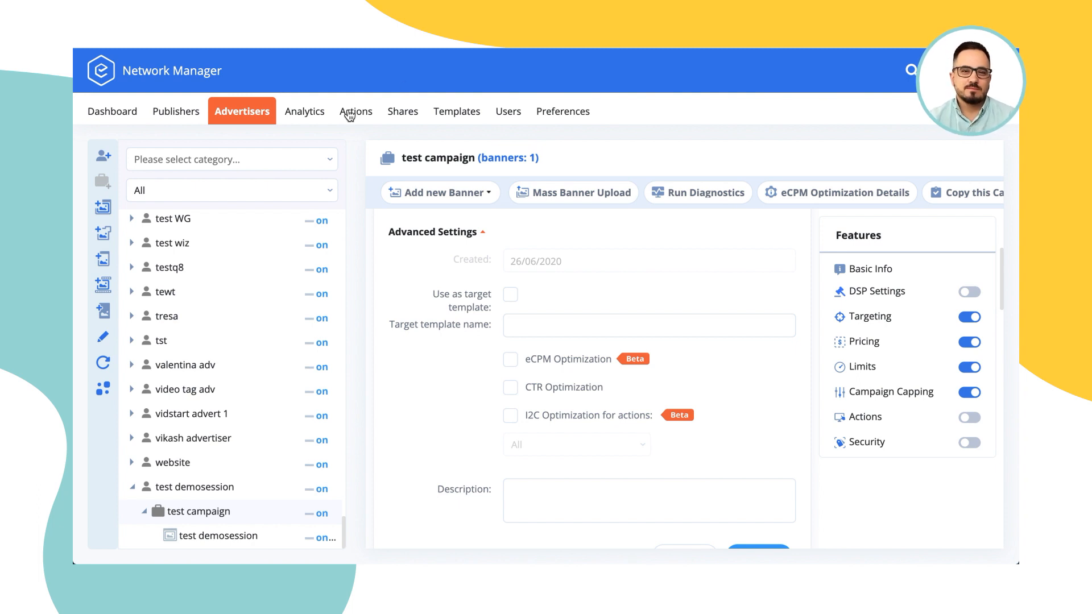
View the signup action, then show the test campaign's Basic Info (ON, Standard Low, weight 1).
{"action": "left_click", "coordinate": [503, 111]}
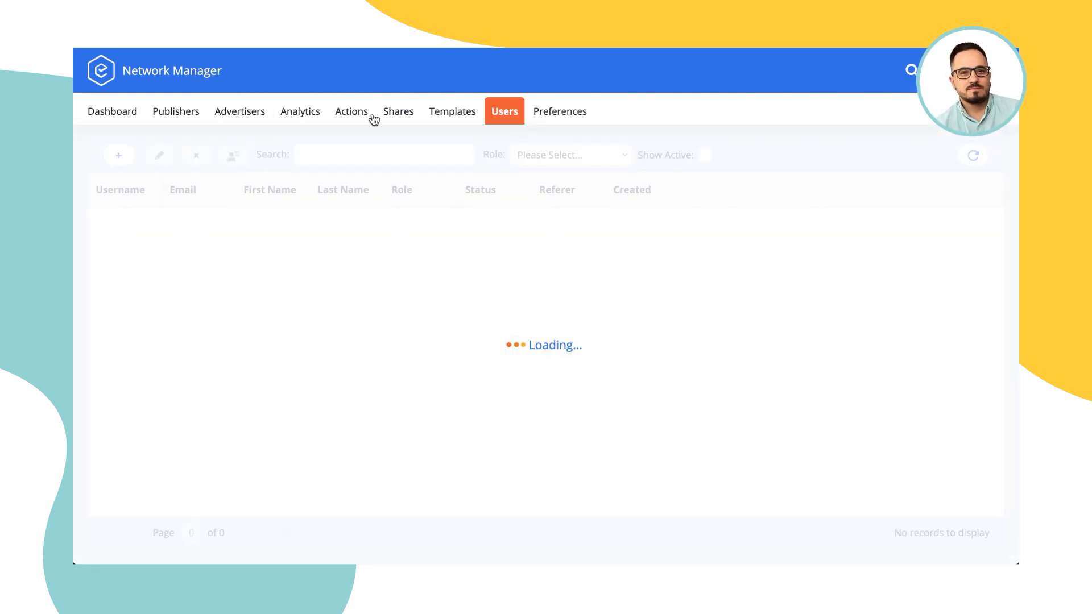
{"action": "left_click", "coordinate": [351, 111]}
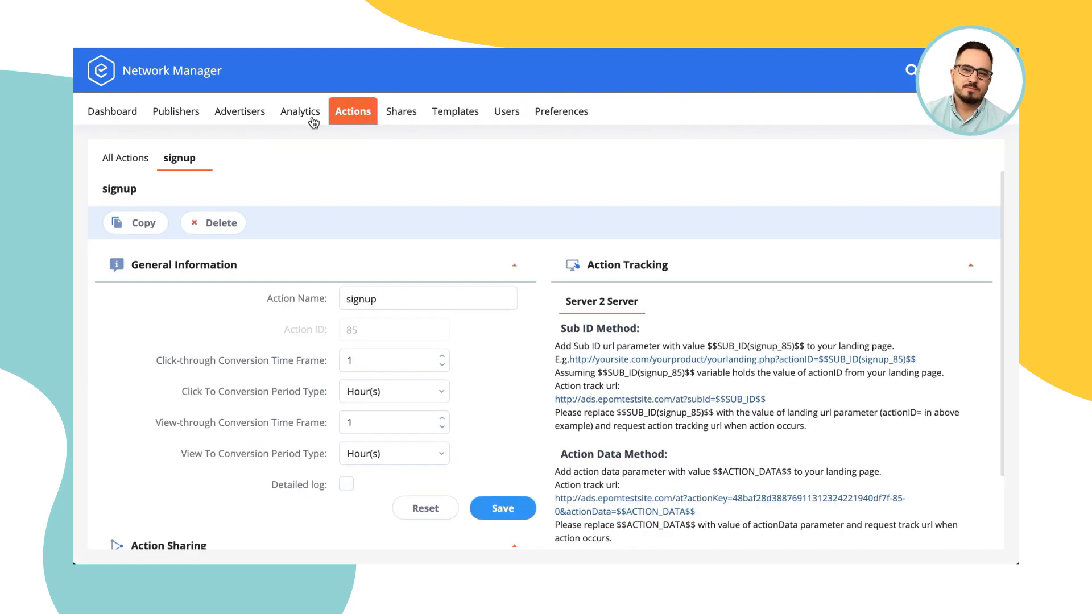
{"action": "left_click", "coordinate": [301, 112]}
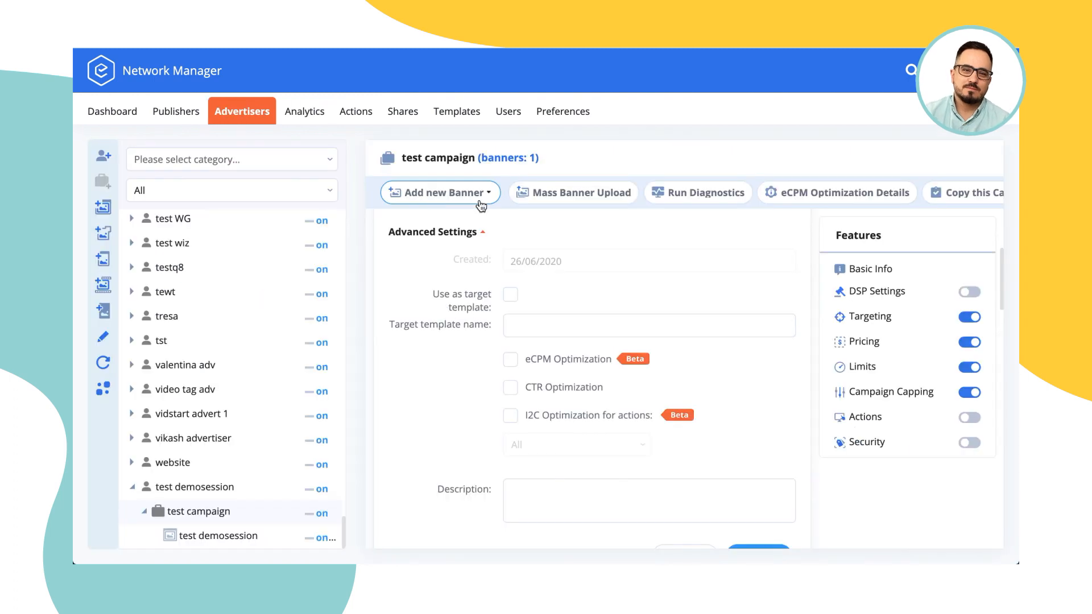
{"action": "mouse_move", "coordinate": [439, 348]}
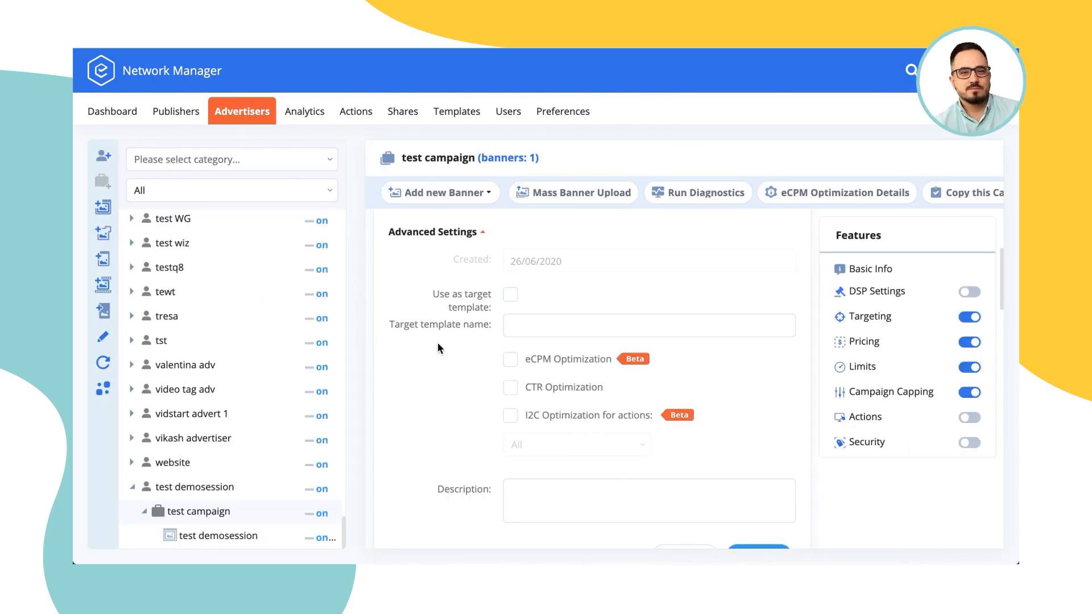
{"action": "left_click", "coordinate": [870, 269]}
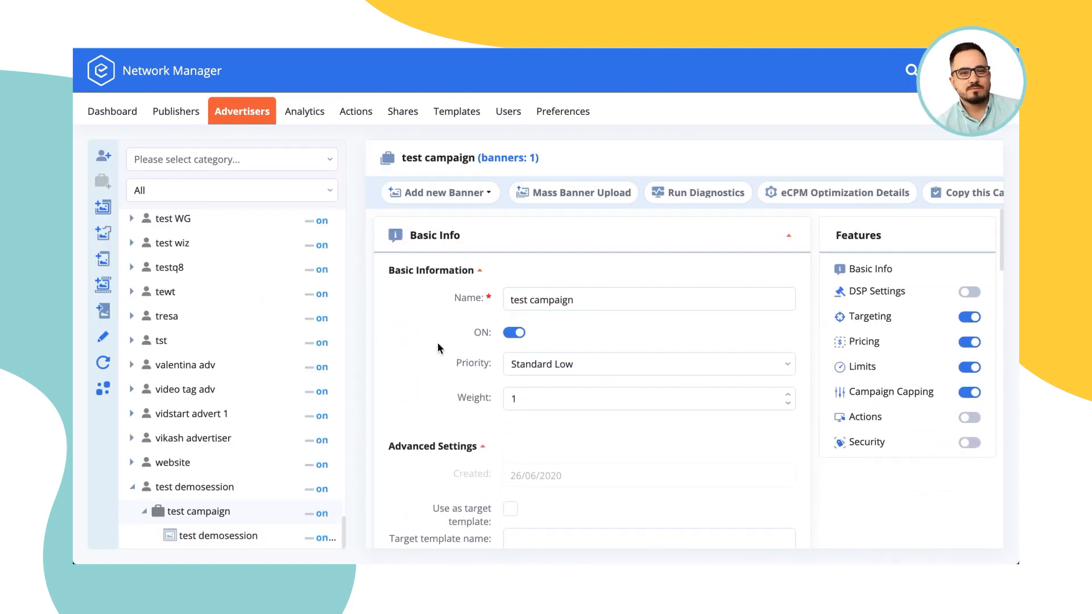